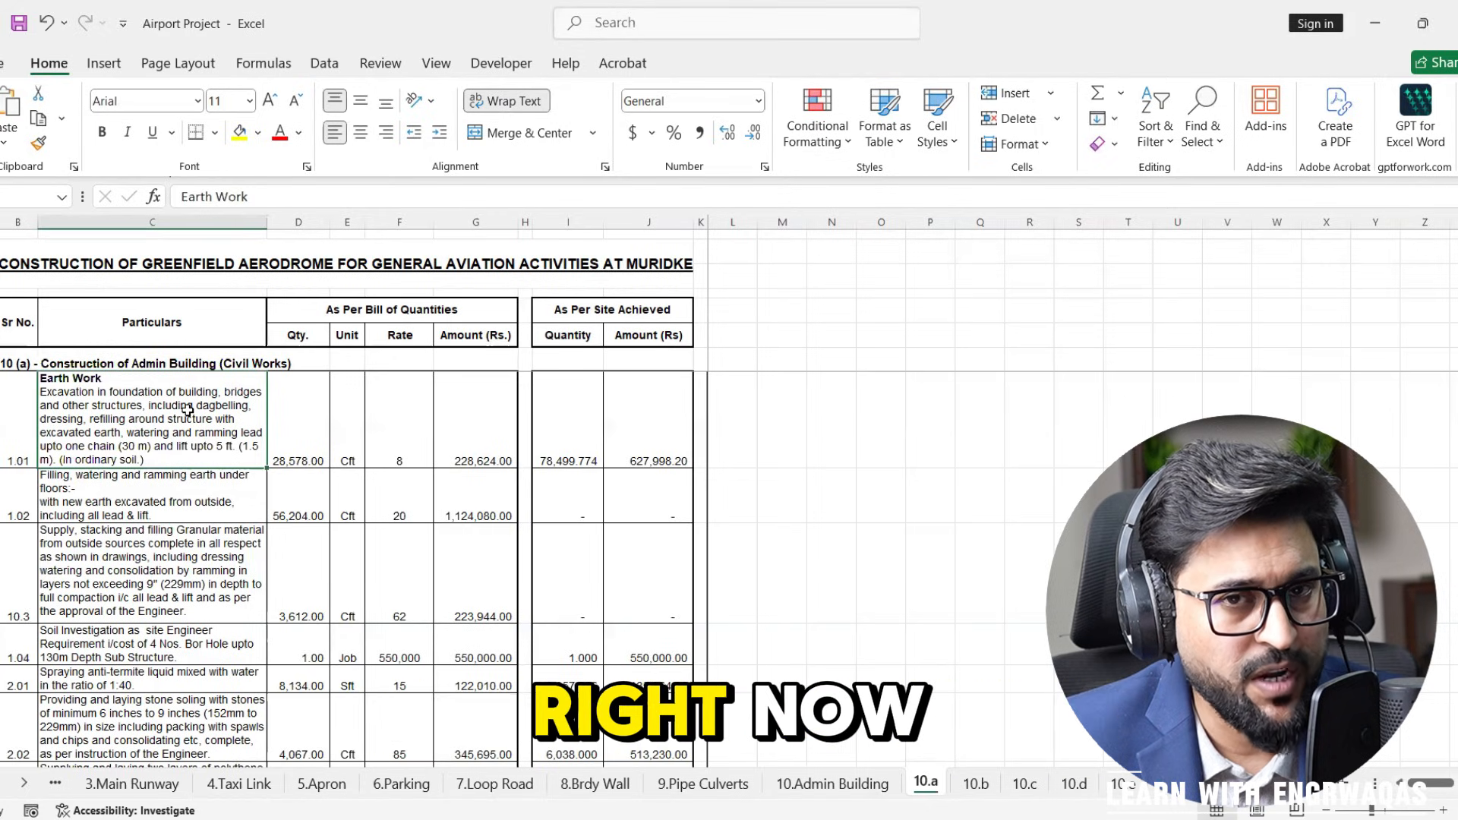
Step: Review the BOQ's Filling and Earth Work descriptions, the first item's rate and the quantity columns
left_click(152, 494)
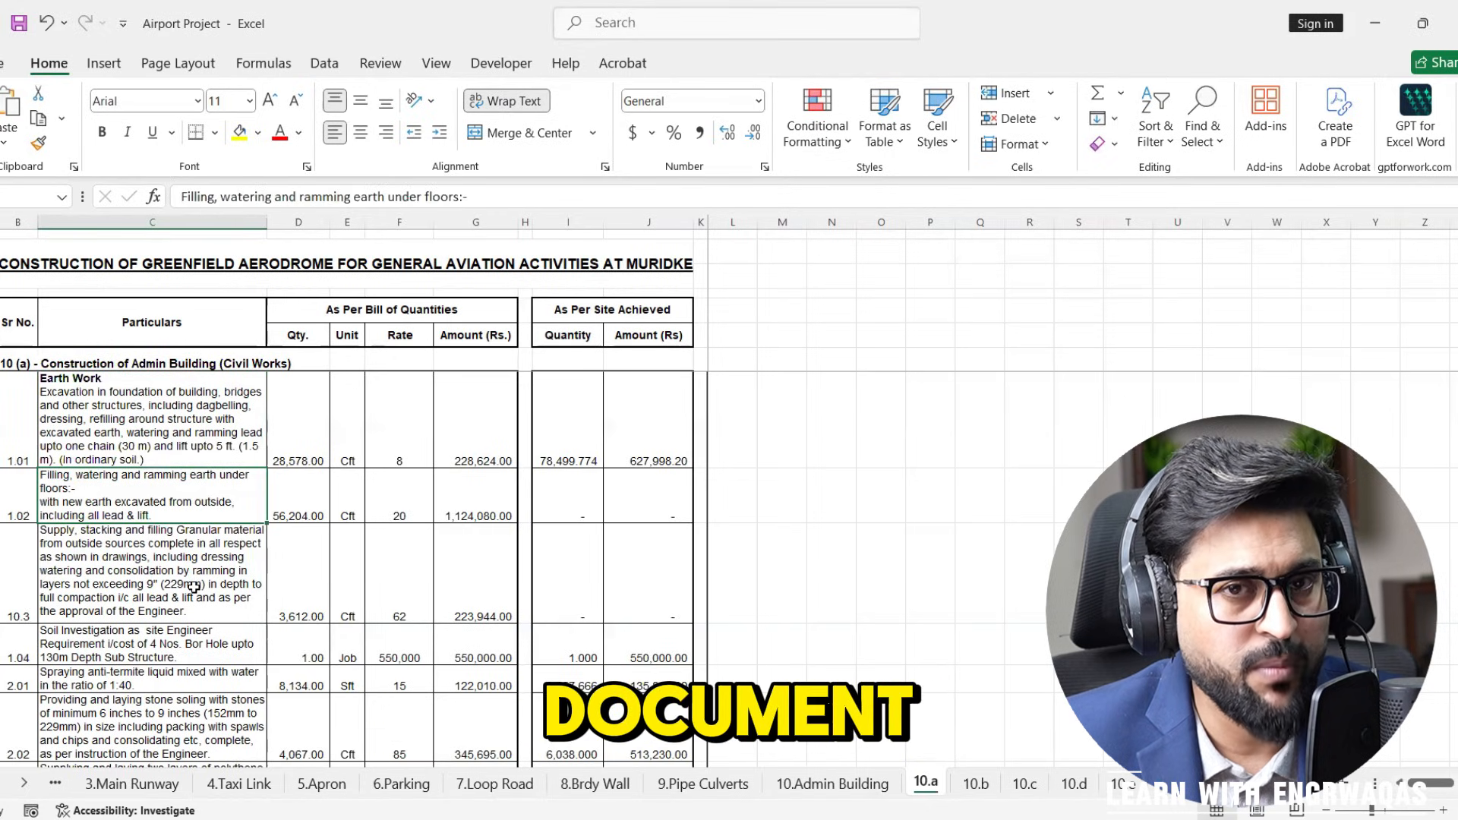
scroll("down", 3)
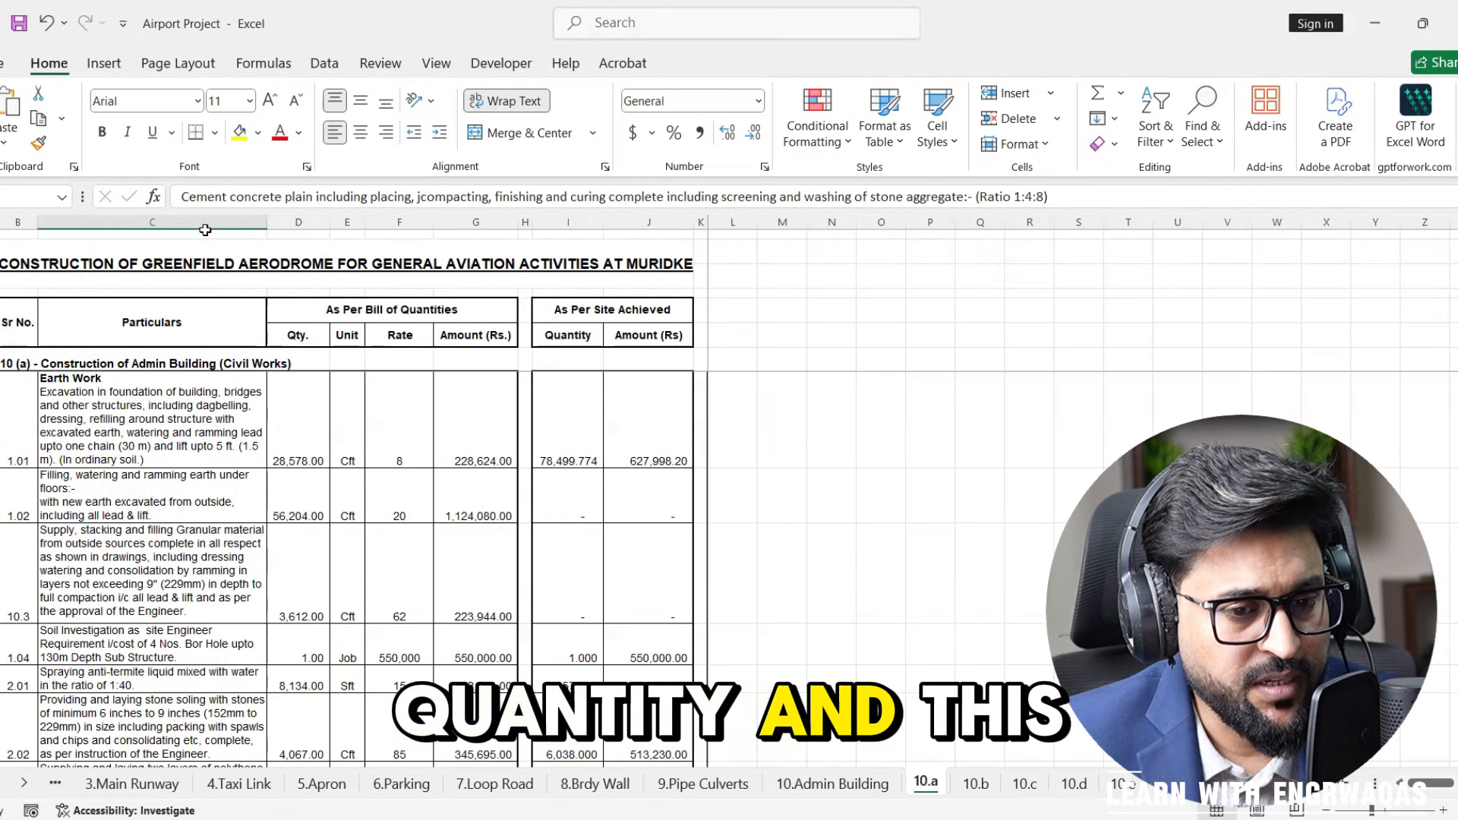
left_click(152, 221)
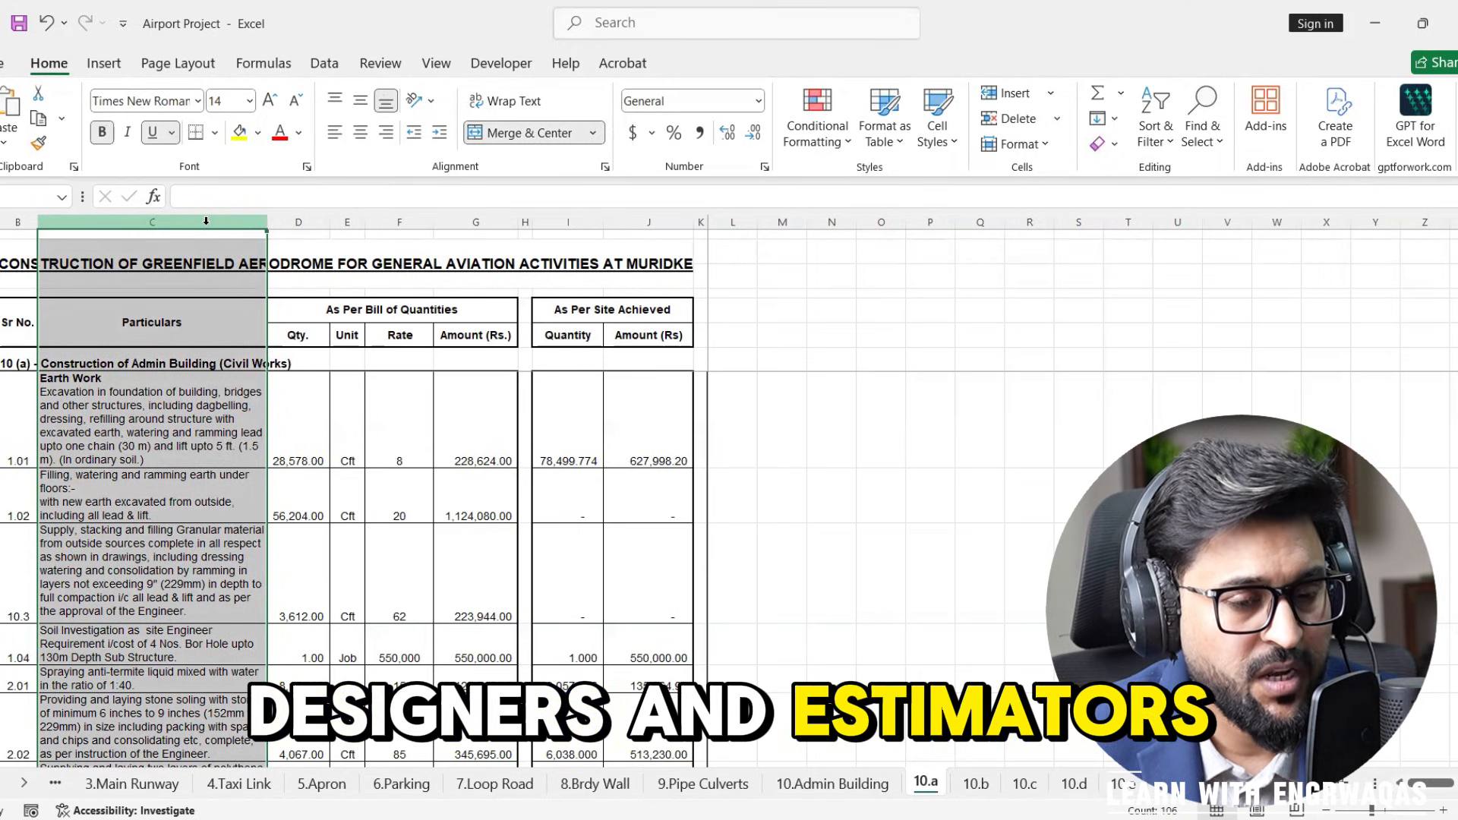
left_click(152, 379)
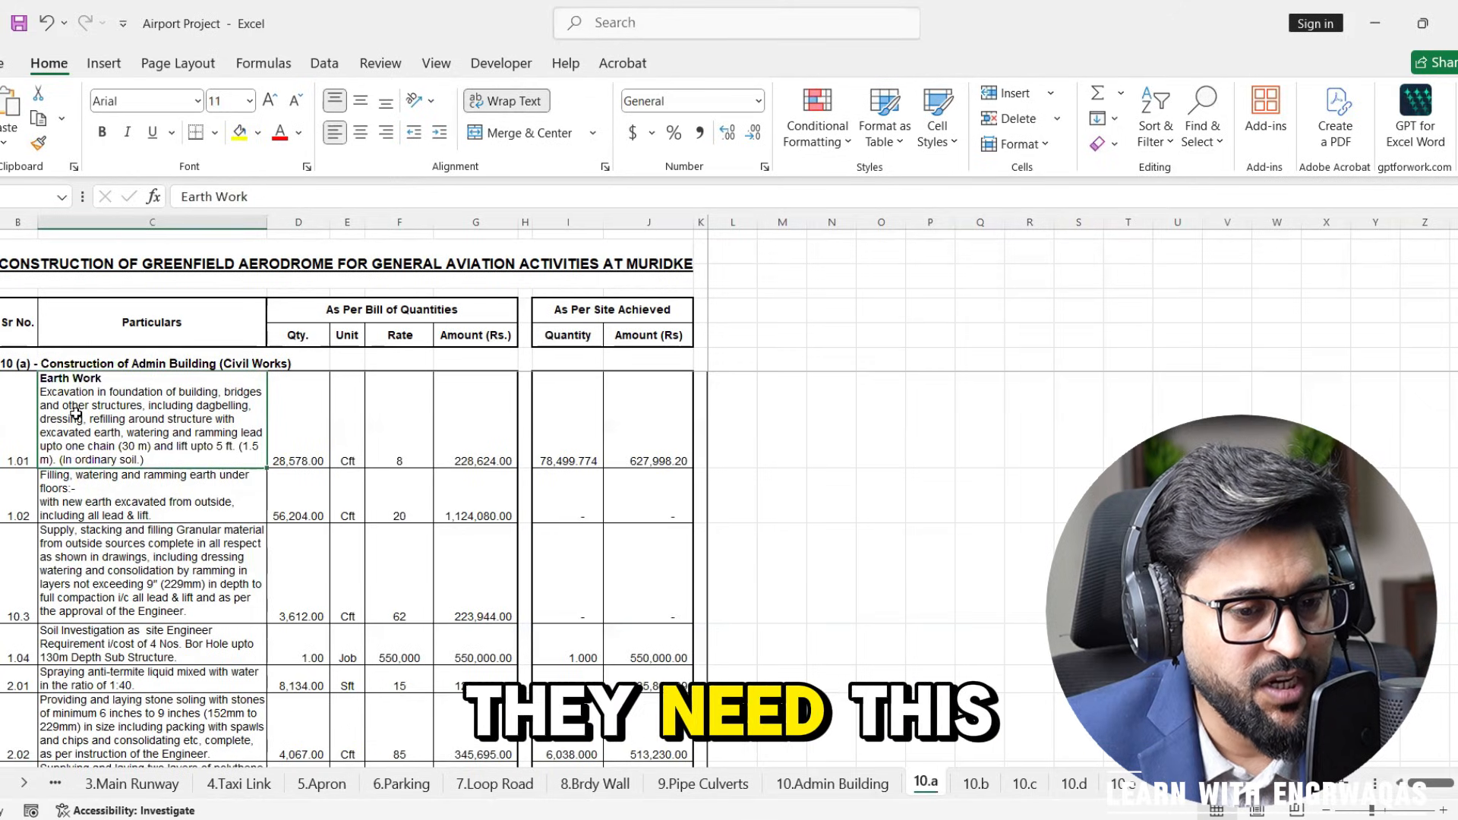
left_click(298, 414)
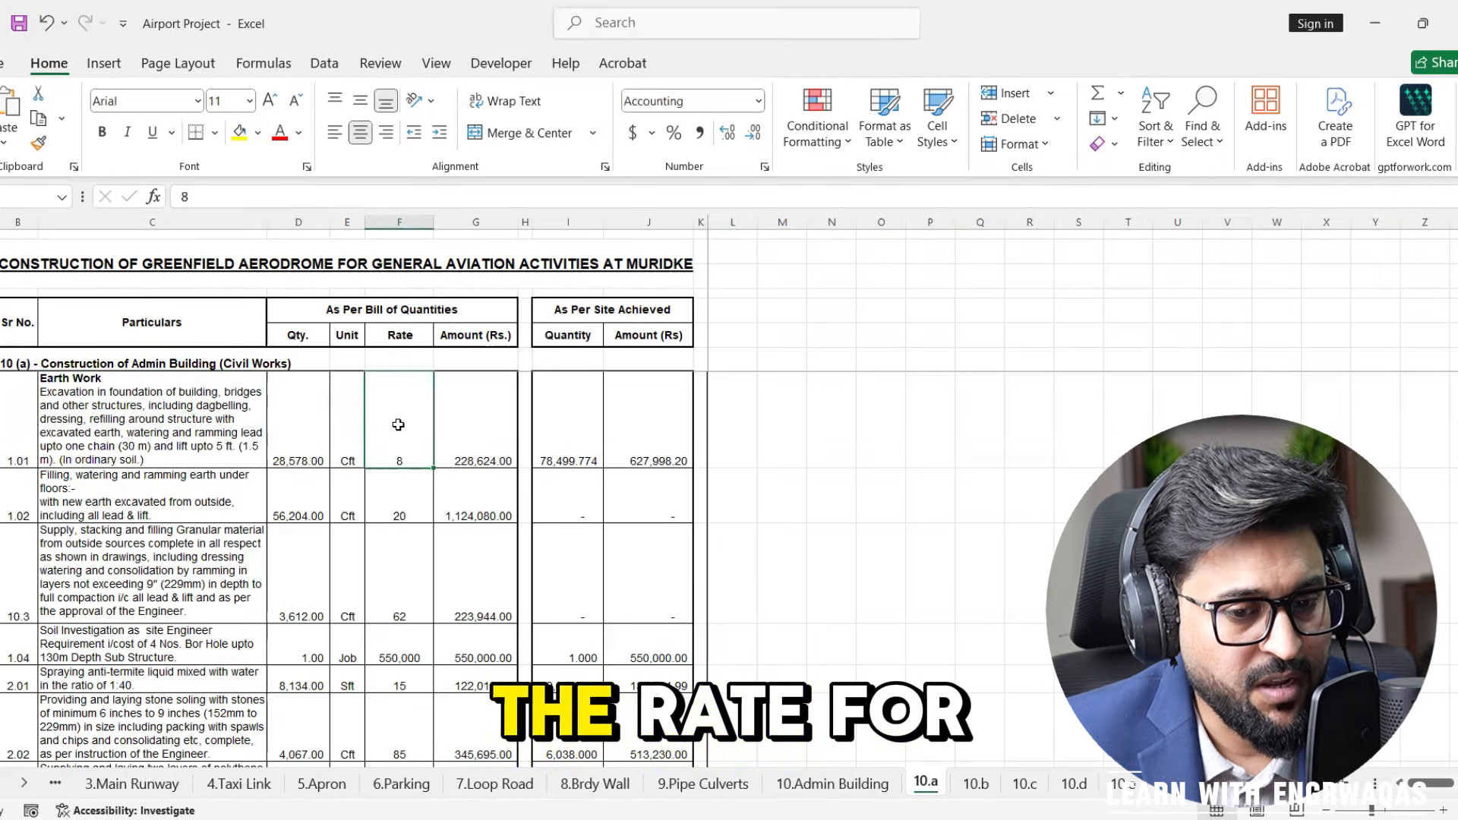
left_click(474, 423)
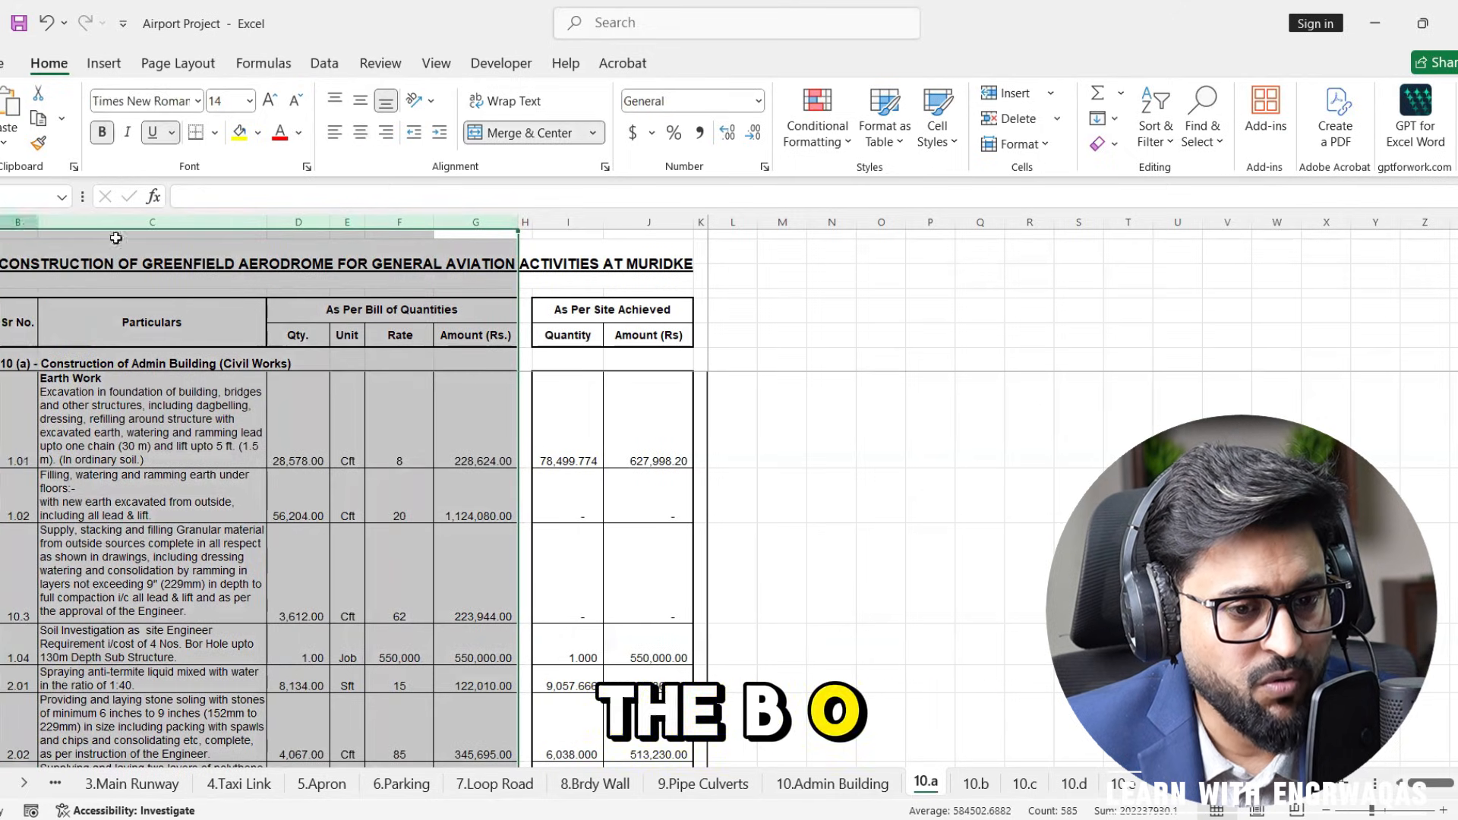
Step: Scroll to the bottom of the BOQ and check the formula behind the total amount
scroll("down", 3)
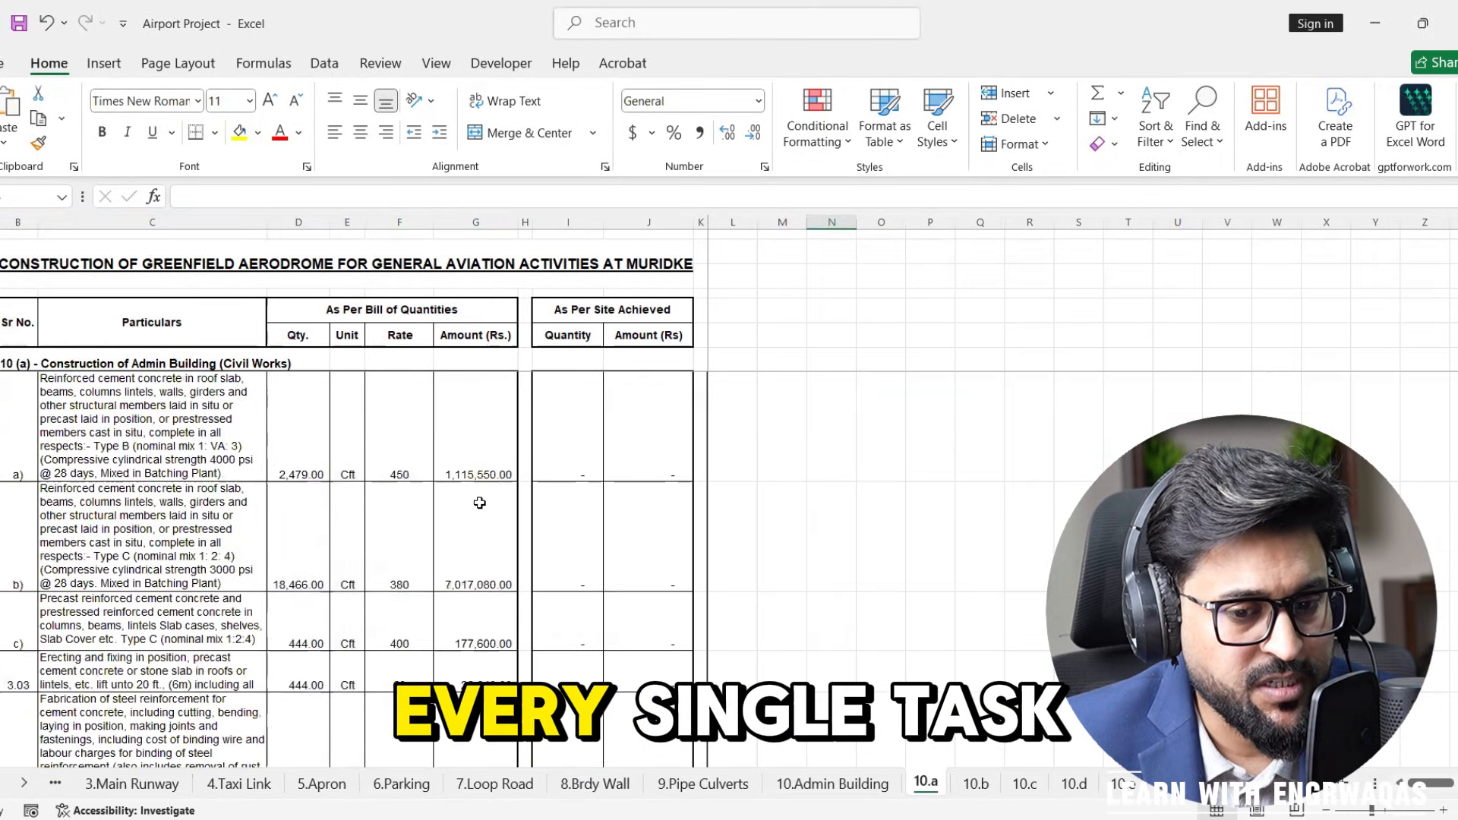
scroll("down", 3)
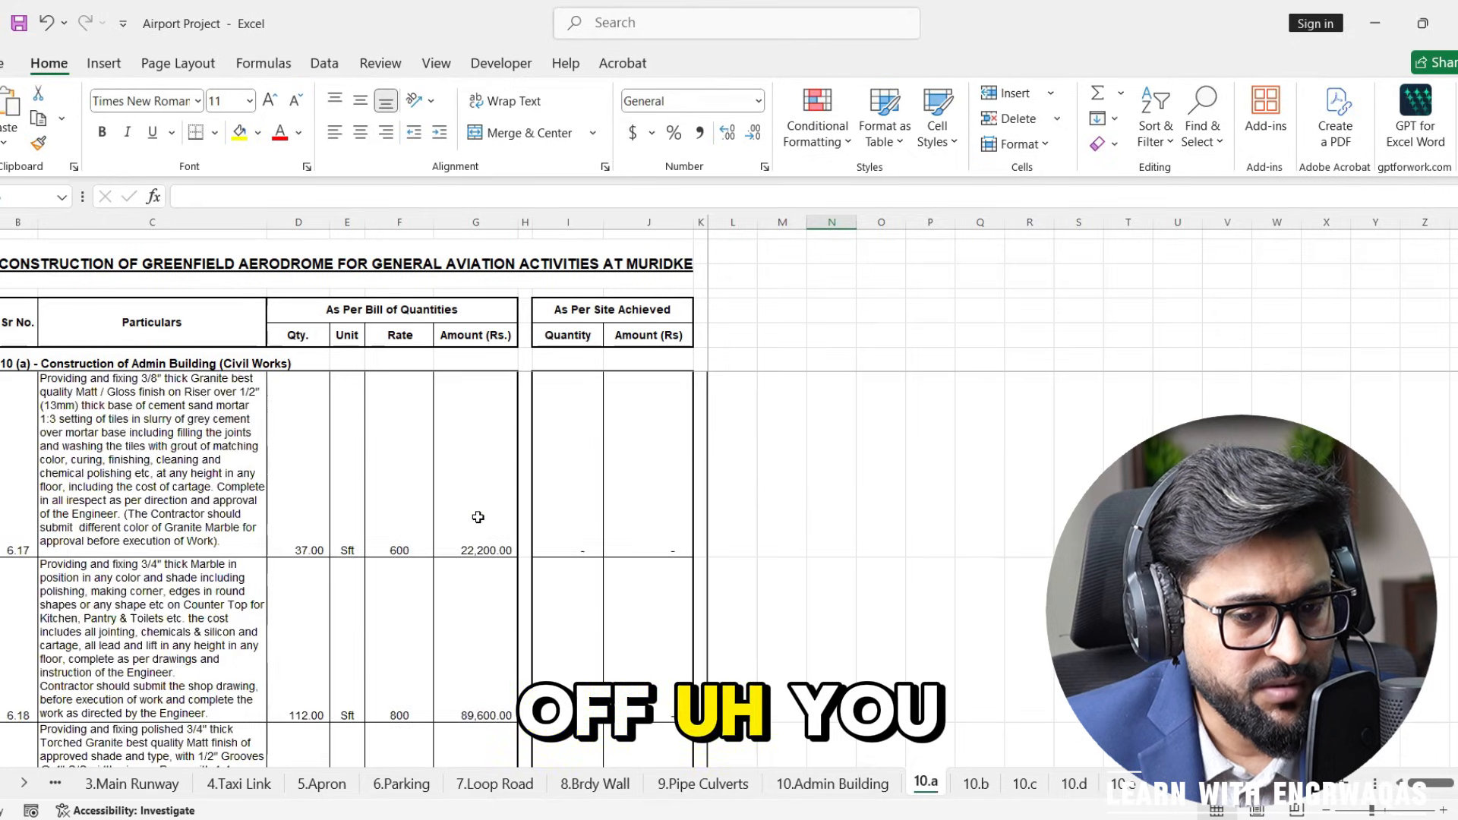
scroll("down", 3)
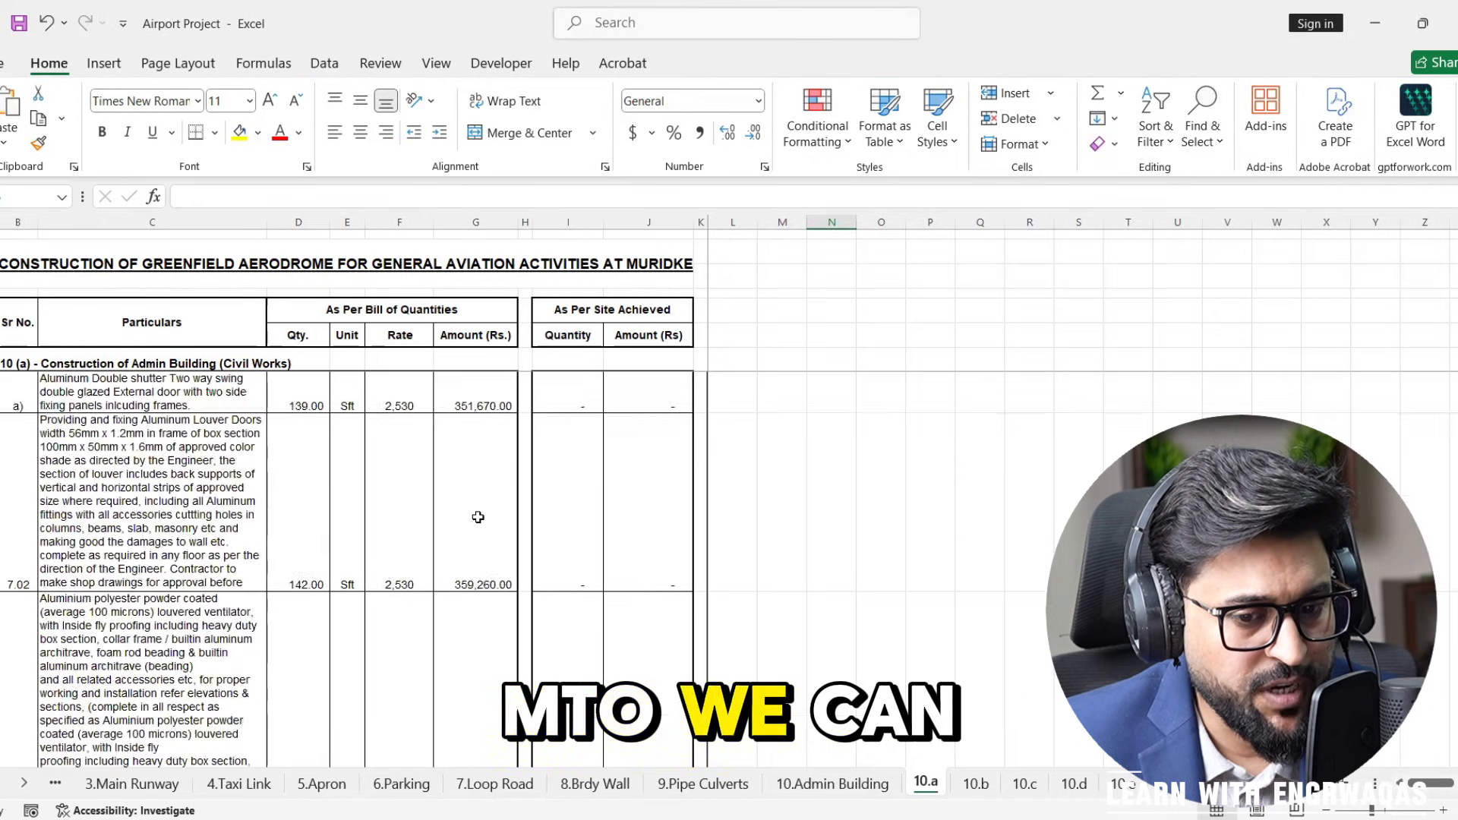
scroll("down", 3)
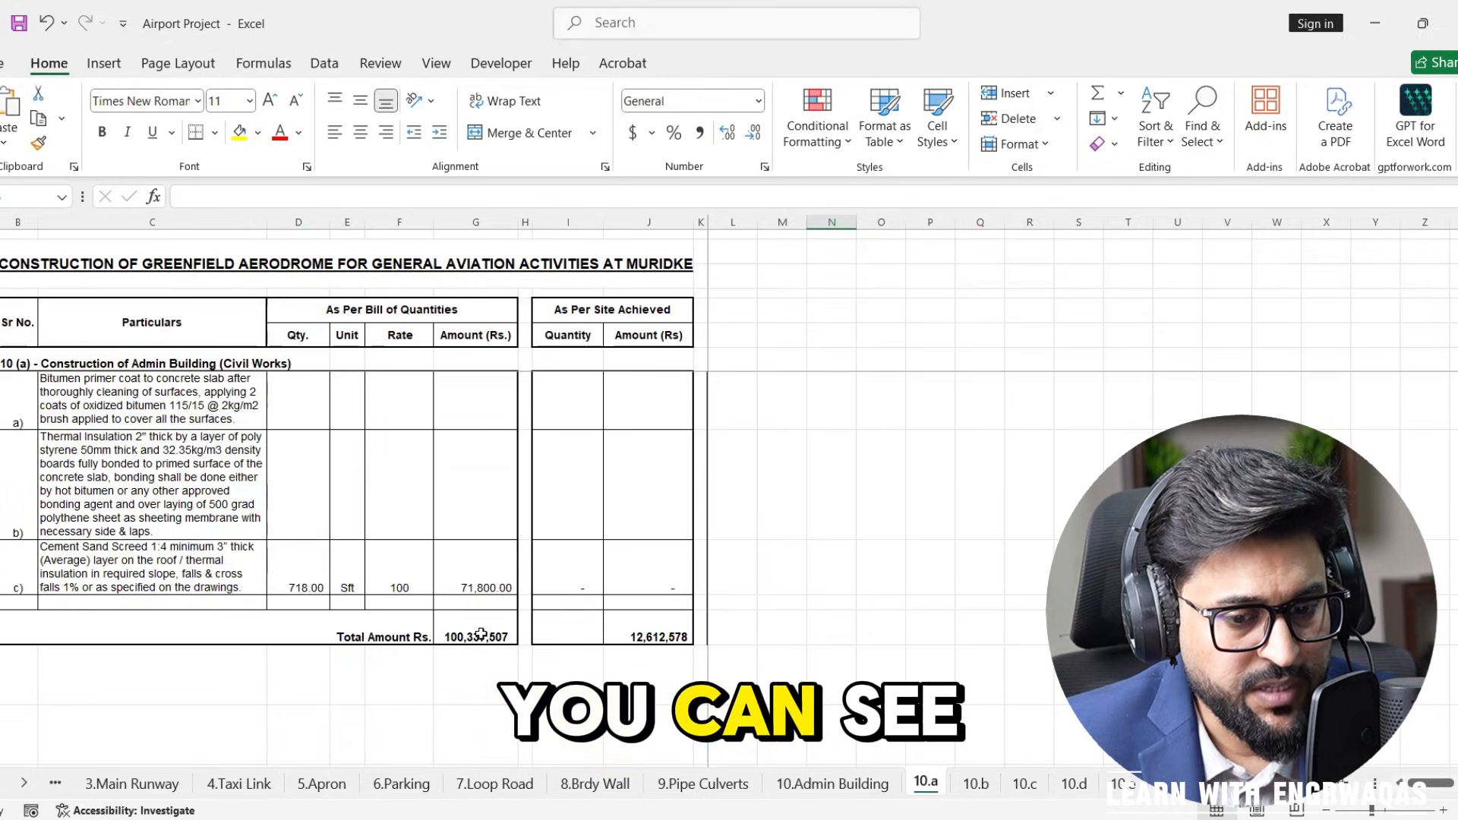
left_click(476, 637)
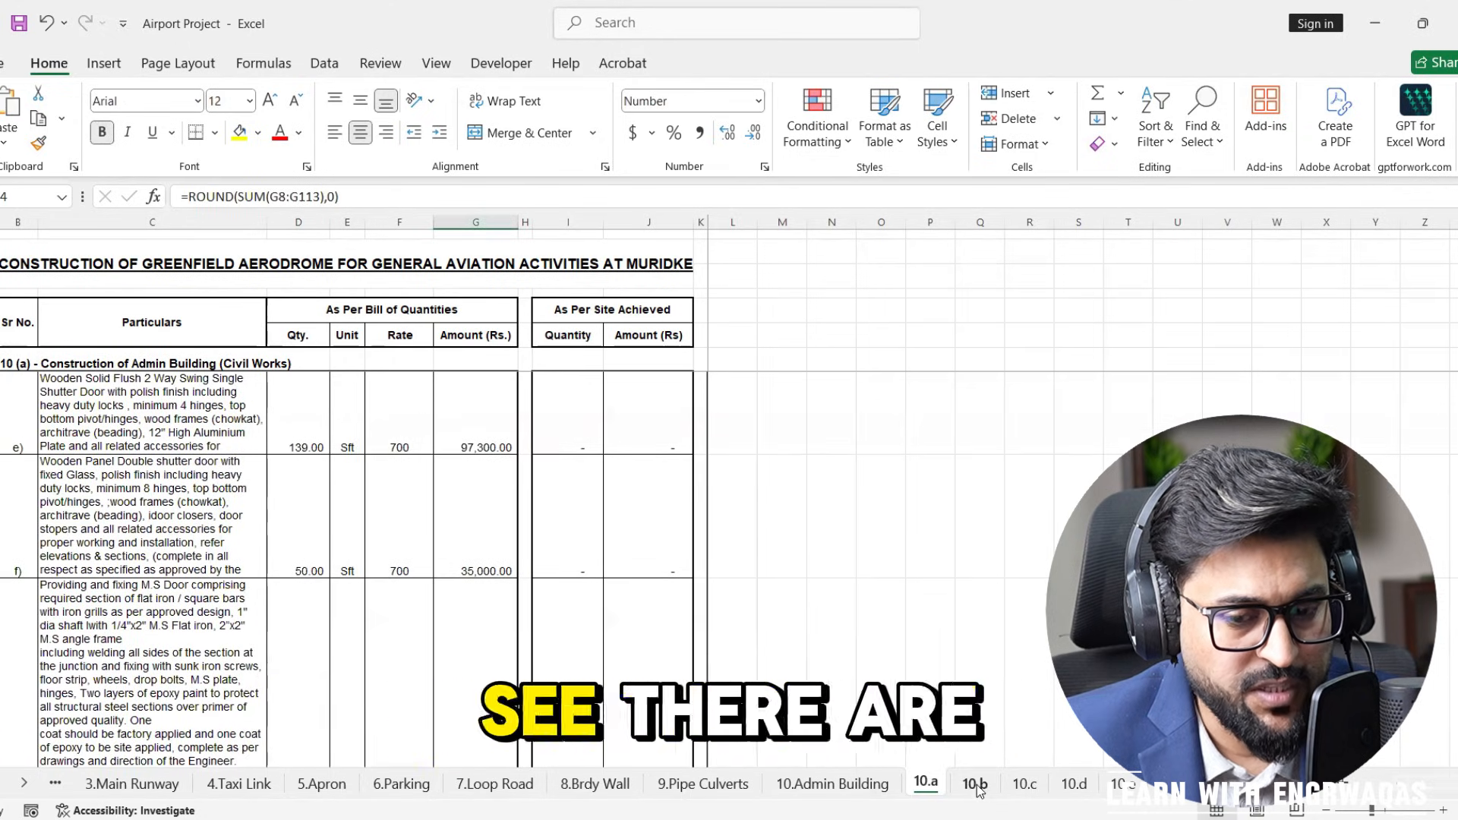
Step: Browse the fire fighting sheet 10.c and electrification sheet 10.d, then return to admin building sheet 10.a
left_click(1024, 784)
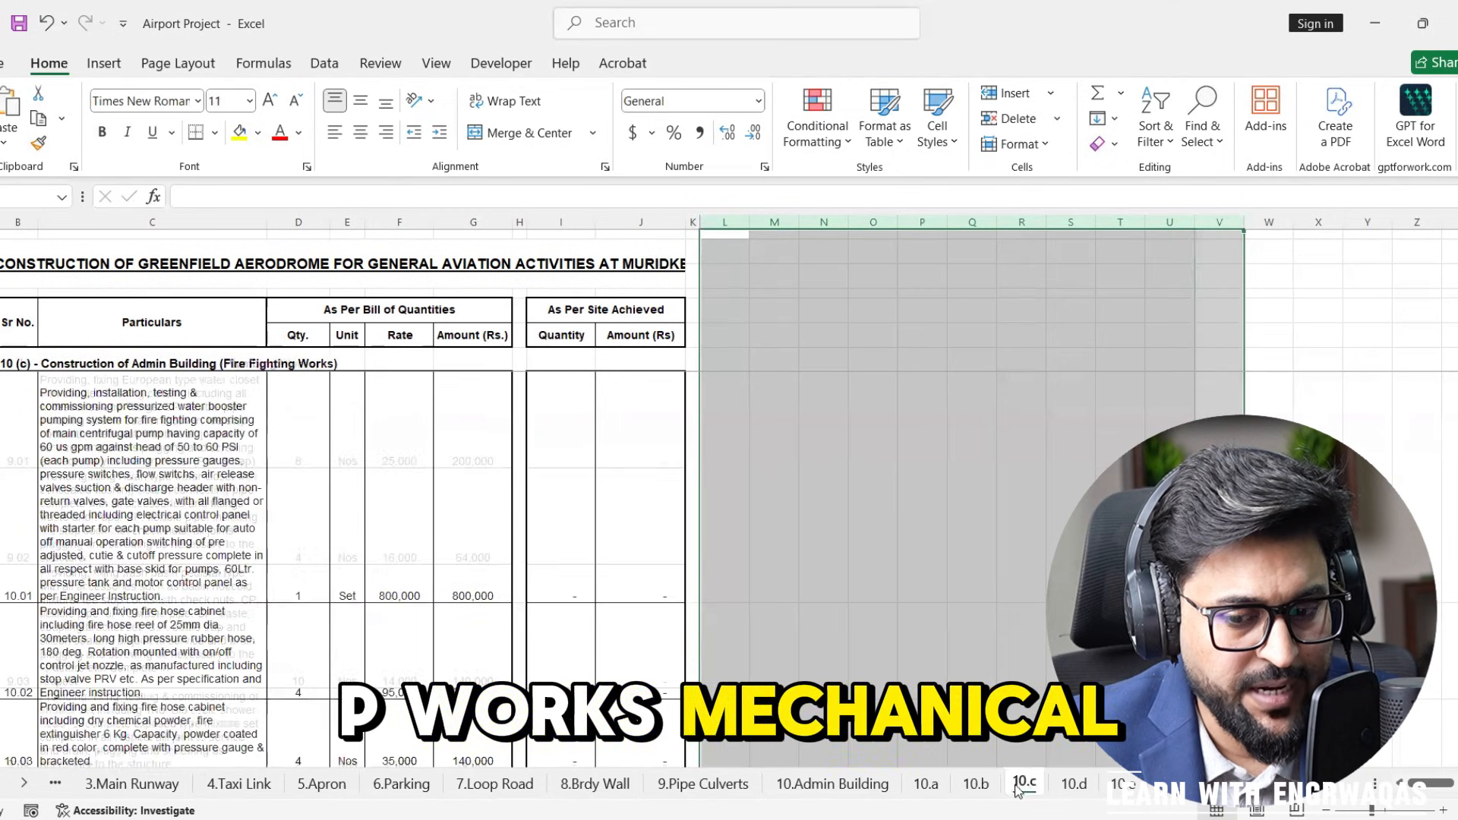
left_click(1073, 783)
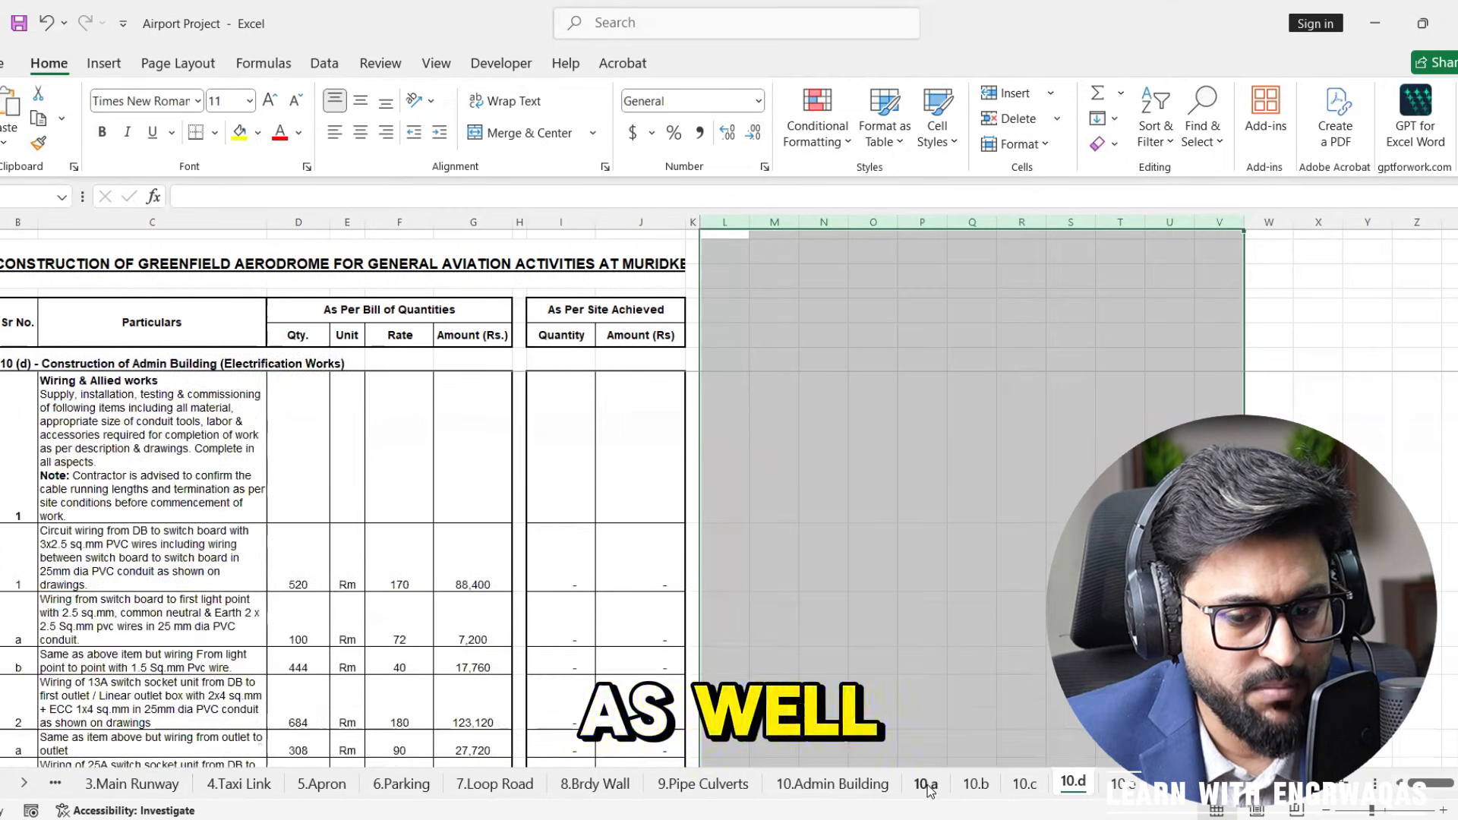
left_click(924, 784)
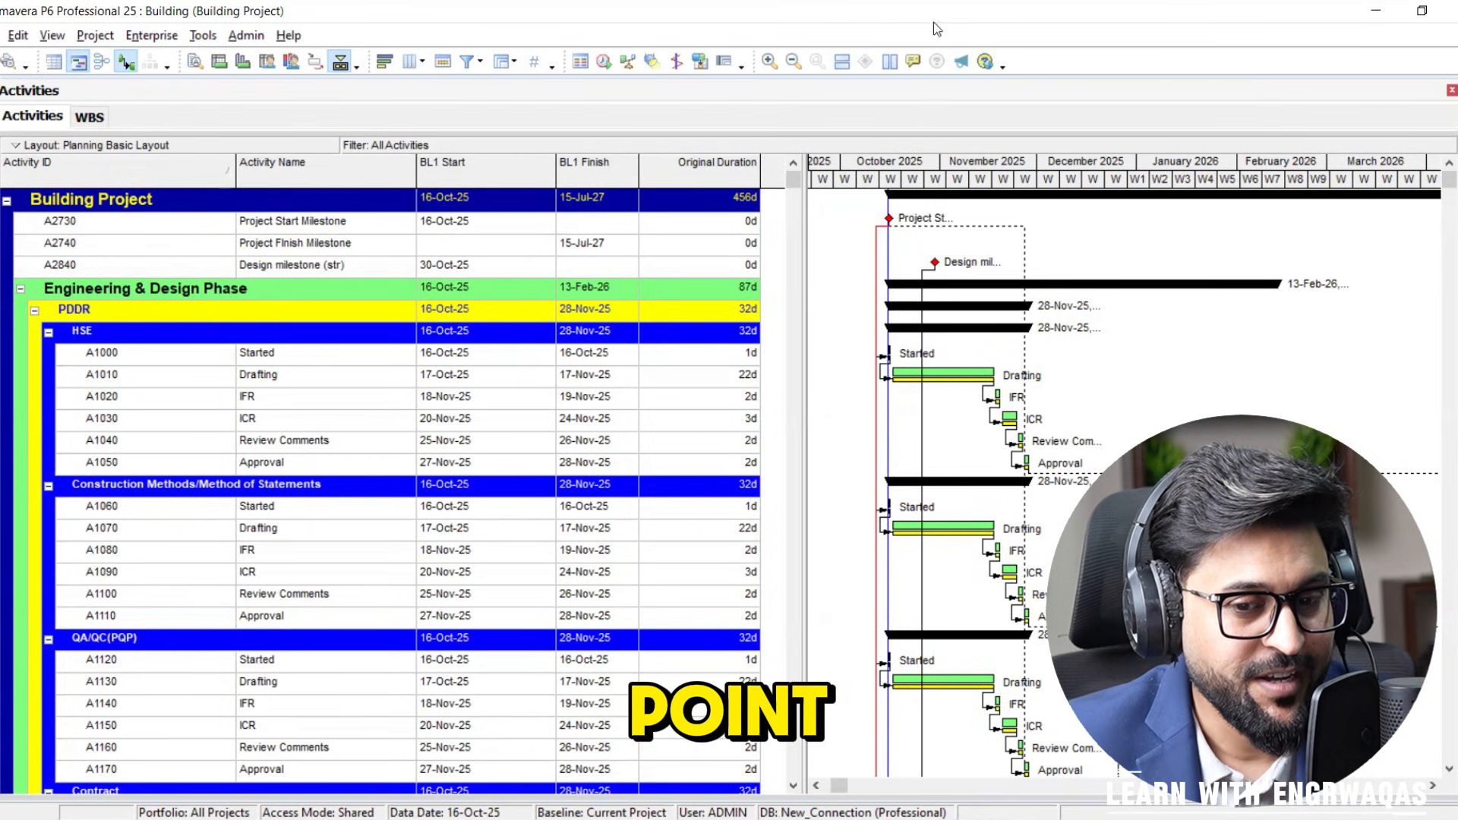
scroll("down", 3)
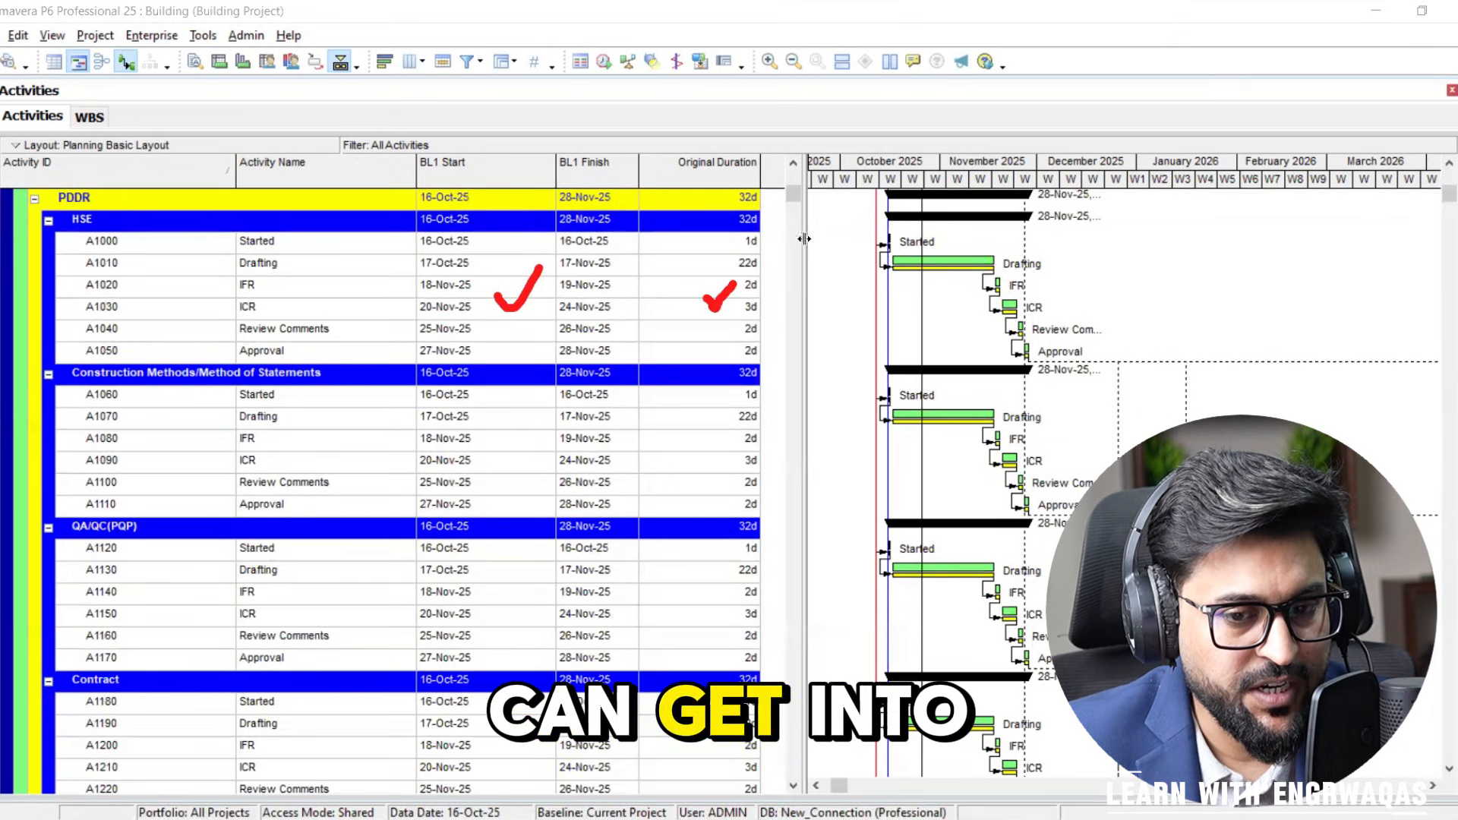
scroll("down", 3)
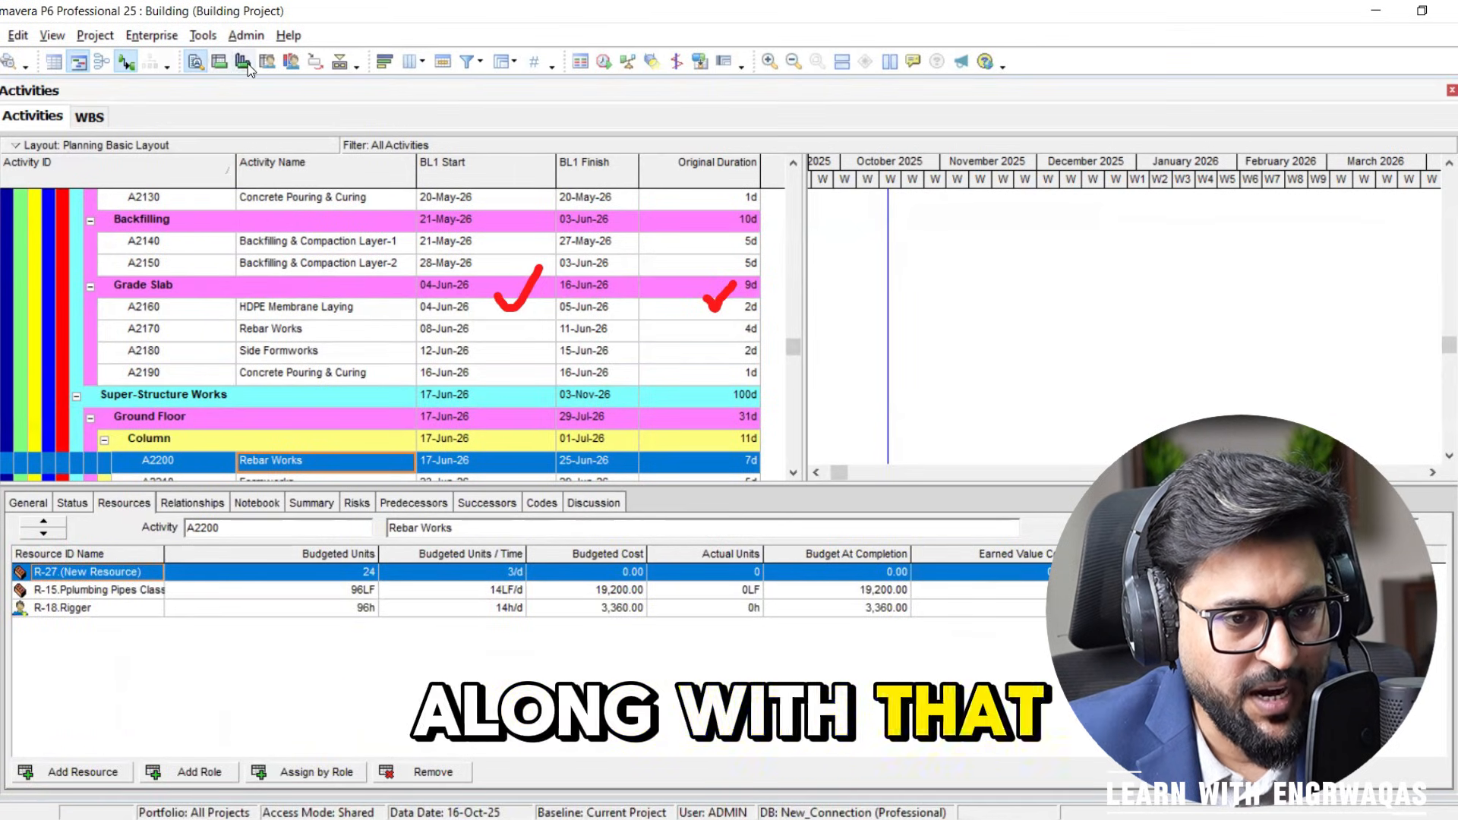
left_click(243, 62)
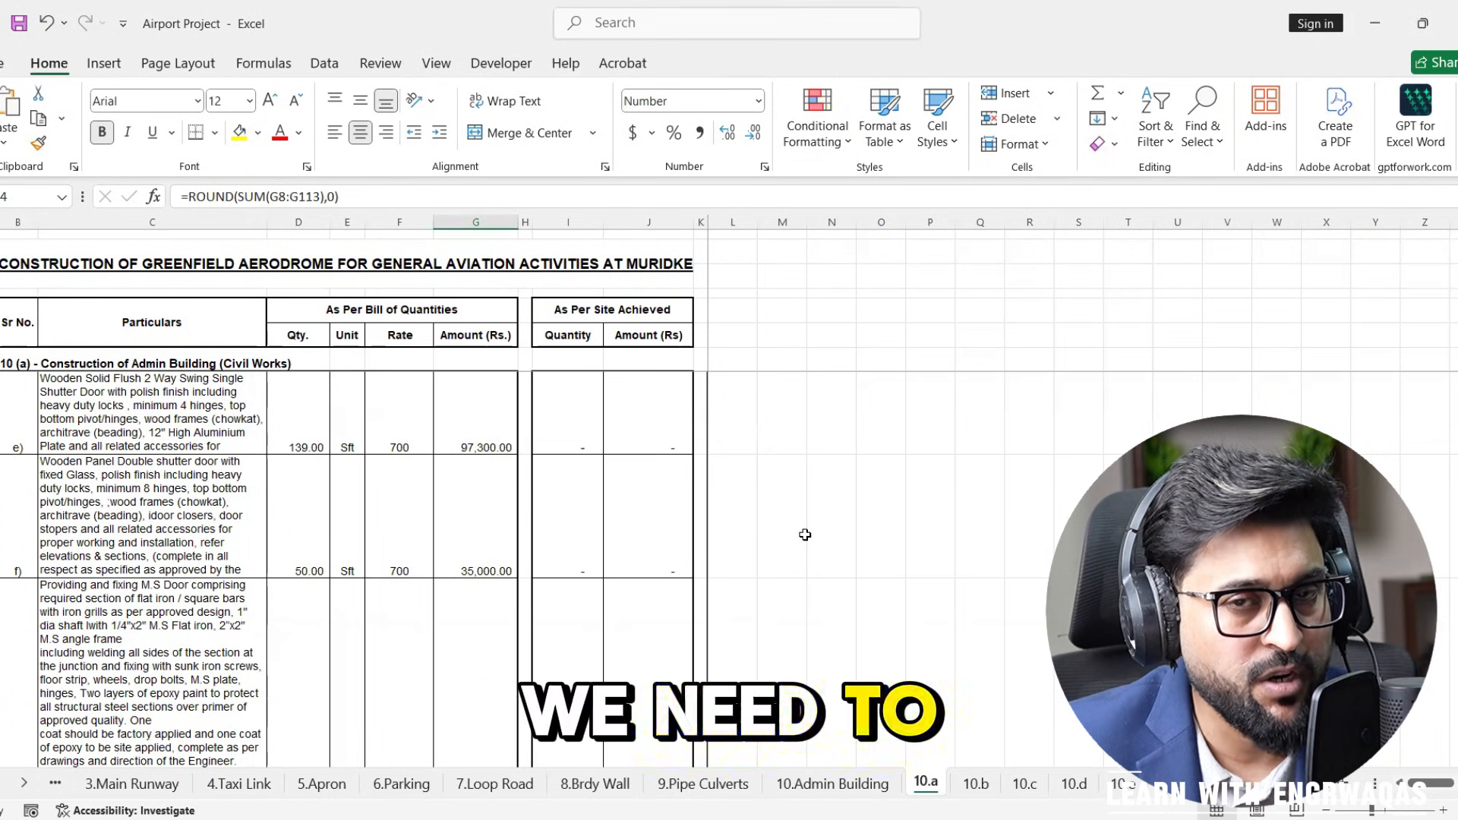
mouse_move(804, 534)
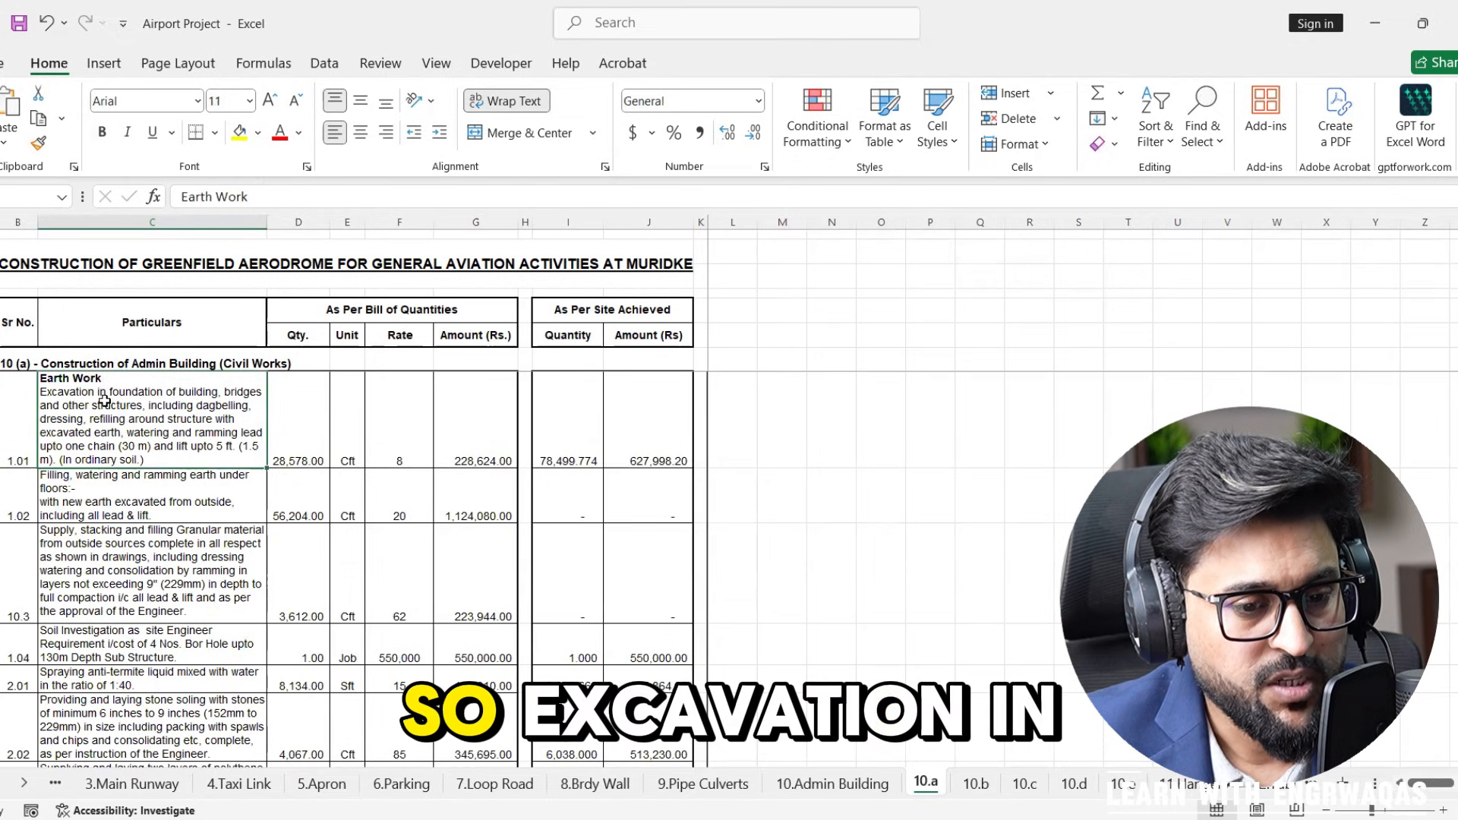
left_click(152, 221)
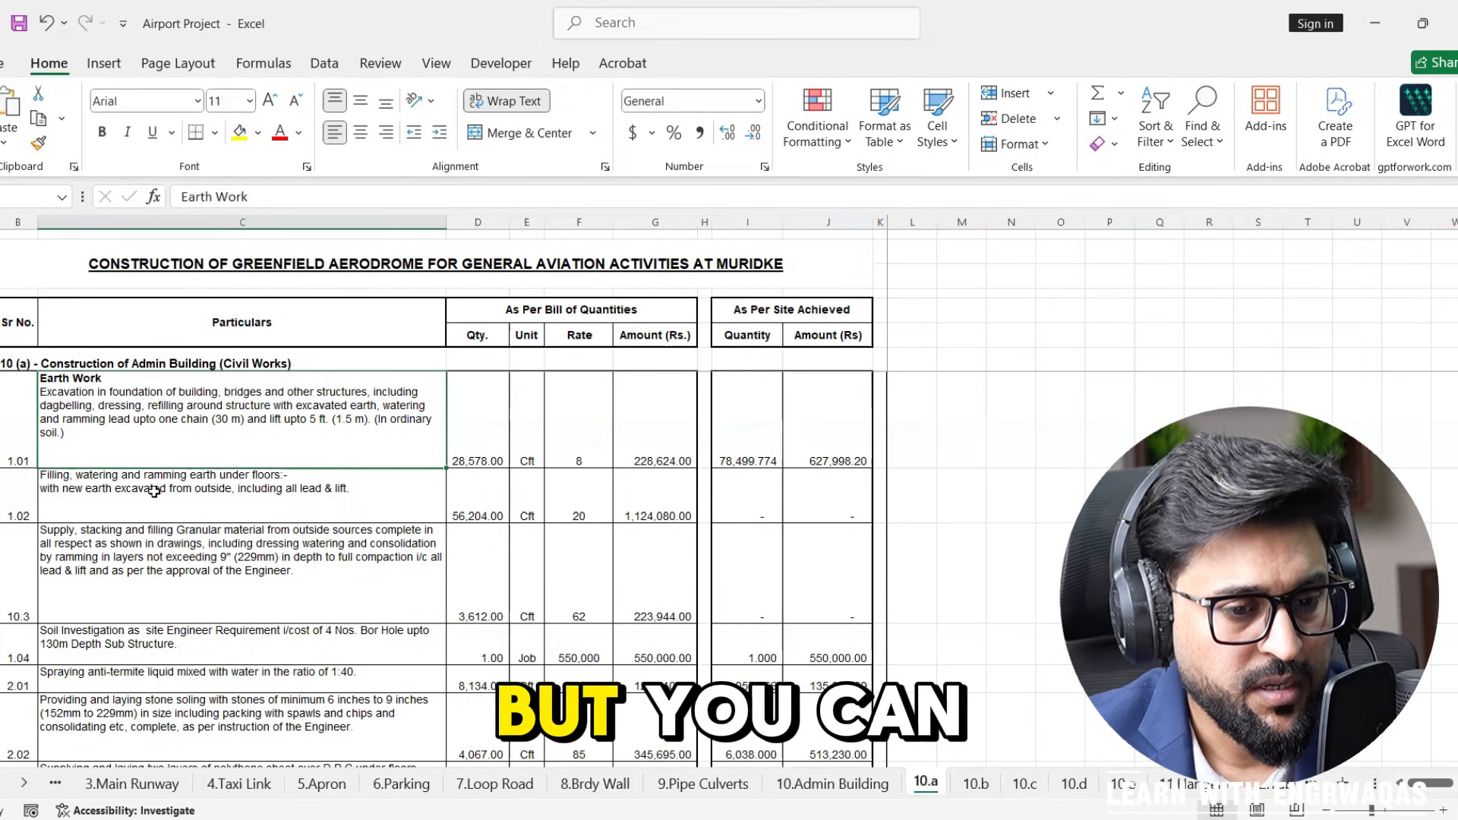
Step: Read the granular material supply and plain cement concrete item descriptions in the BOQ
left_click(240, 563)
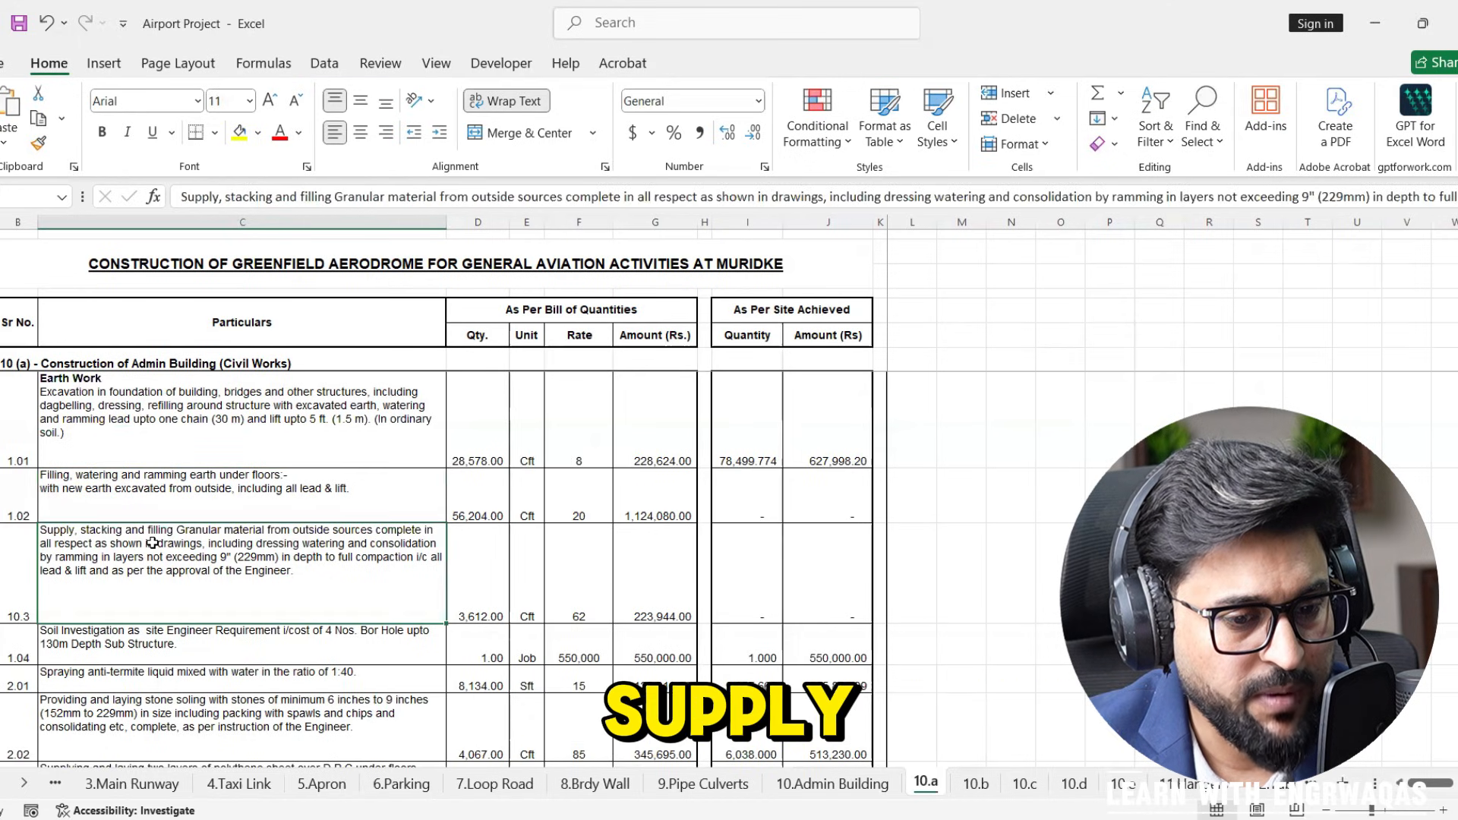
scroll("down", 3)
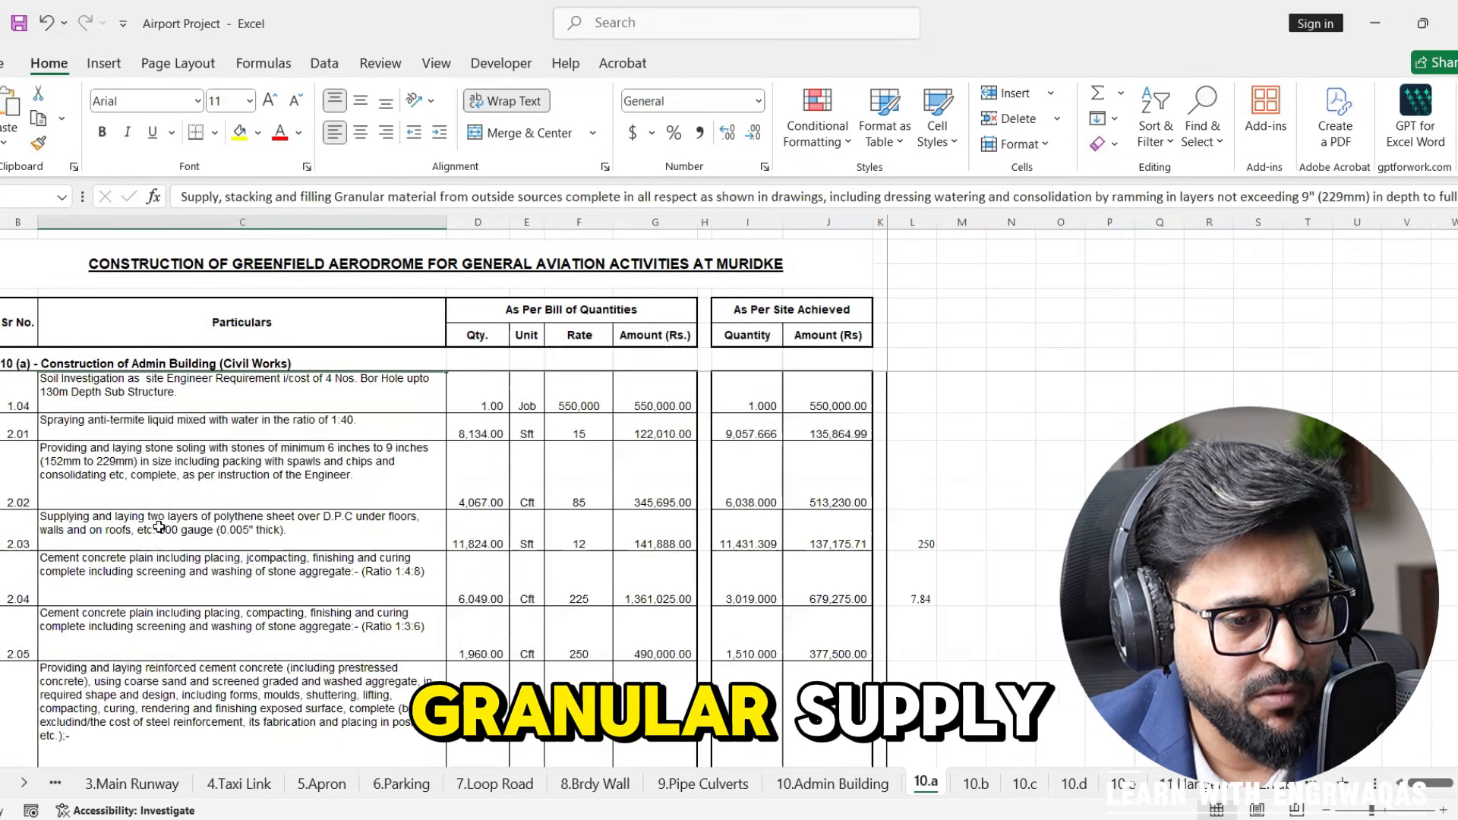
left_click(241, 522)
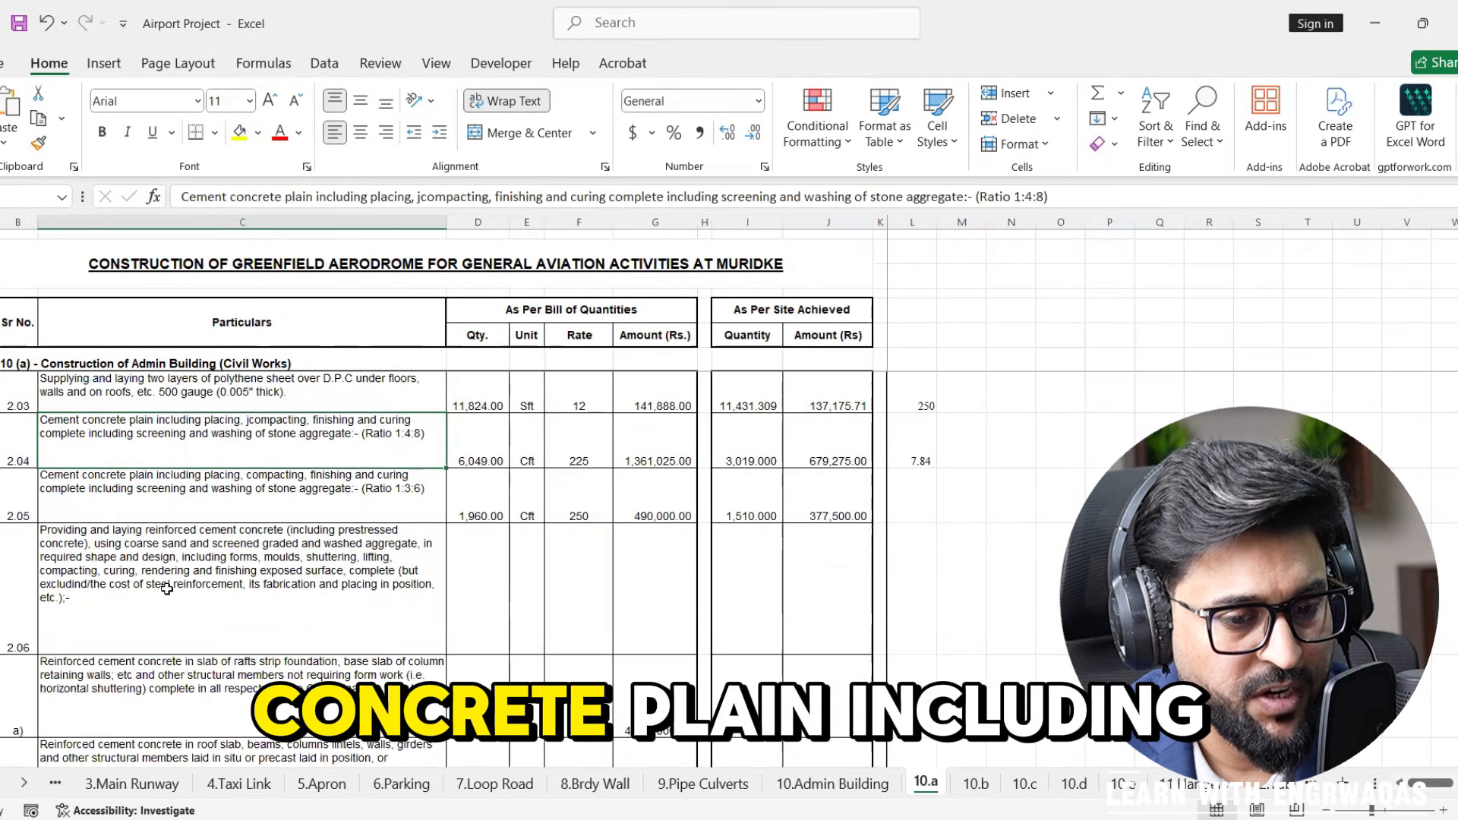
scroll("down", 3)
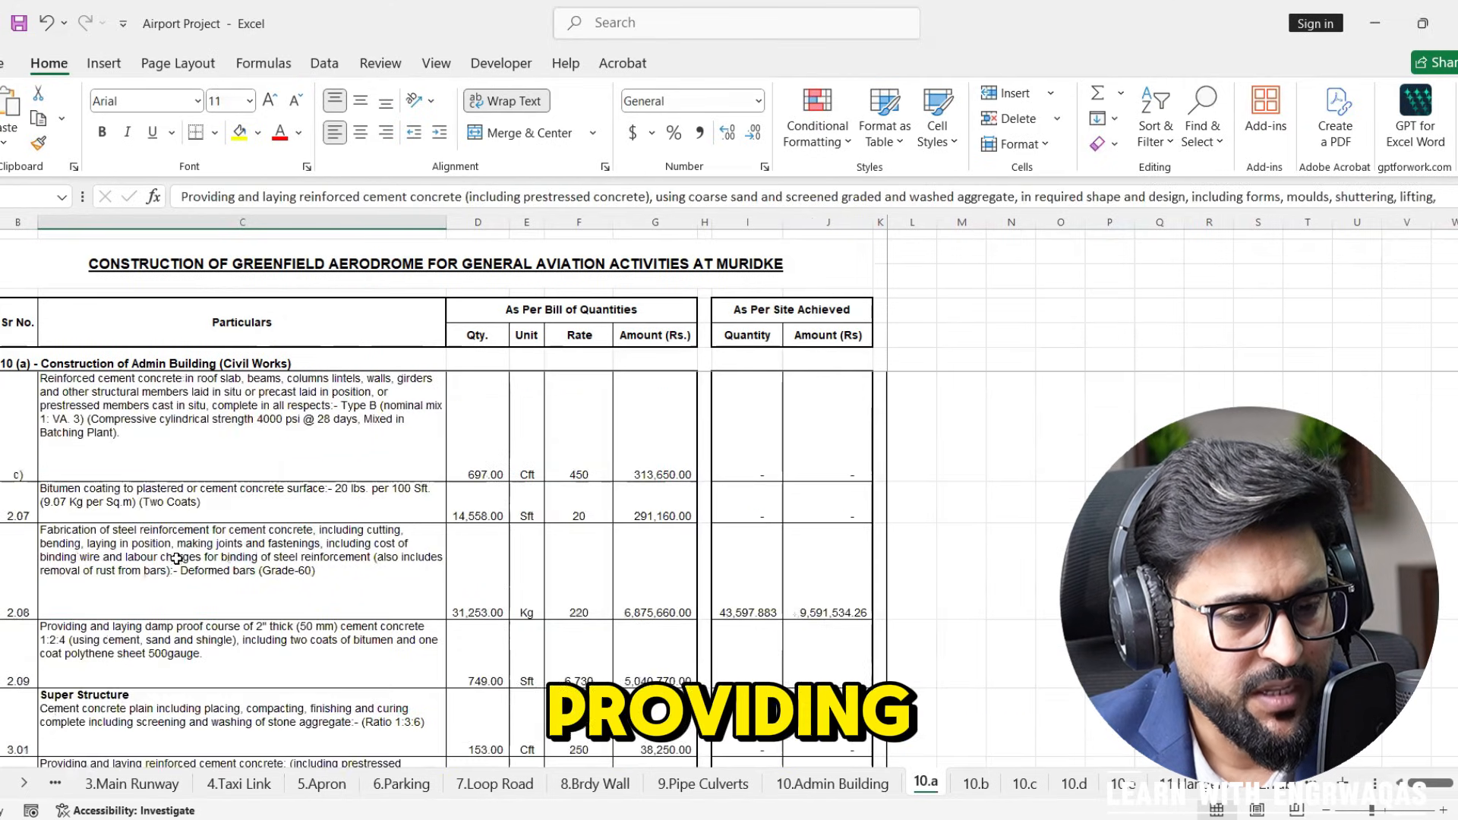
Step: Select the Particulars descriptions from Earth Work to the last item and copy them with Ctrl+C
left_click(241, 550)
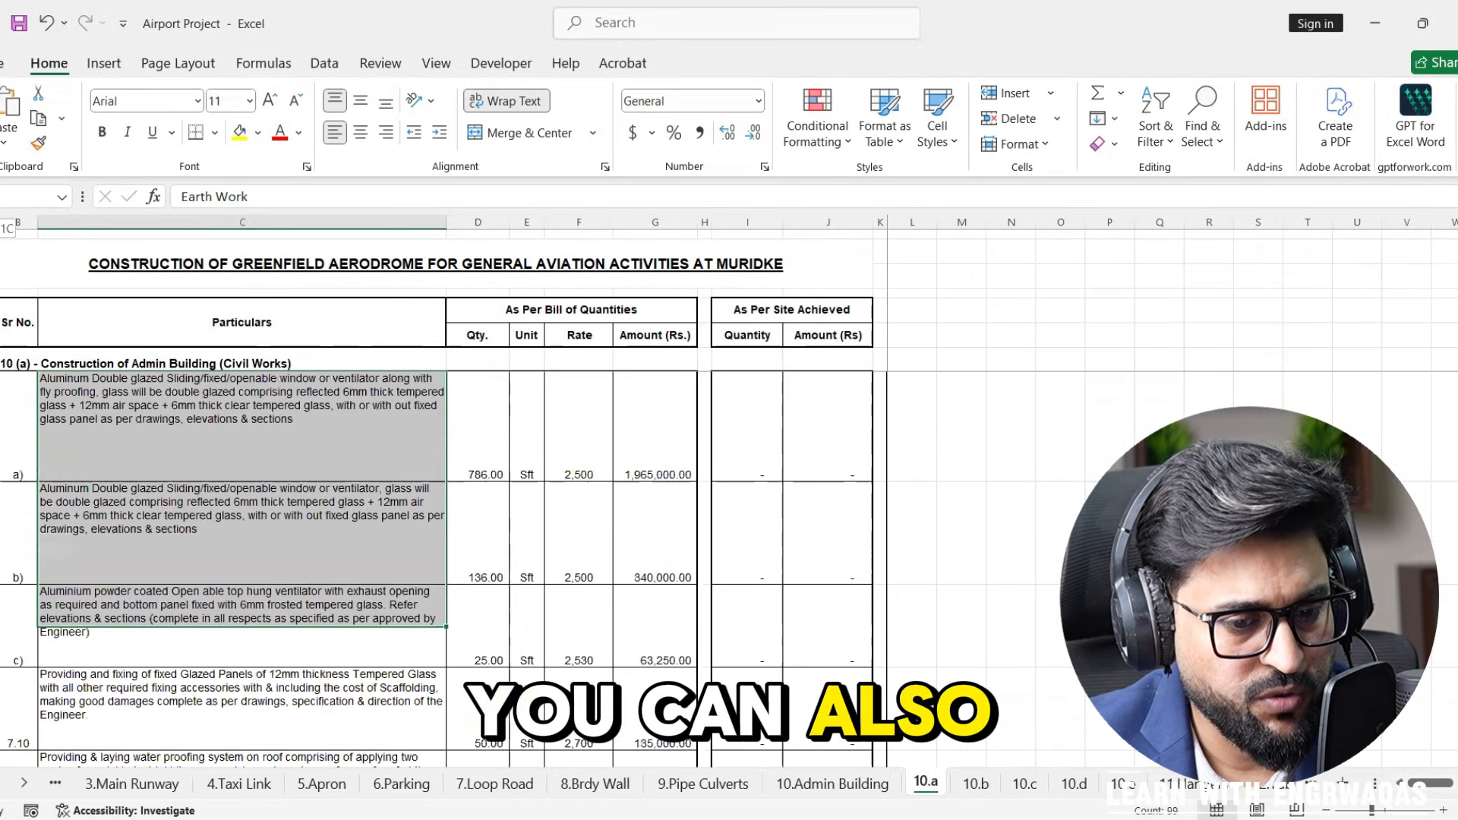
scroll("down", 3)
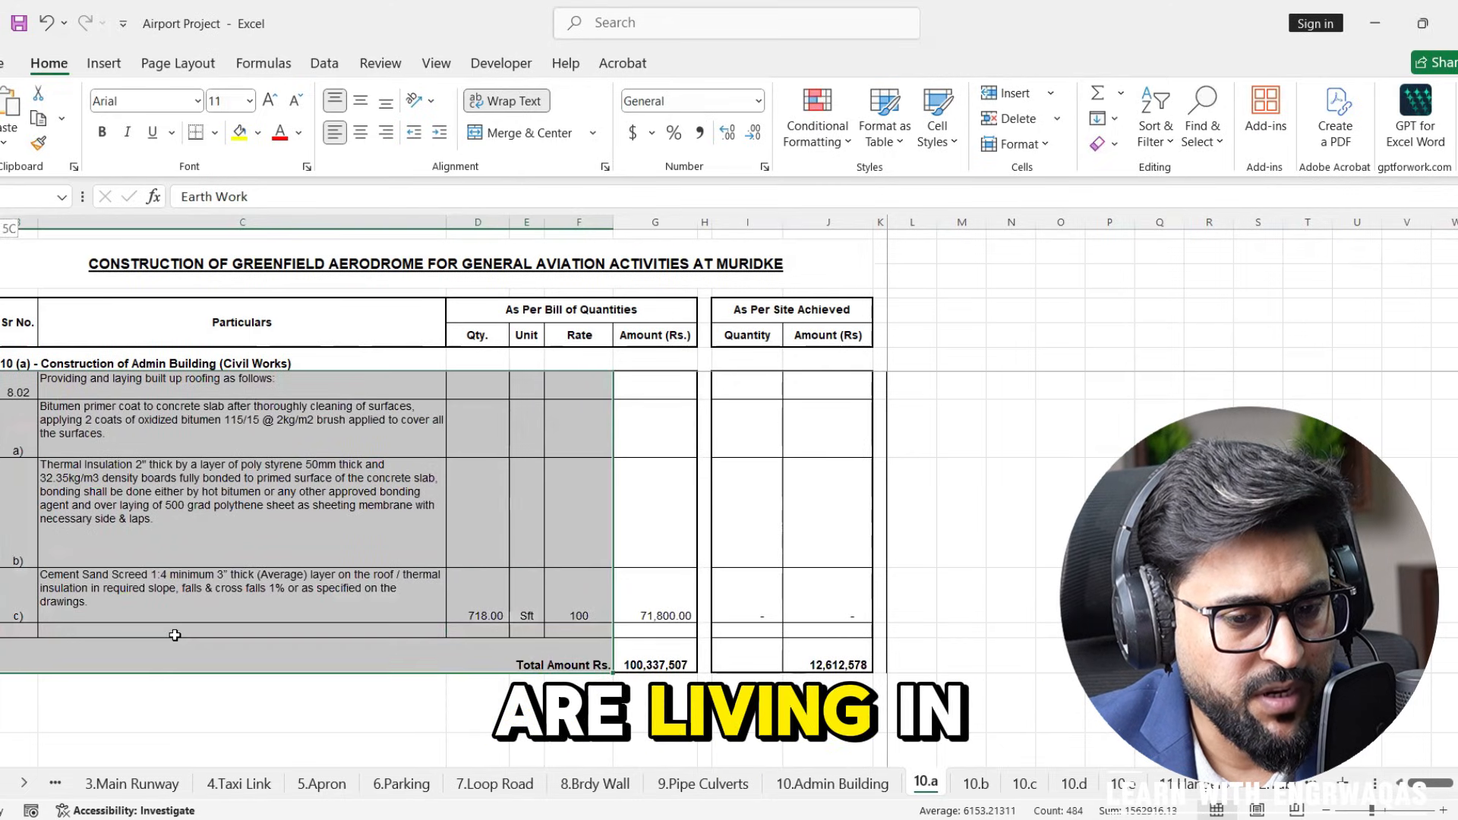
key("ctrl+c")
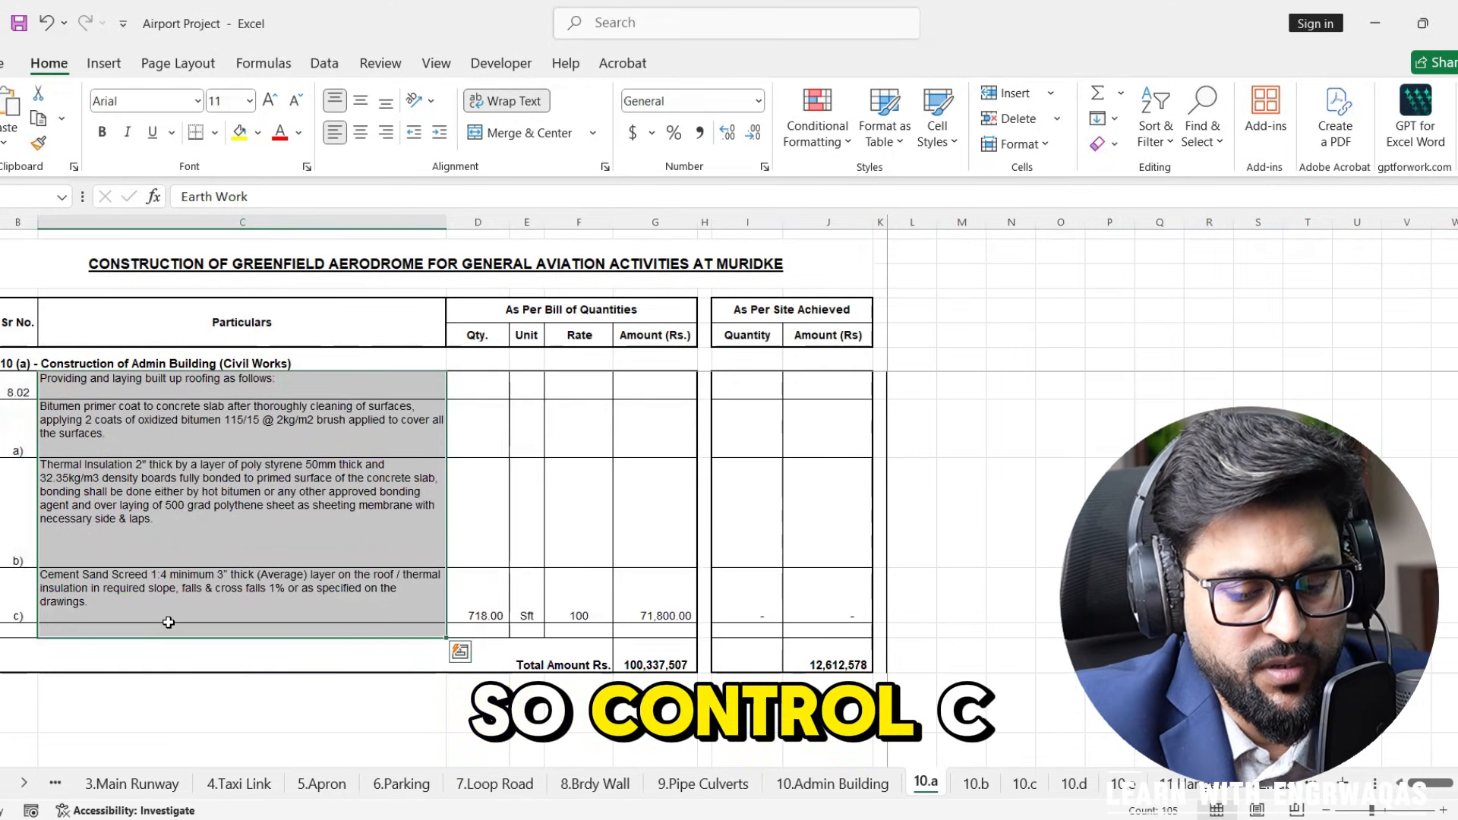
key("ctrl+c")
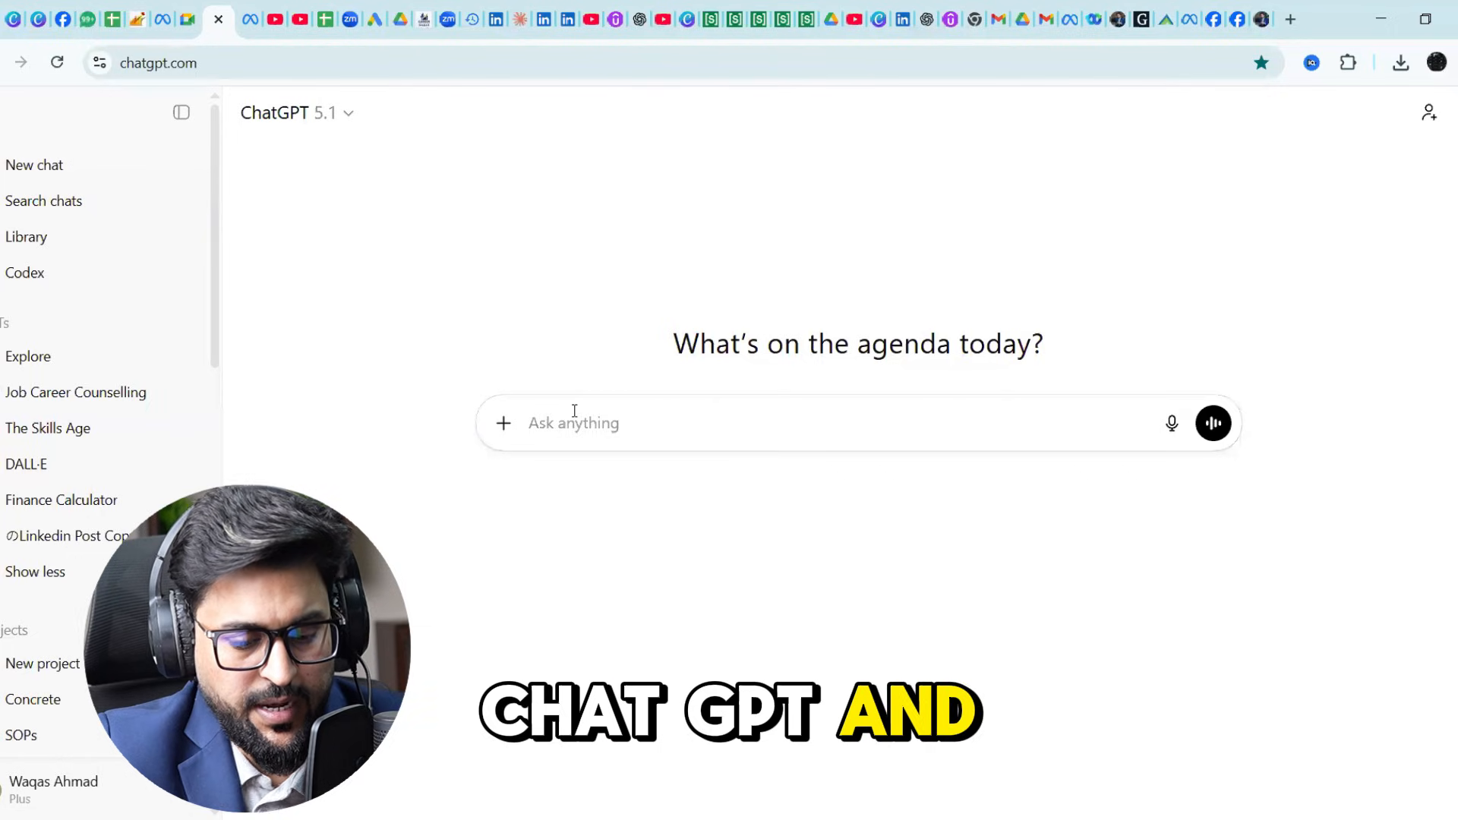
Step: Type 'ACT like a construction manager expert... convert this BOQ data into WBS and activities in node format'
type("ACT like")
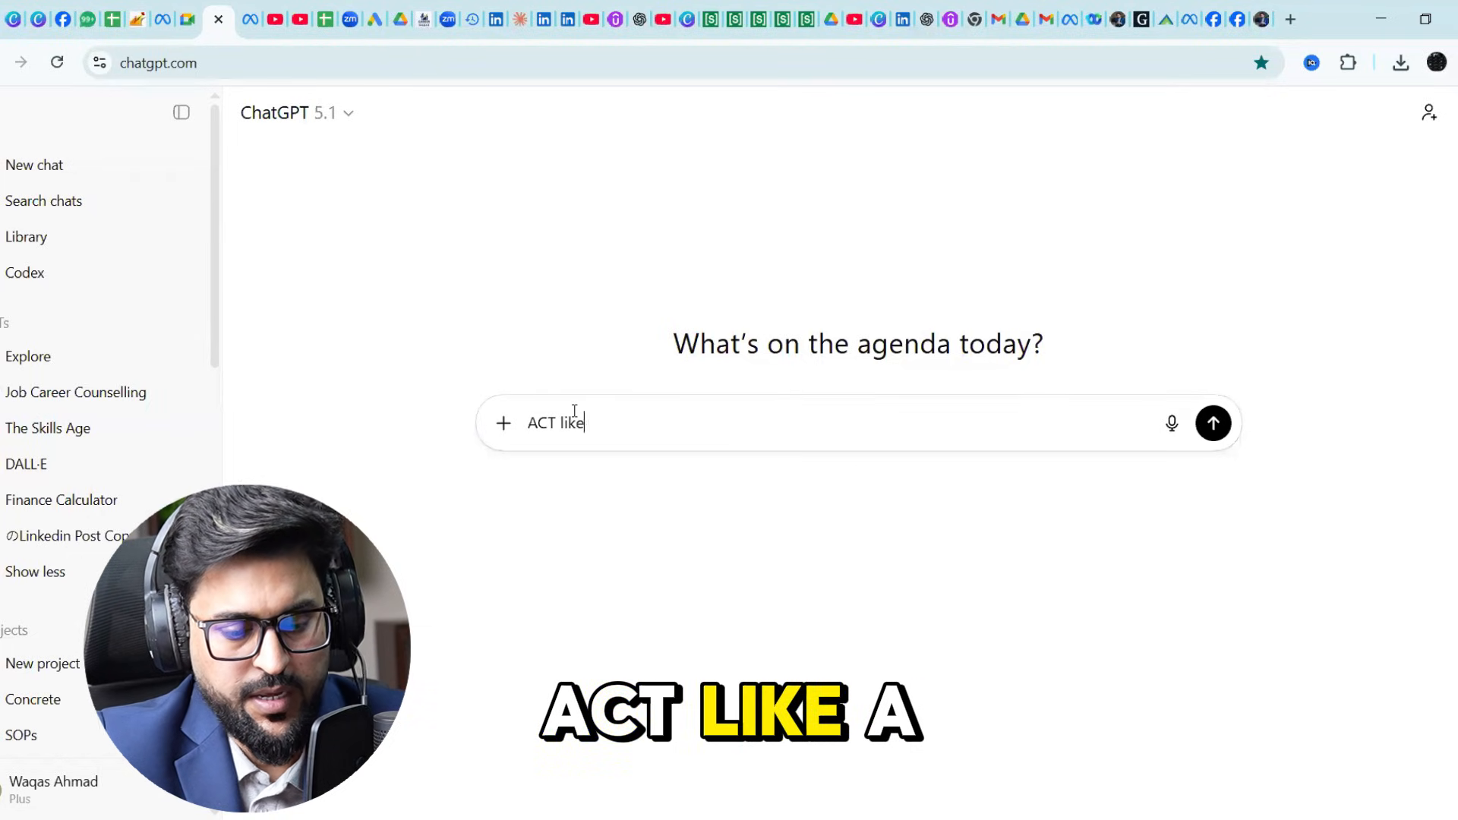
type("a construction manager expert for buildings and convert this BOQ data")
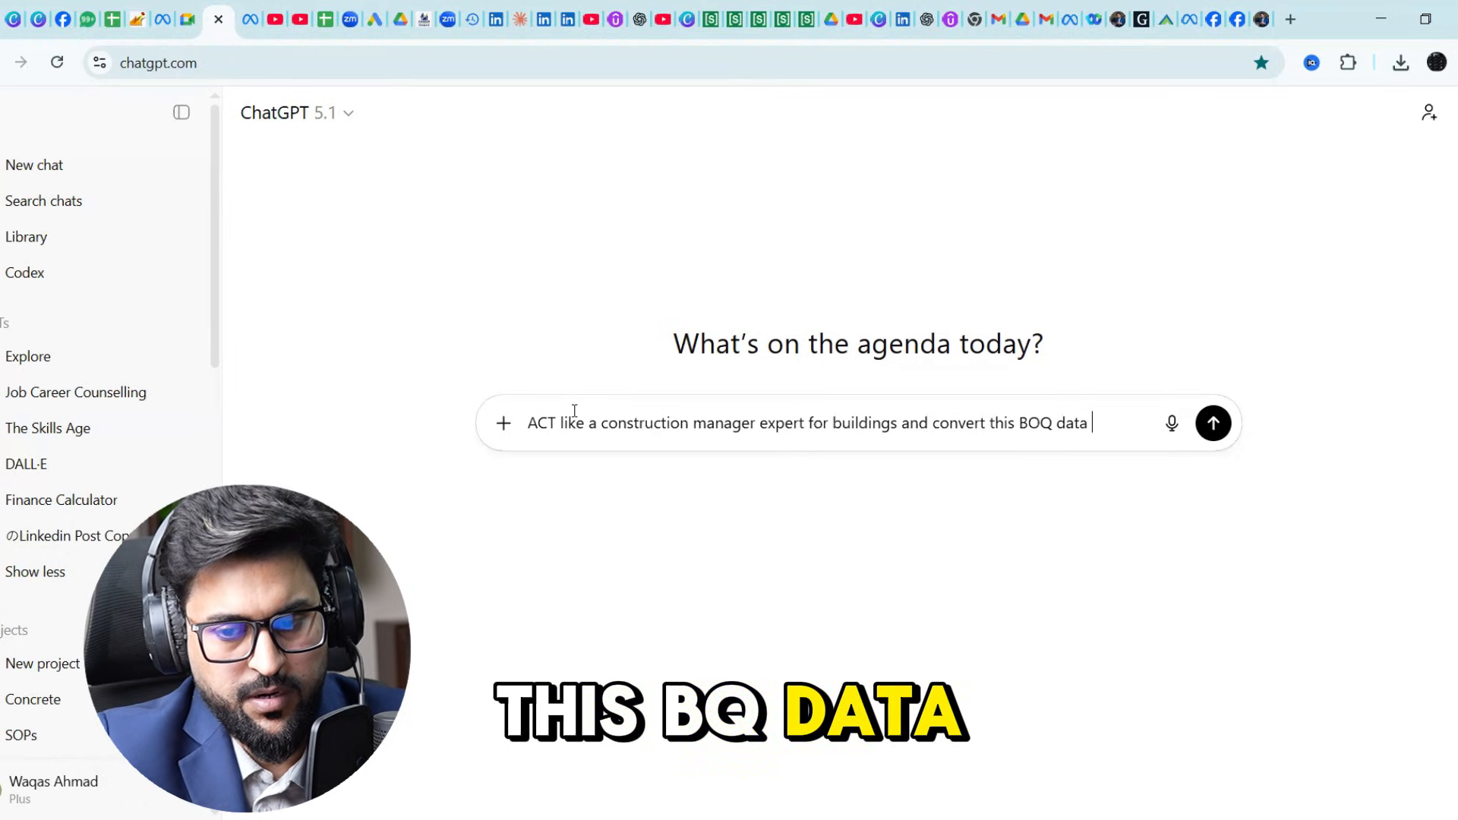
type("into")
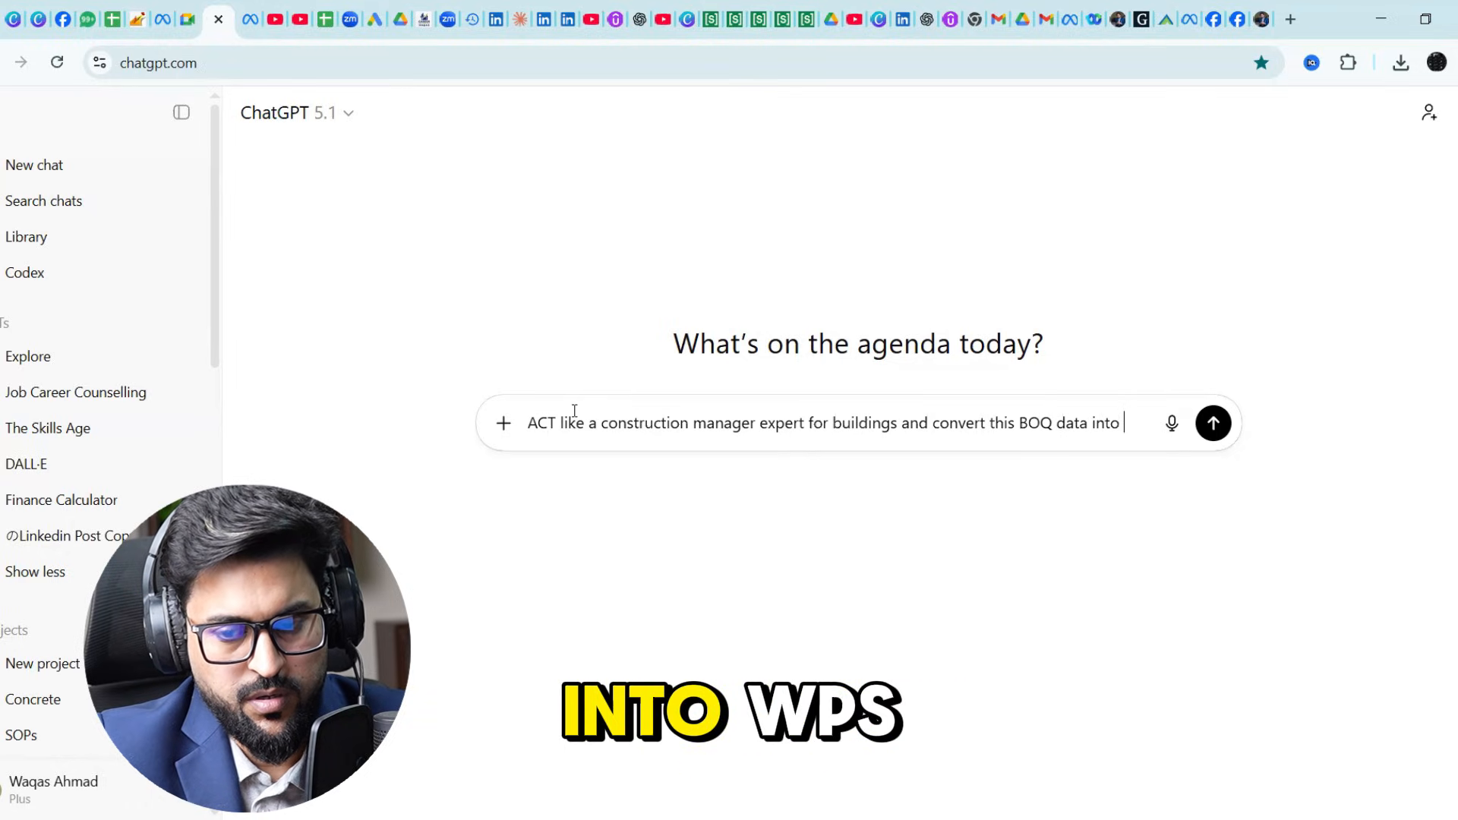
type("WBS")
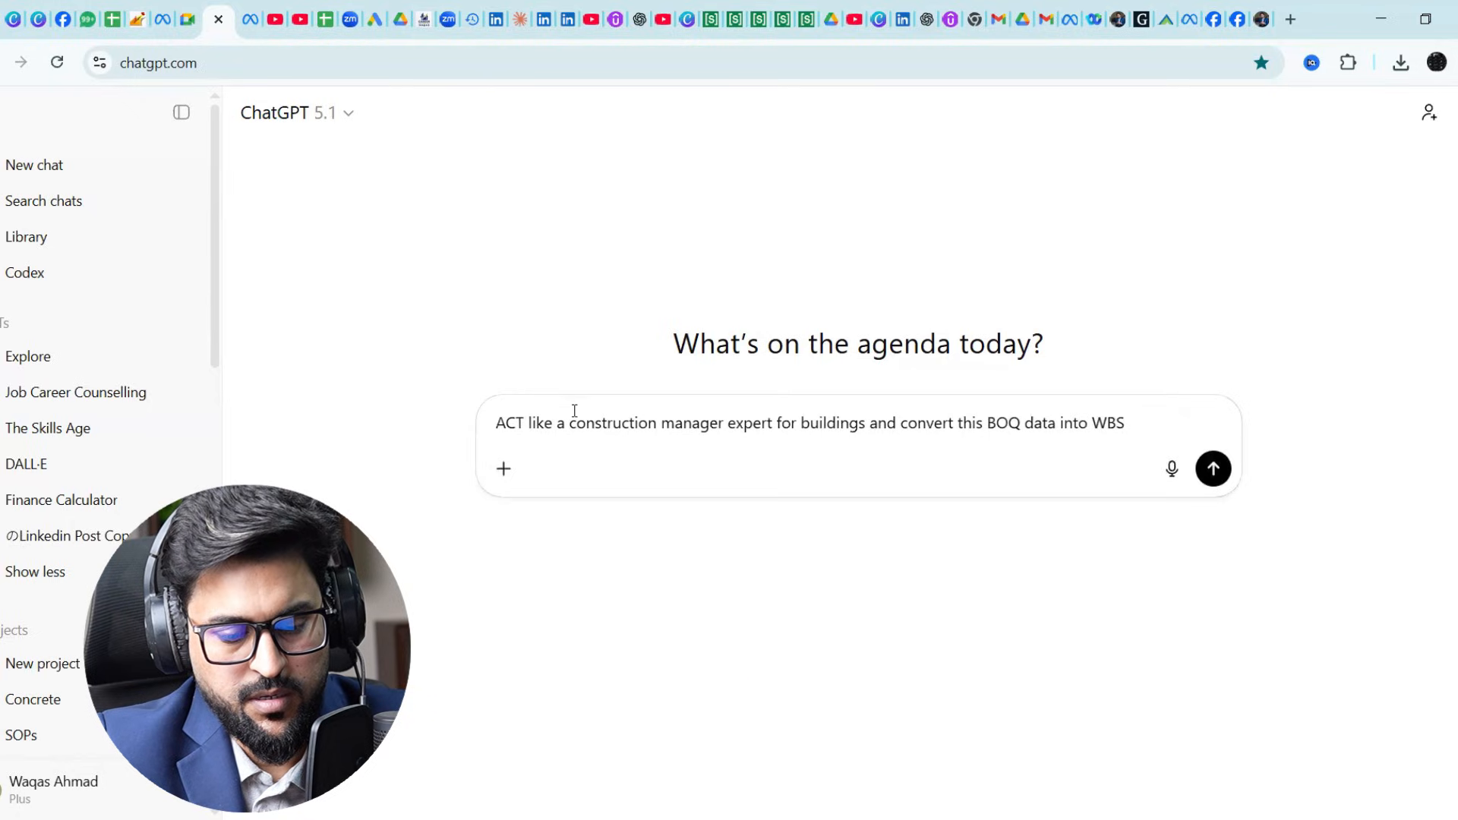
type("and a")
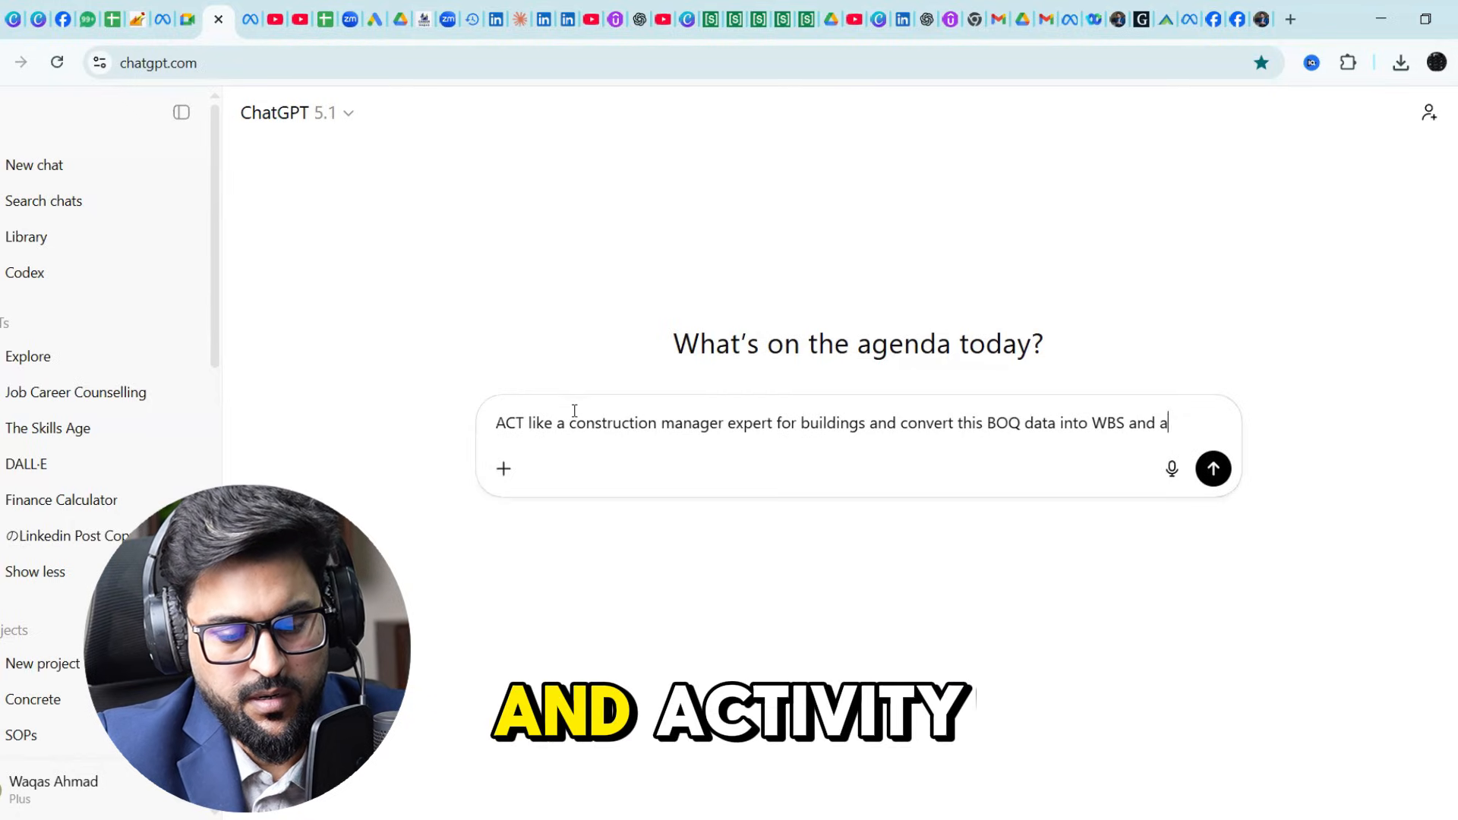
type("ctivitiy")
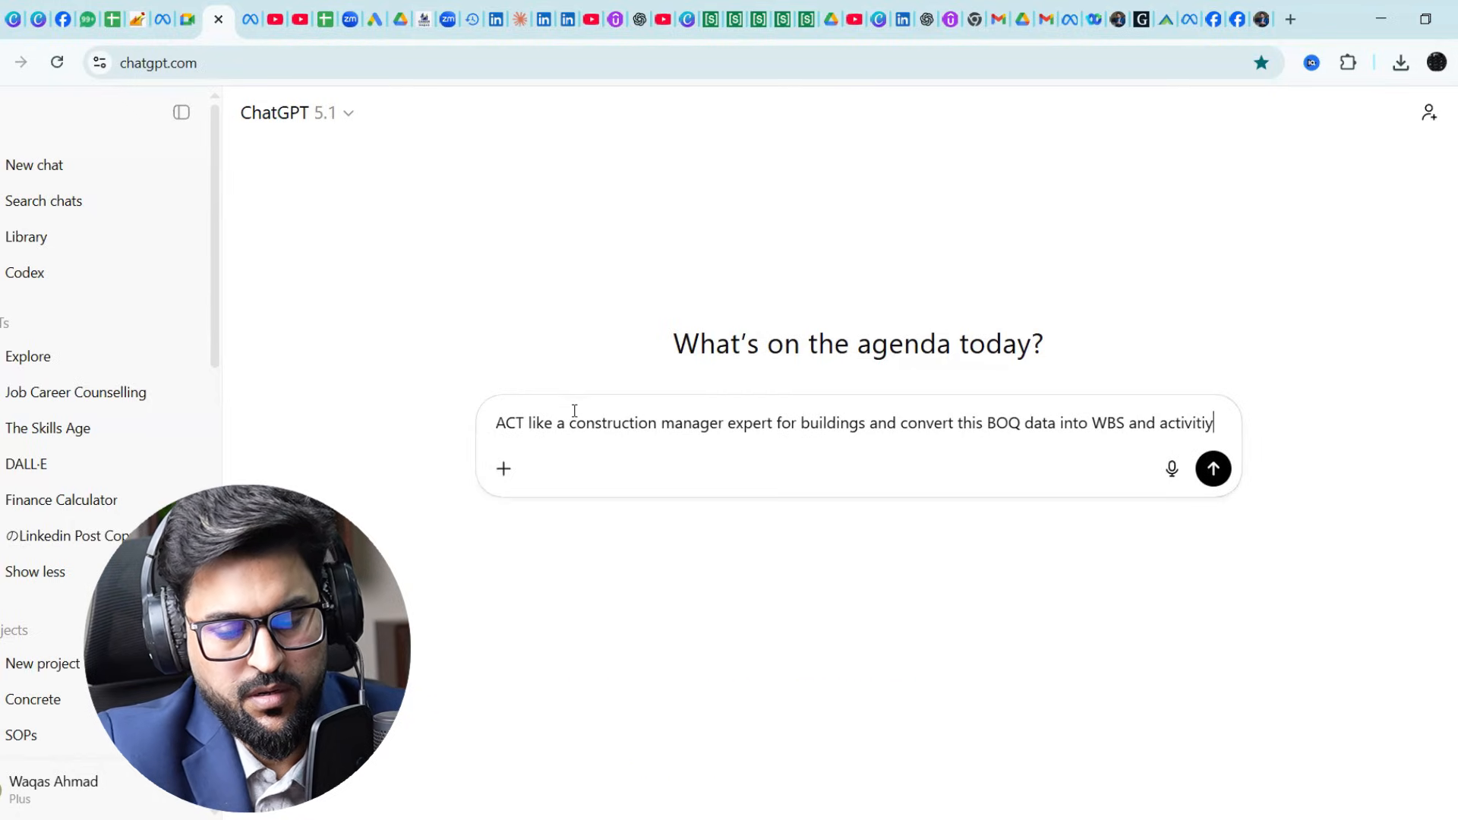
key("BackSpace")
type("es in node")
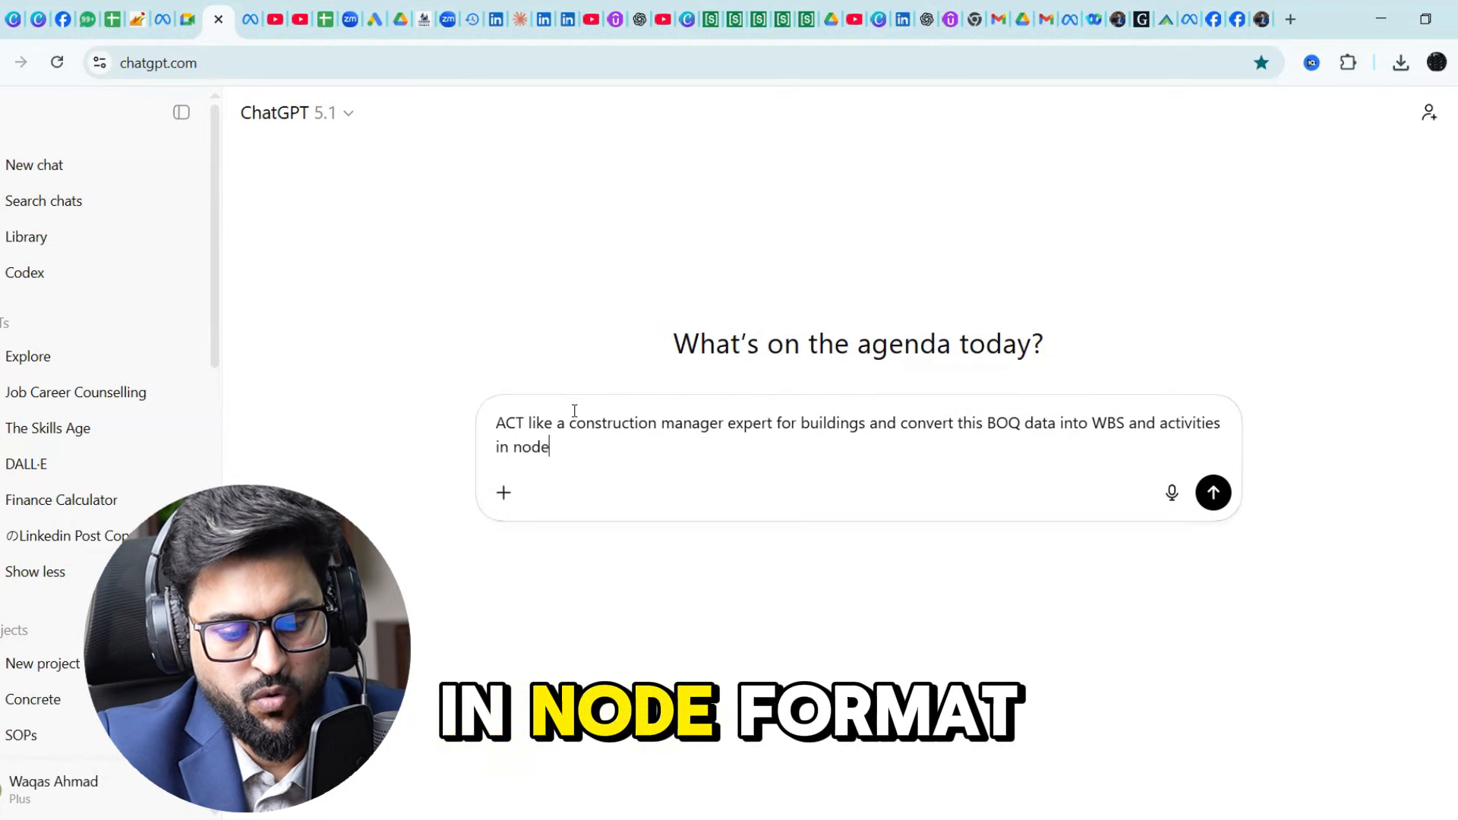
type("format")
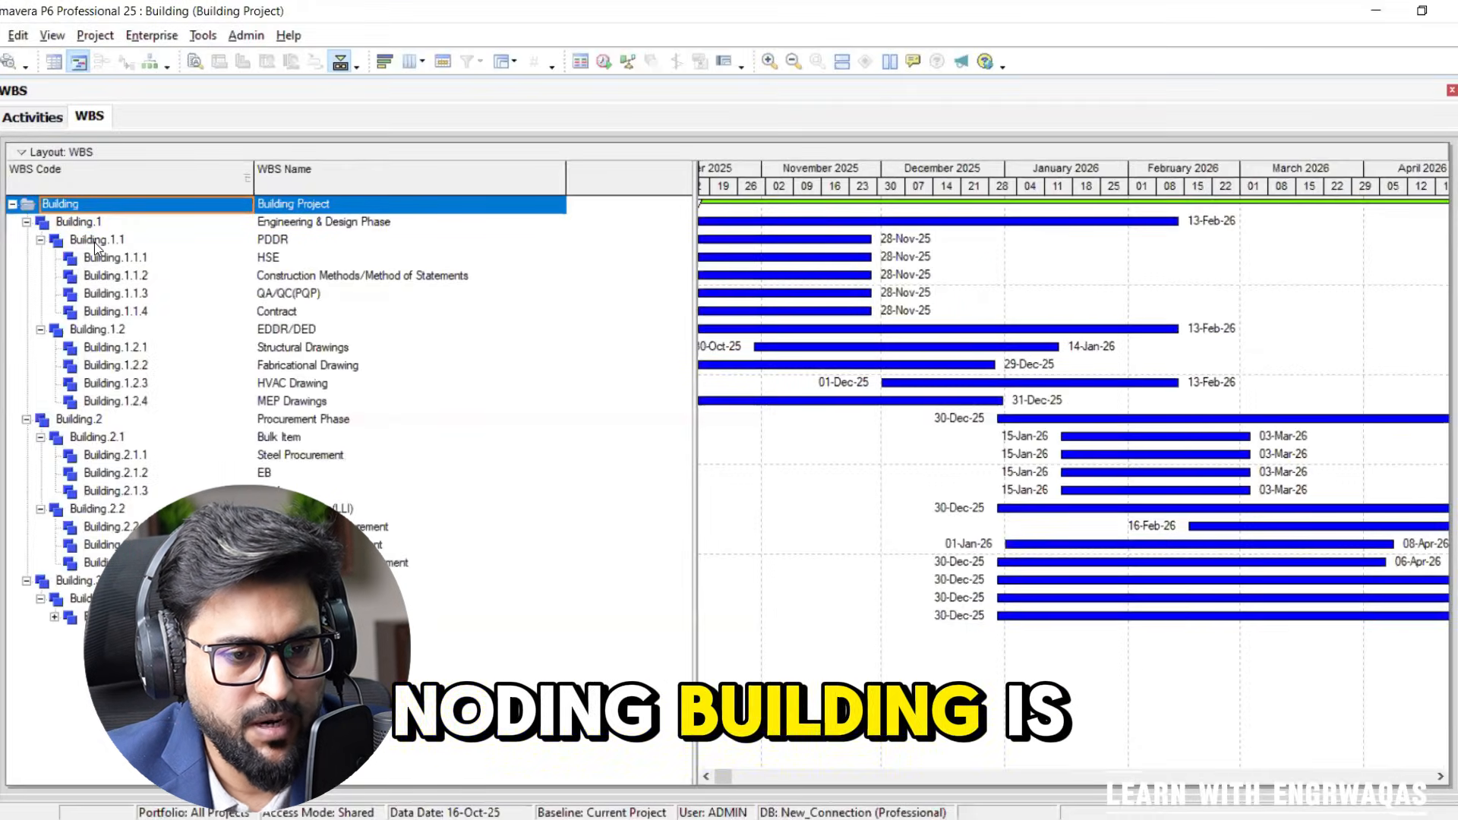
left_click(116, 258)
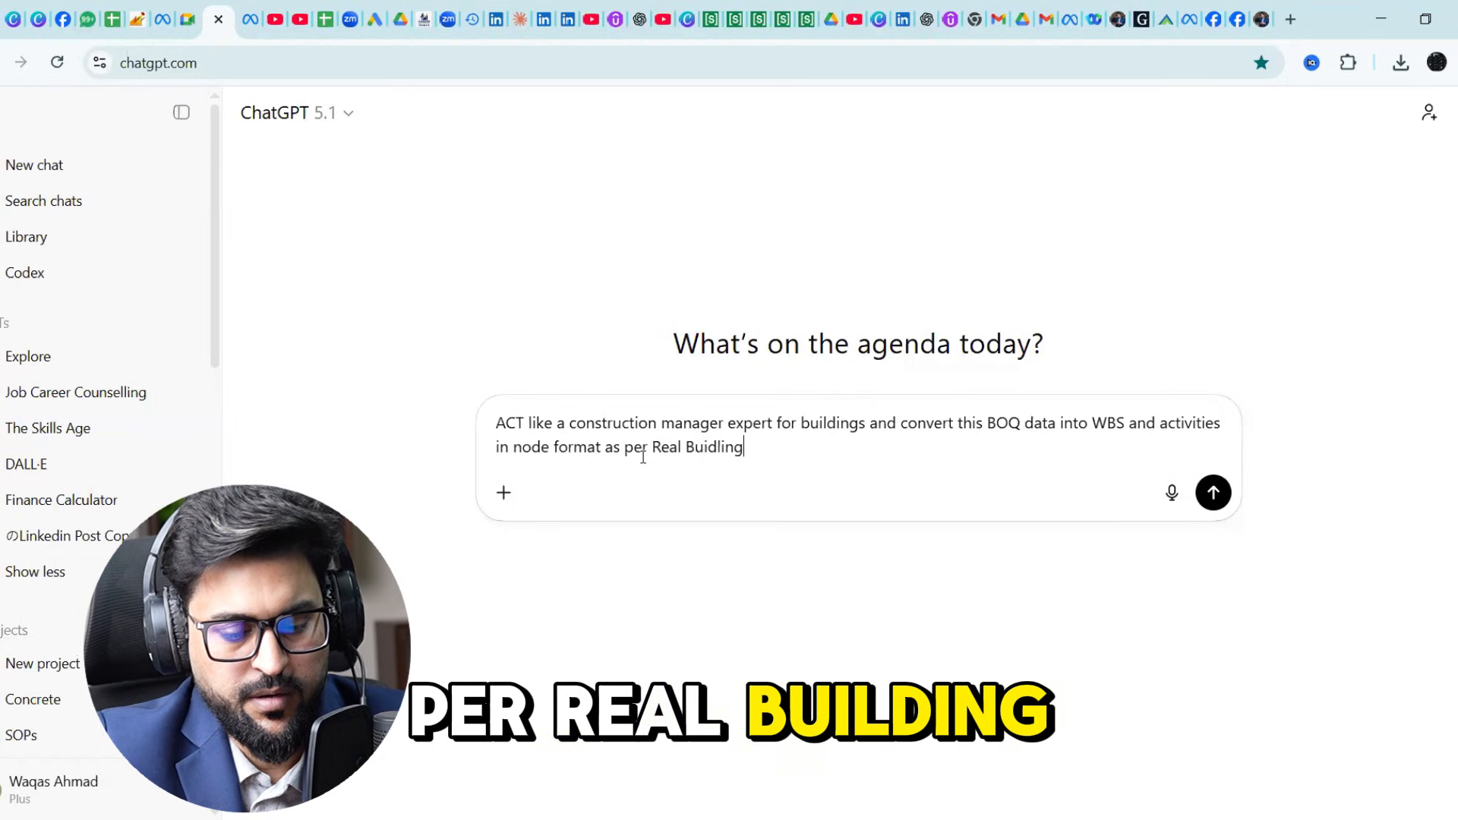
Step: Add 'as per Real Building construction Industry', paste the BOQ descriptions and scroll through the unsent message
type("construction Industry , \"Earth Work")
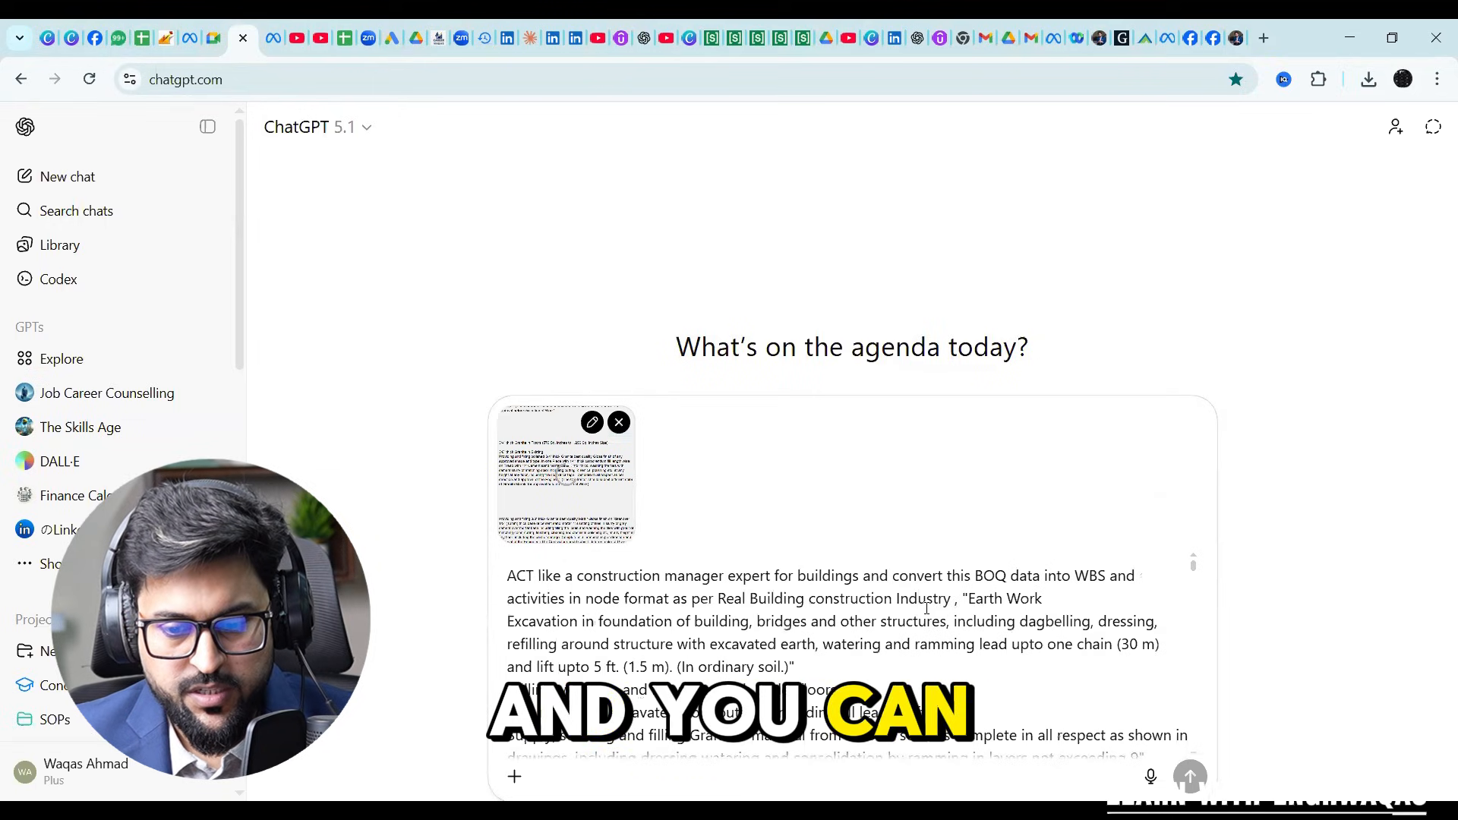
scroll("down", 3)
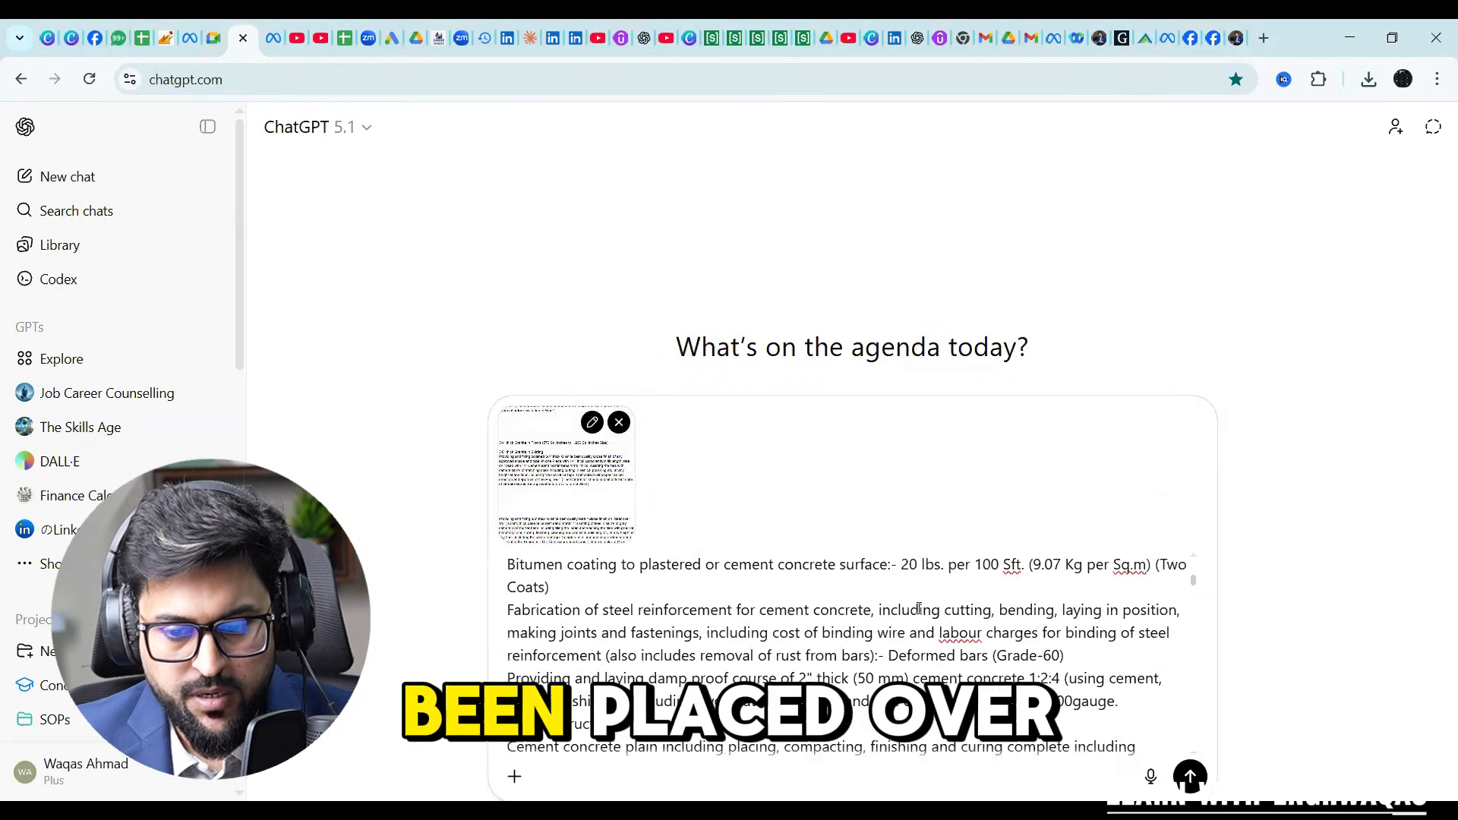
scroll("down", 3)
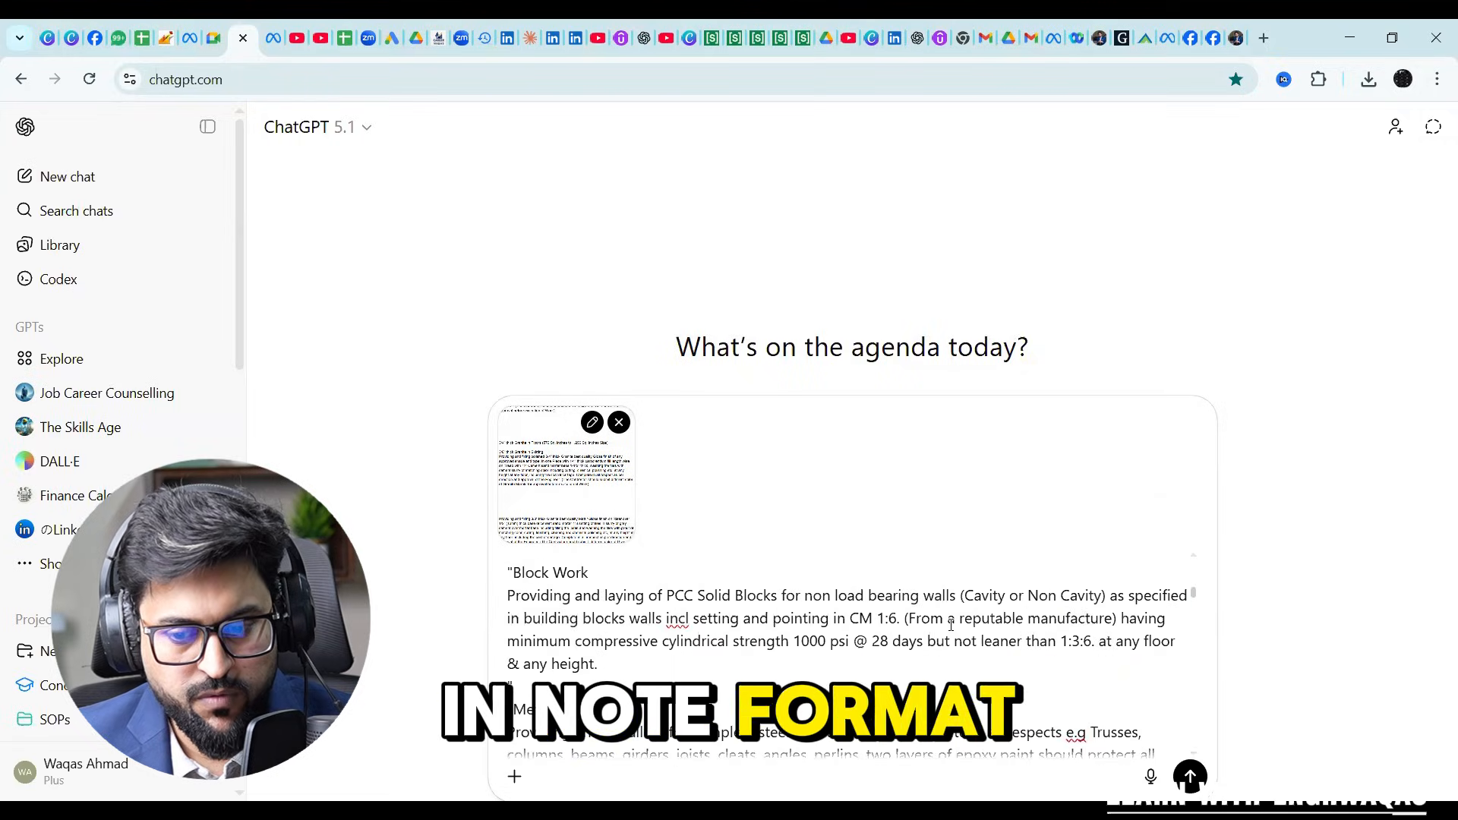
scroll("down", 3)
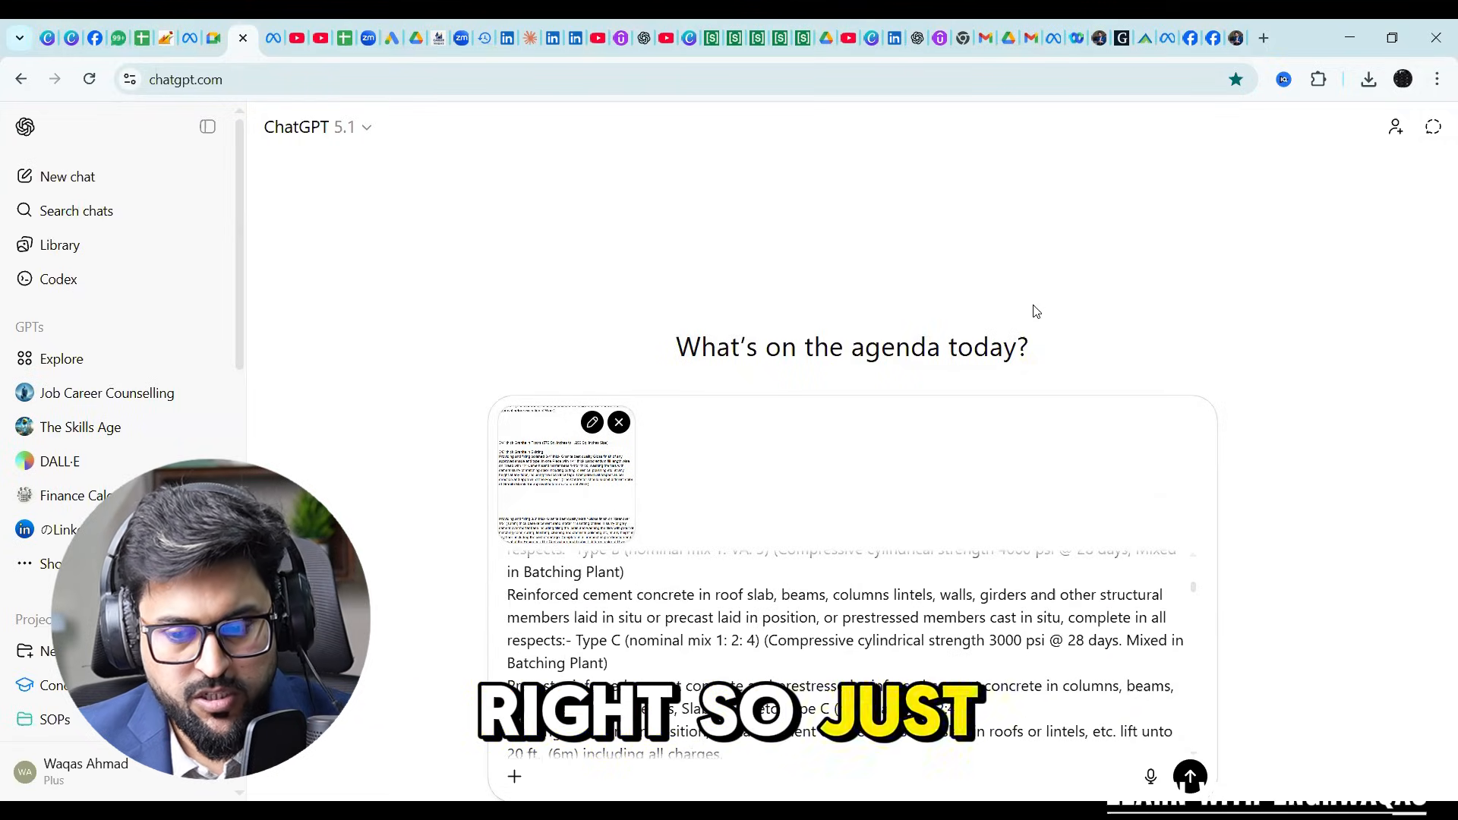
left_click(1190, 776)
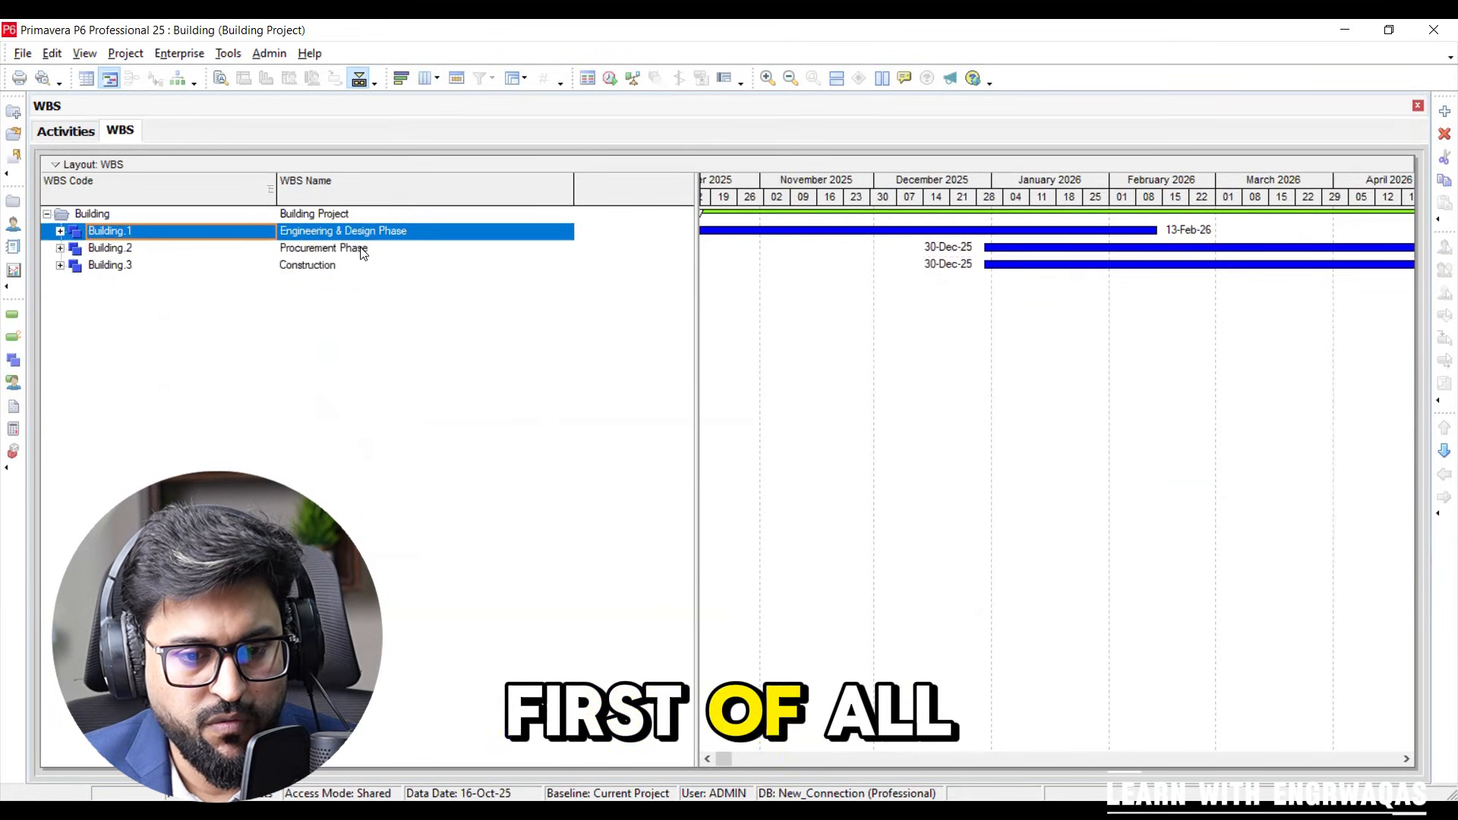
Step: Expand Construction, Building and Sub-Station down to Site Preparation's children, then show the activity list
left_click(307, 265)
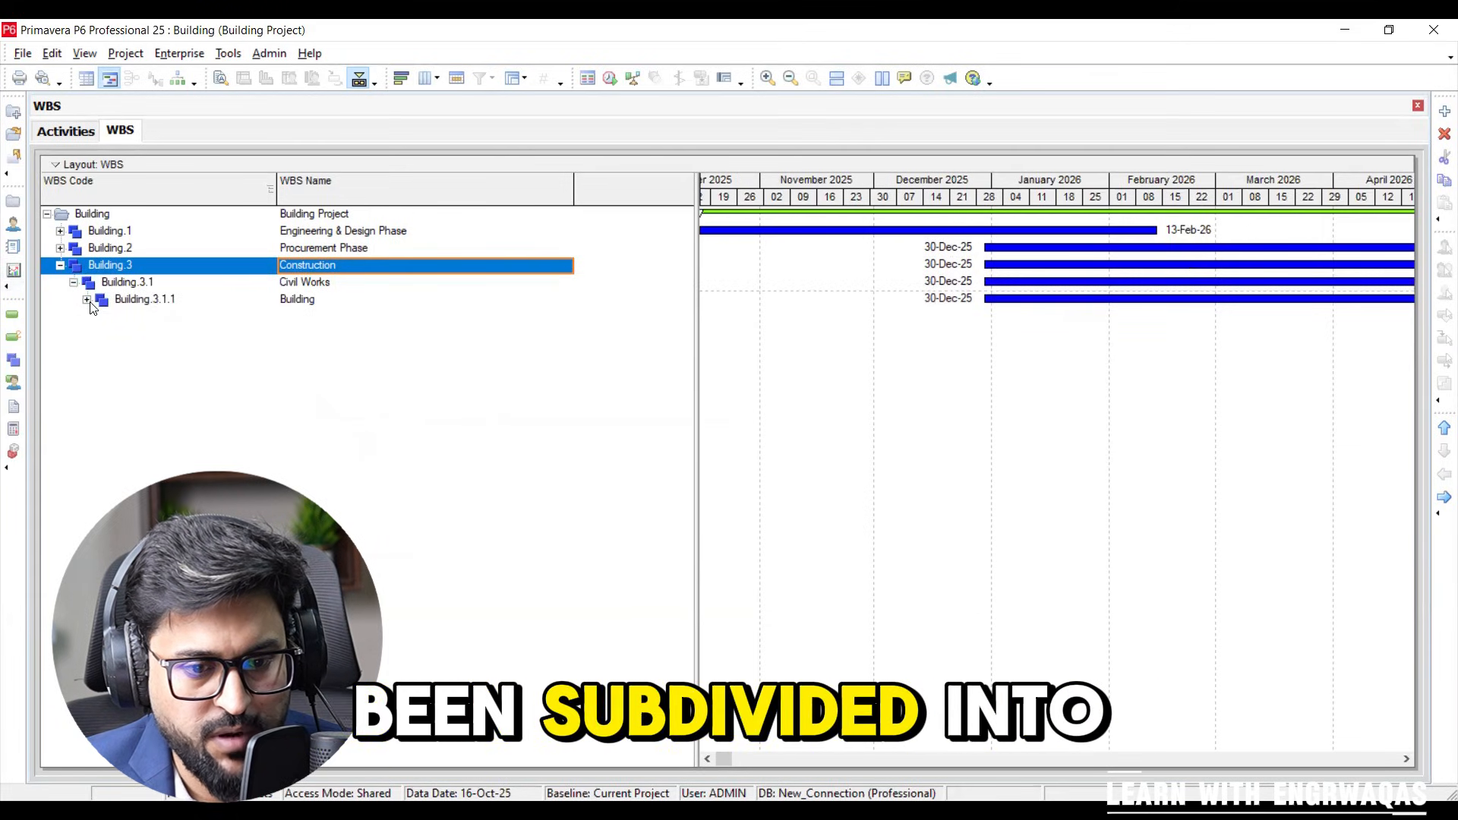
left_click(87, 298)
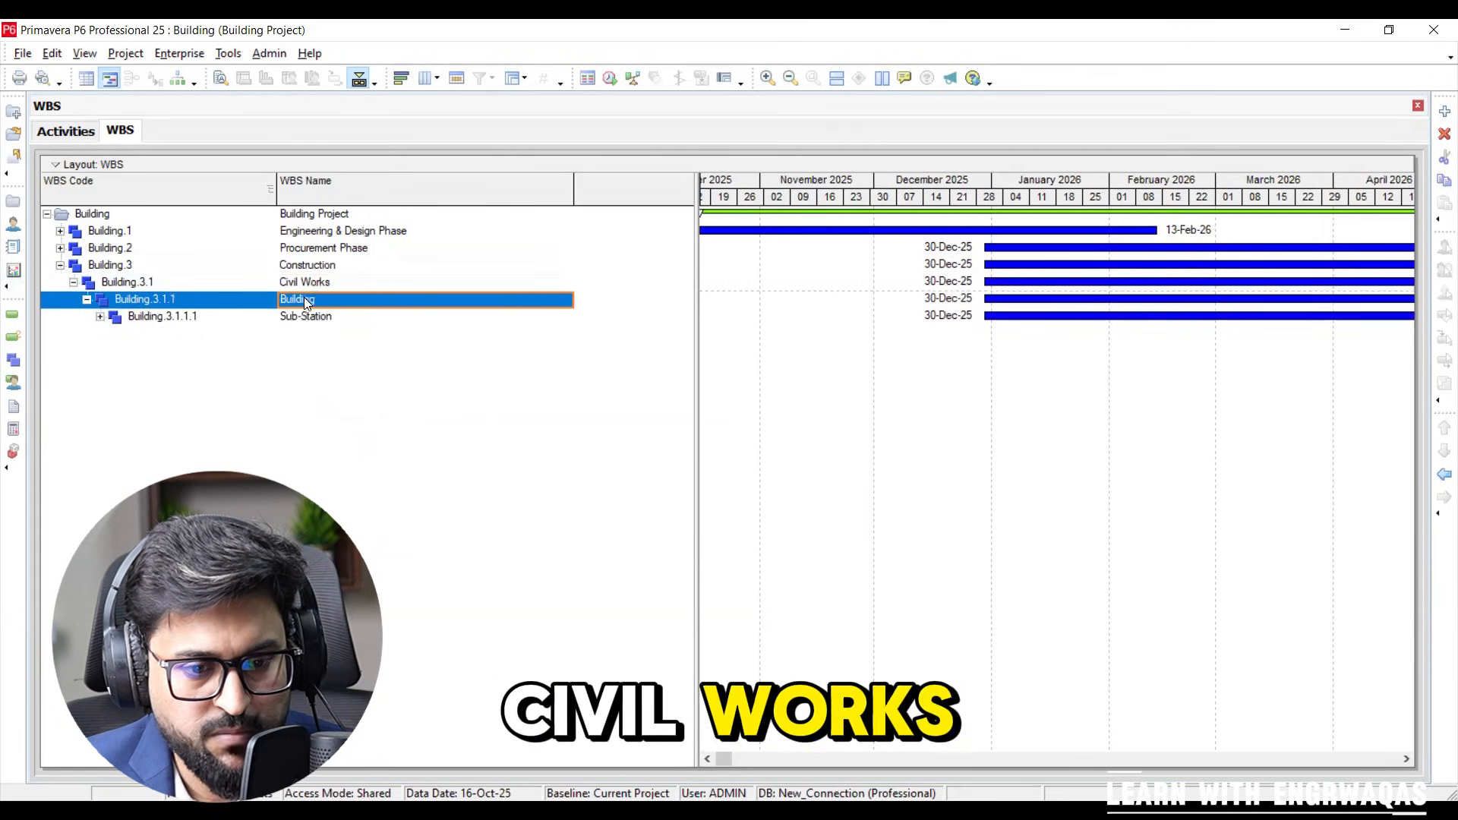
left_click(98, 316)
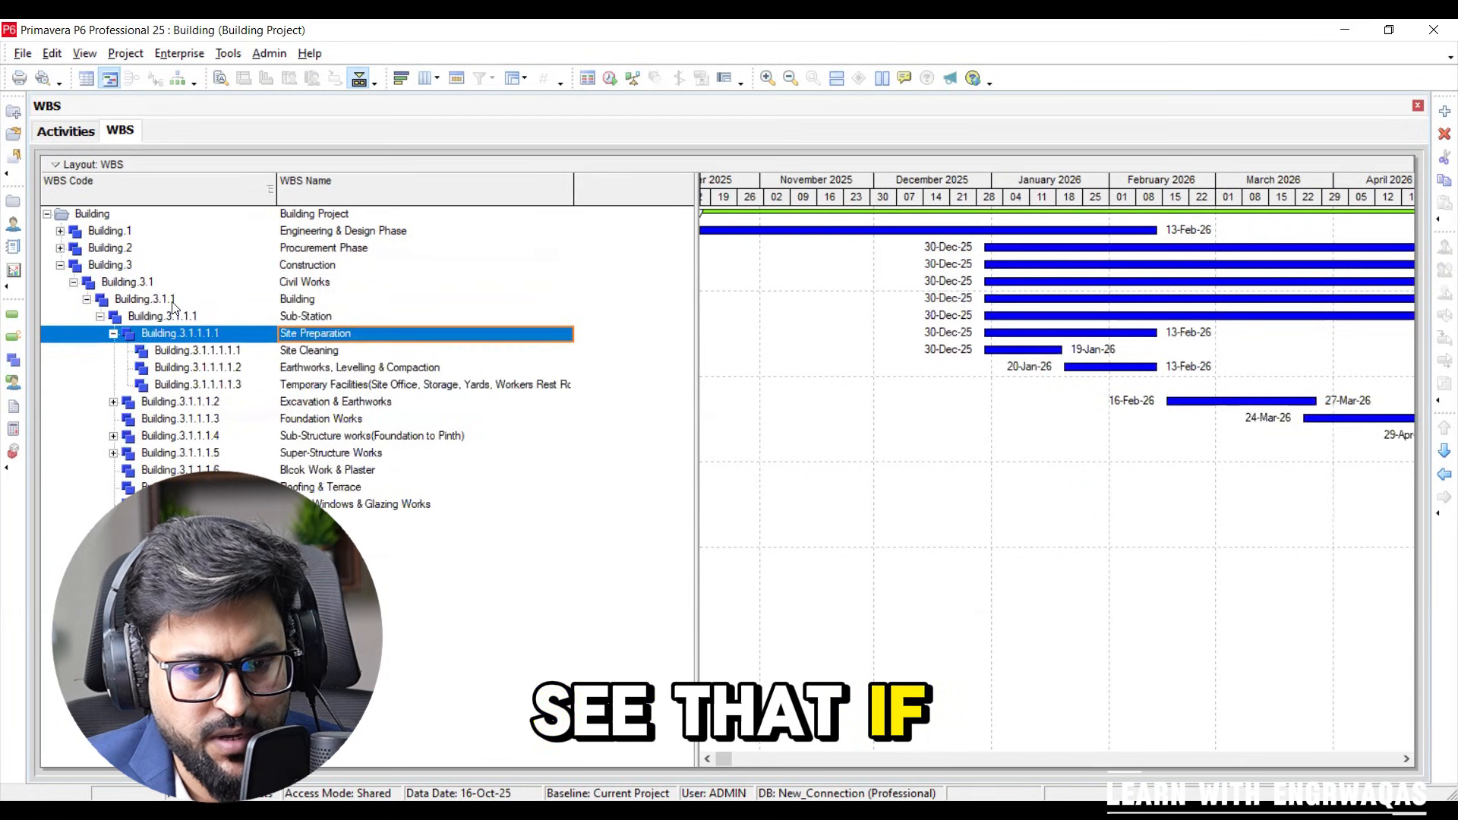
left_click(83, 53)
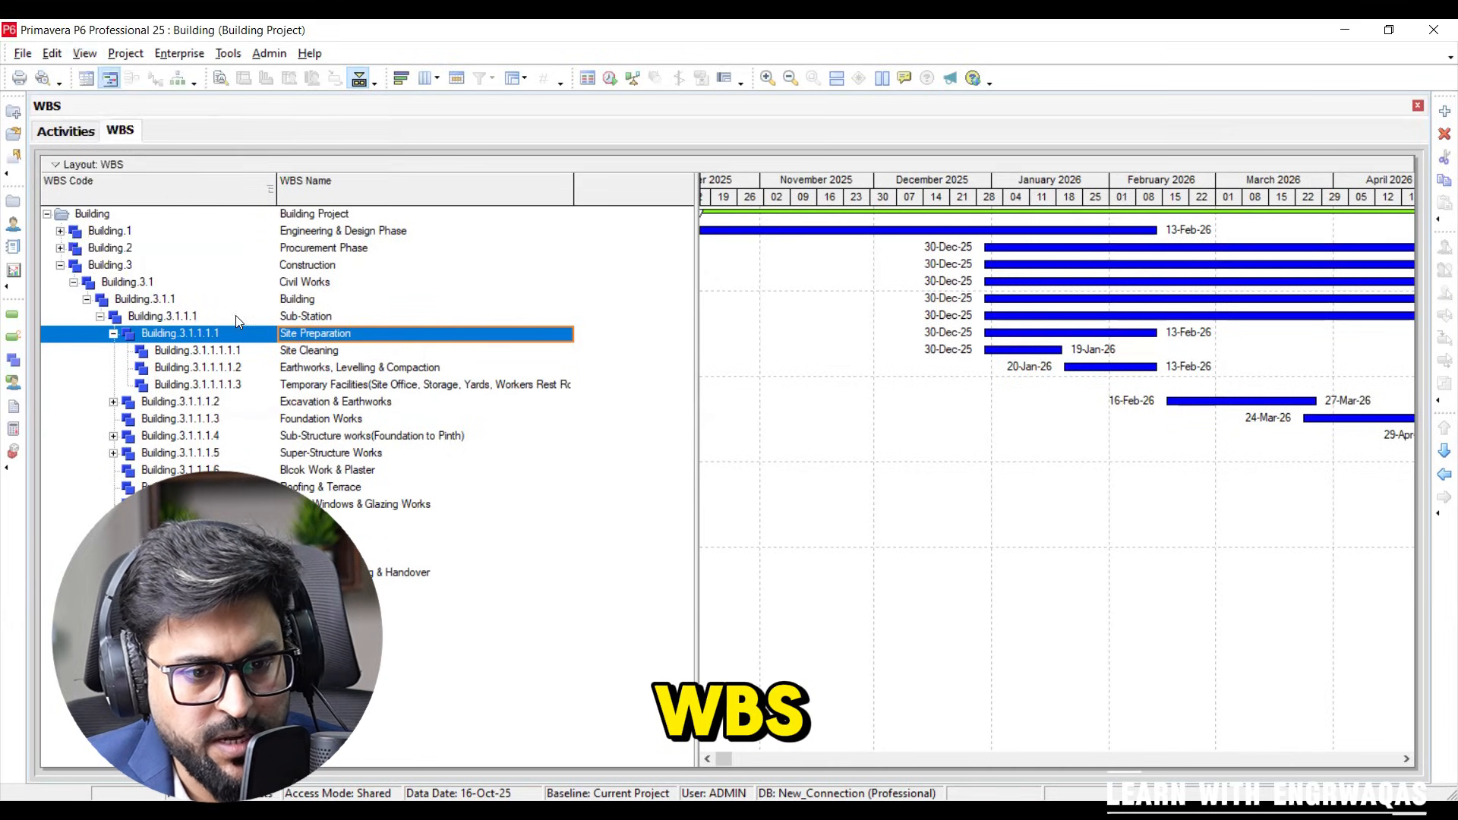
left_click(64, 130)
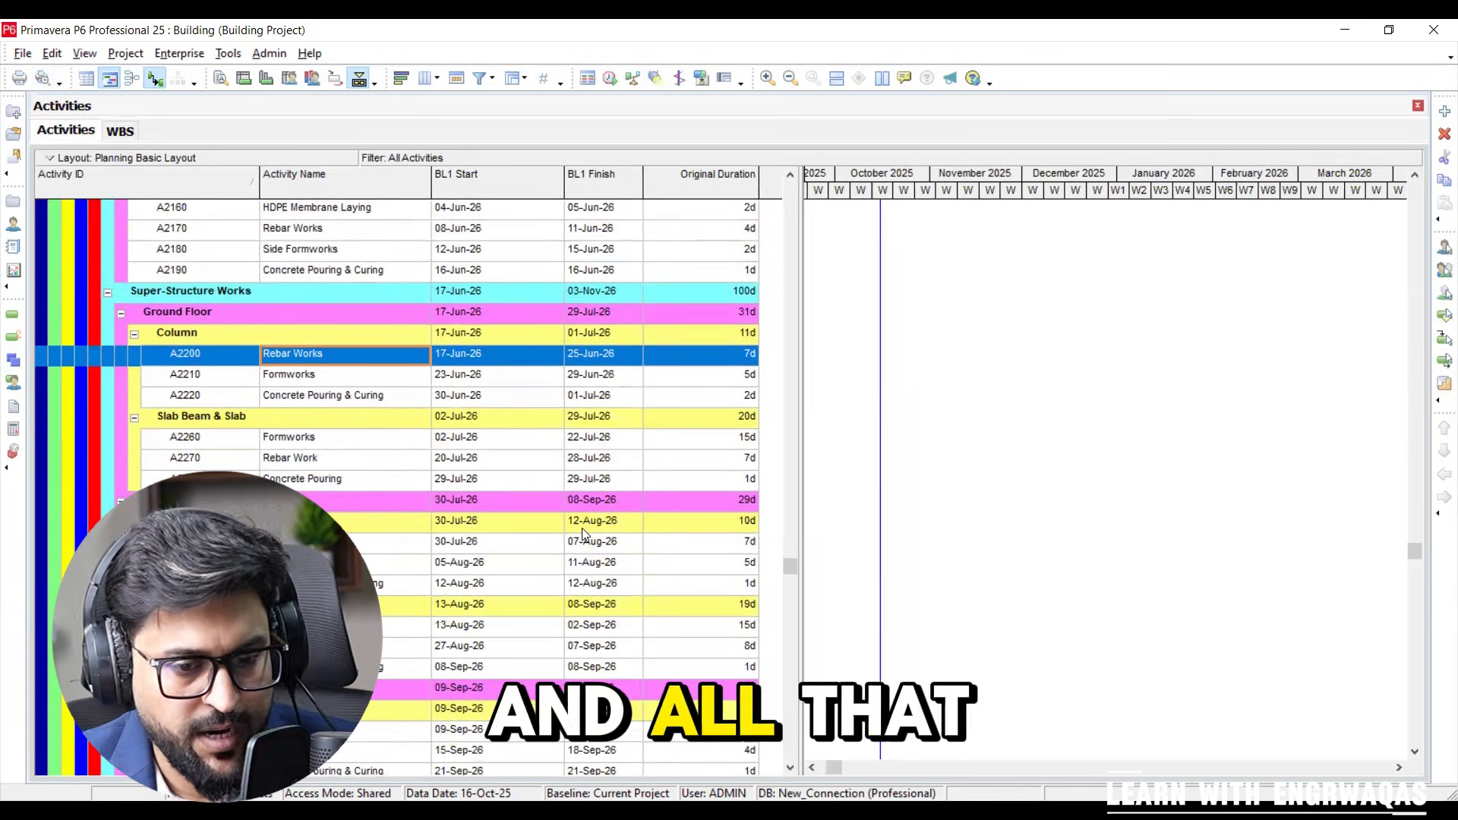
left_click(292, 436)
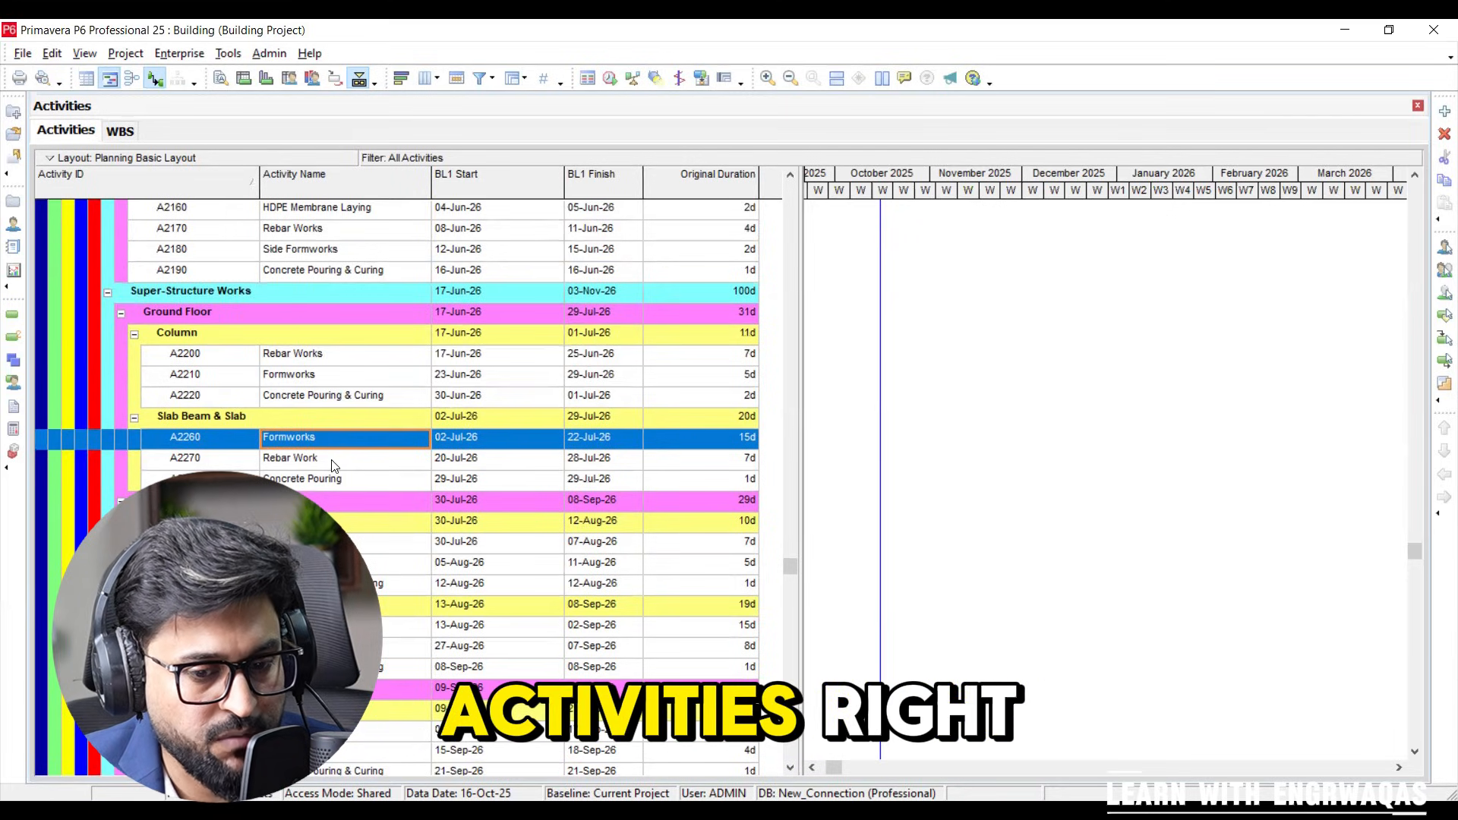
left_click(289, 457)
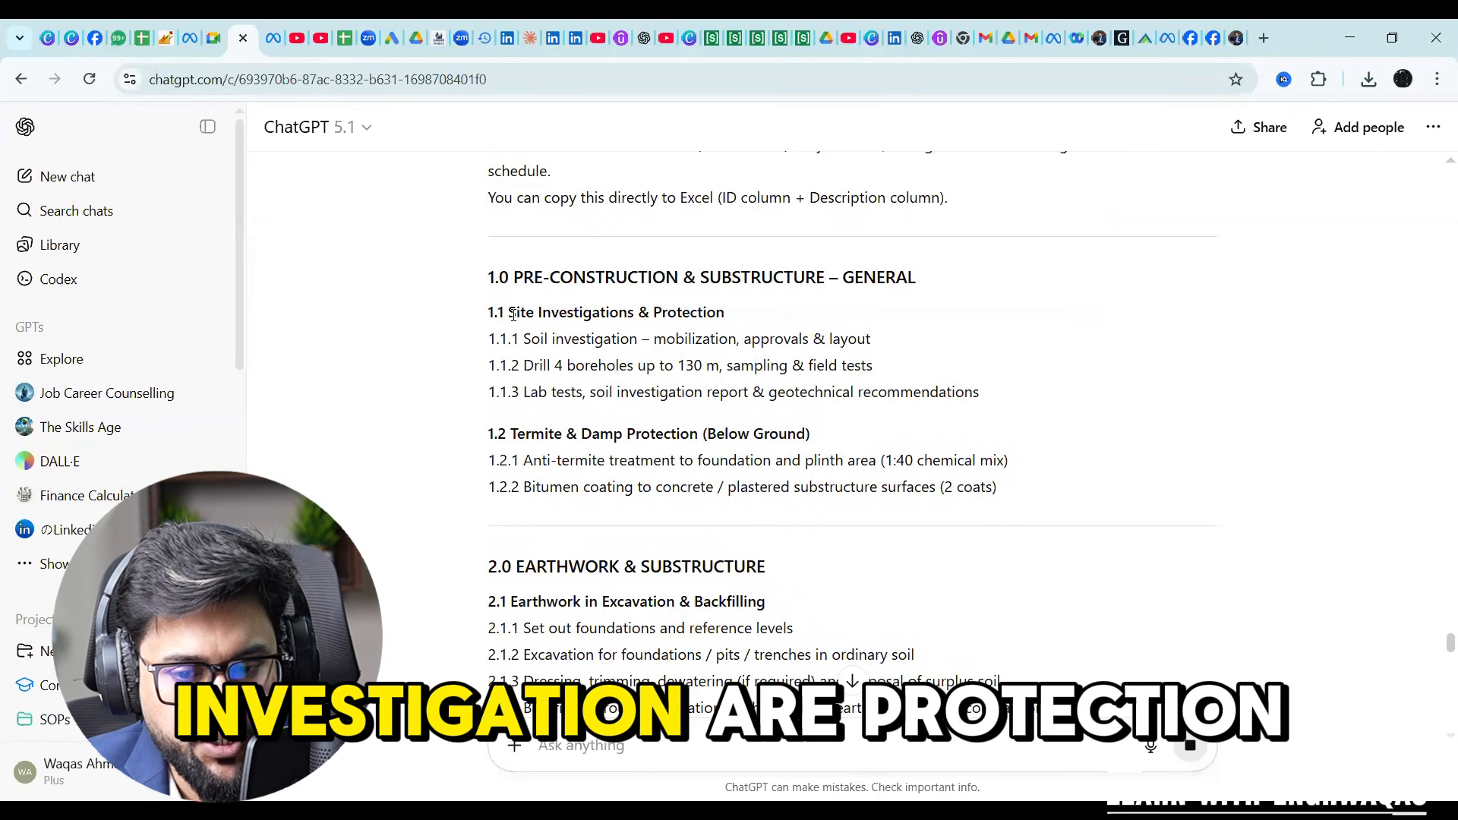
Step: Highlight the 'Site Investigations & Protection' heading and scroll through the generated node-format WBS
left_click_drag(509, 311, 725, 312)
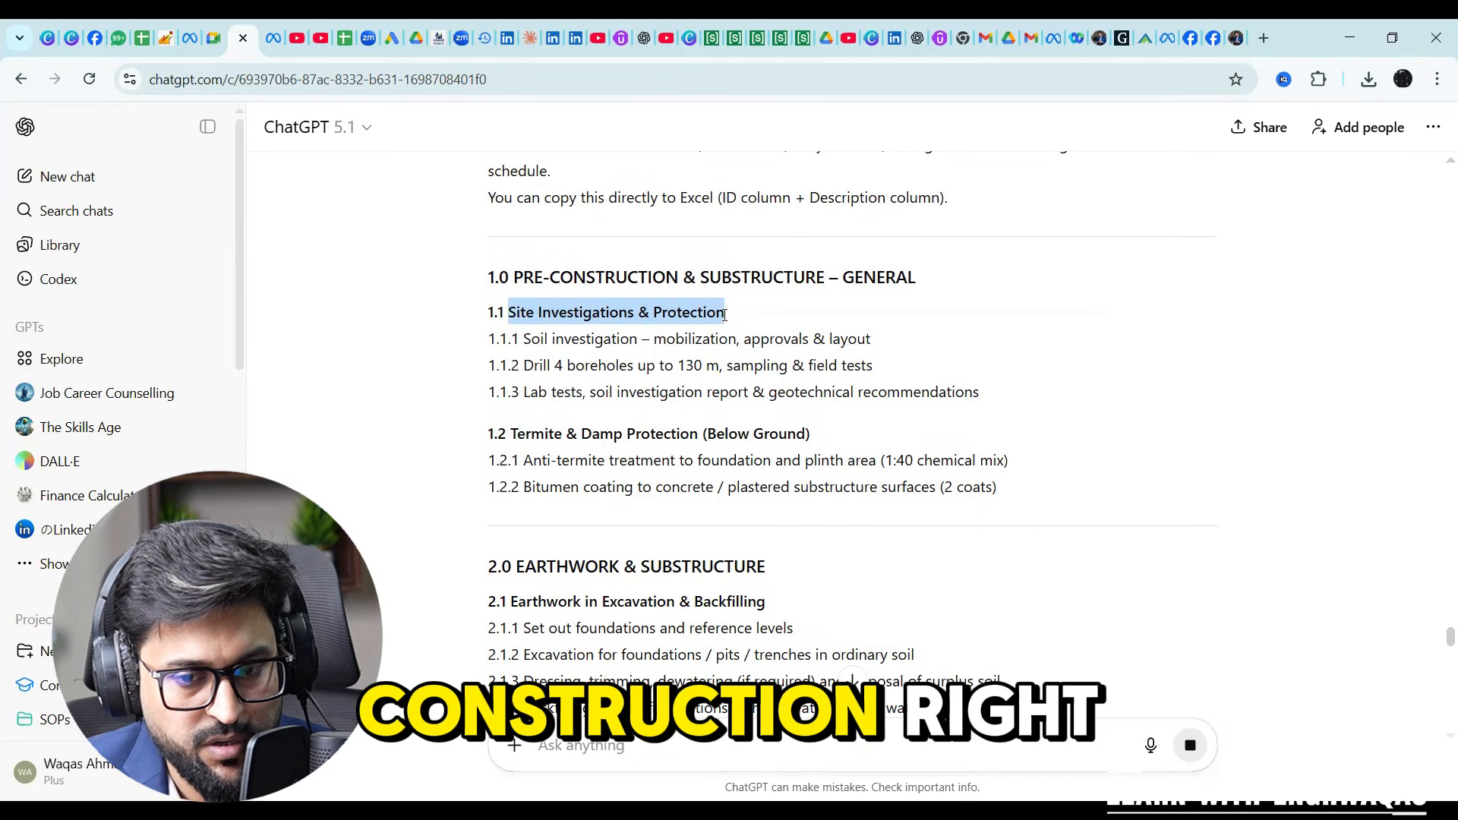
scroll("down", 3)
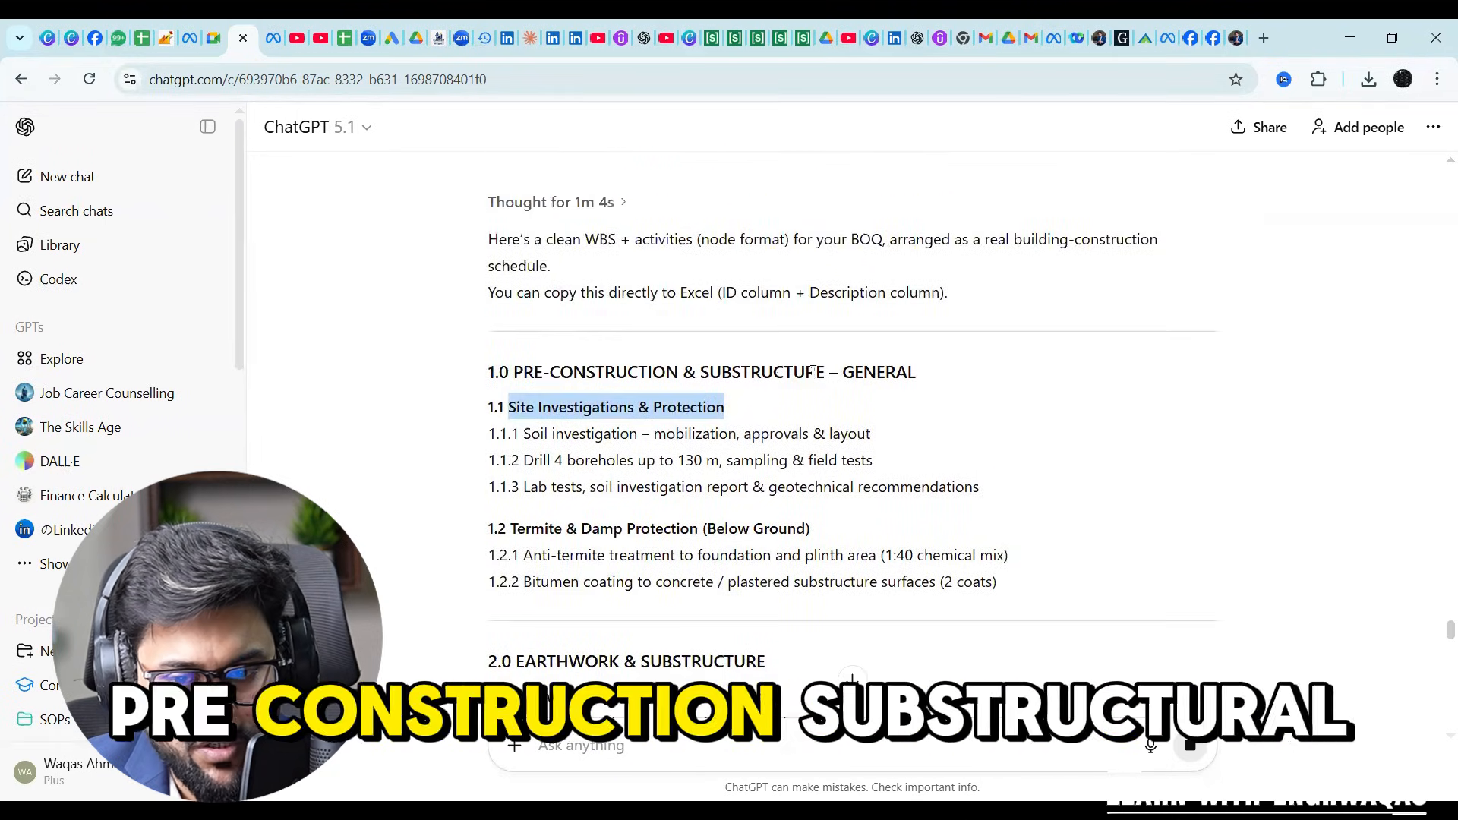
scroll("down", 3)
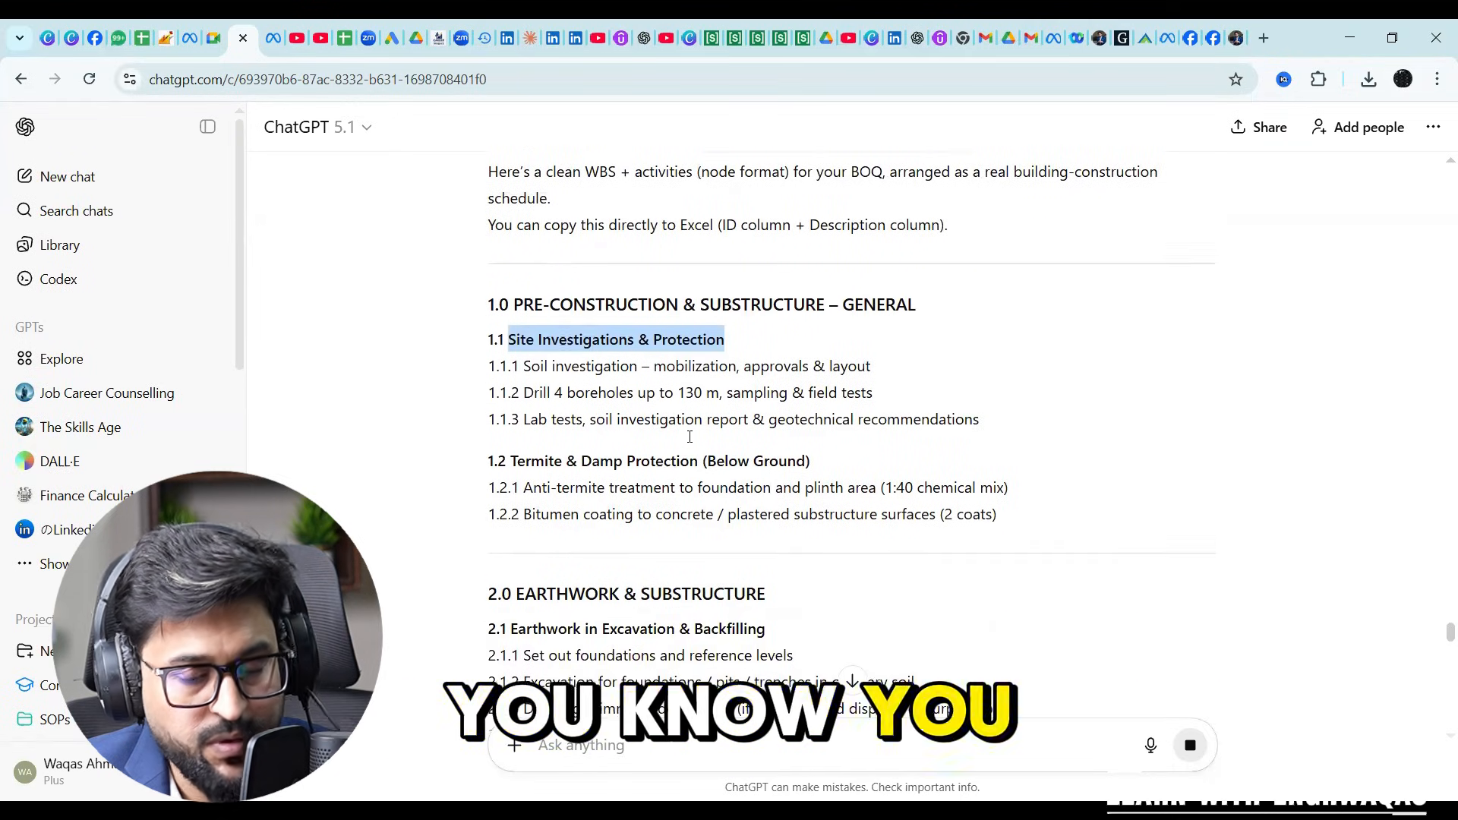
scroll("down", 3)
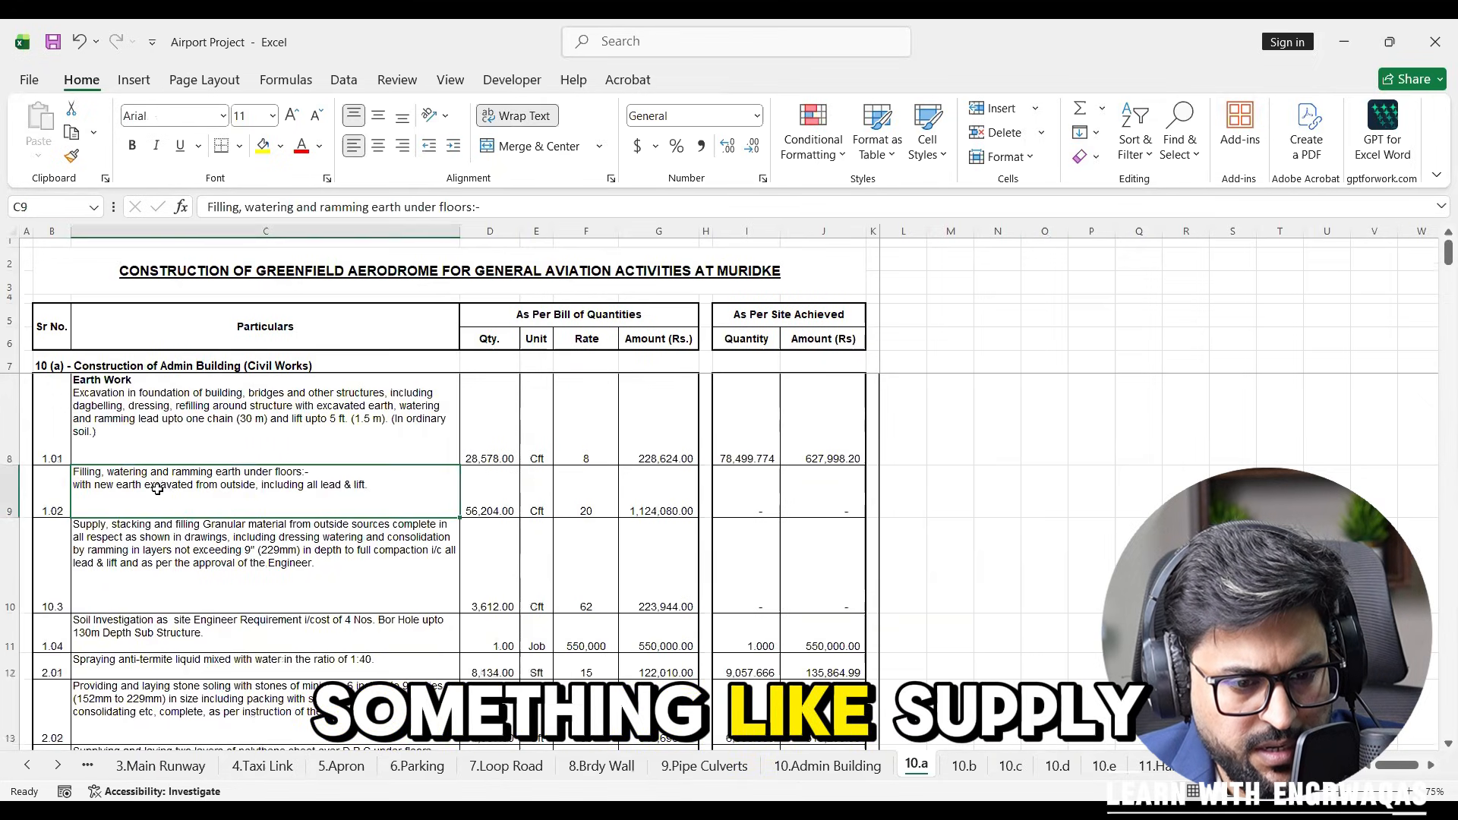
left_click(231, 591)
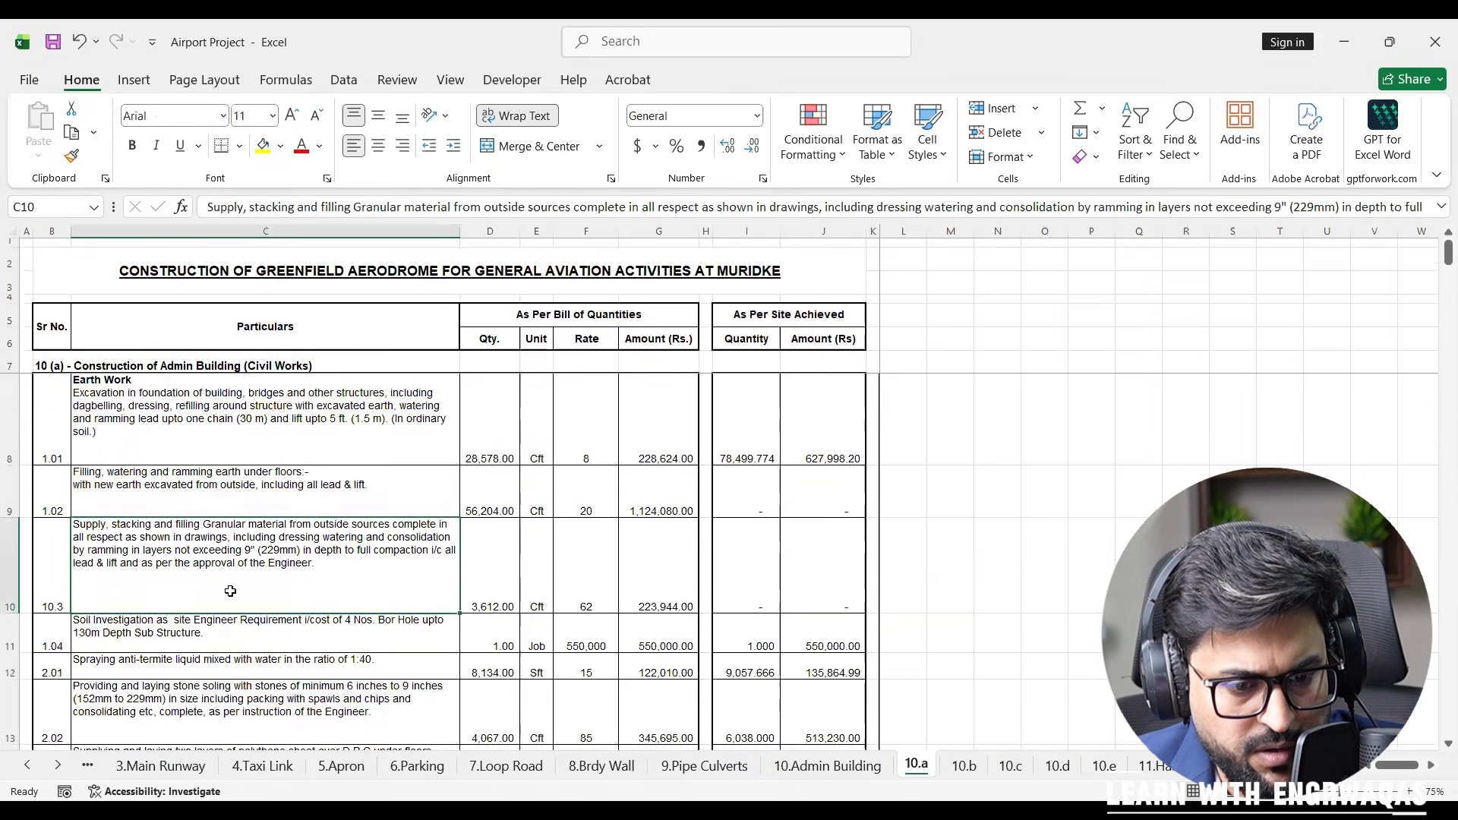
left_click(265, 626)
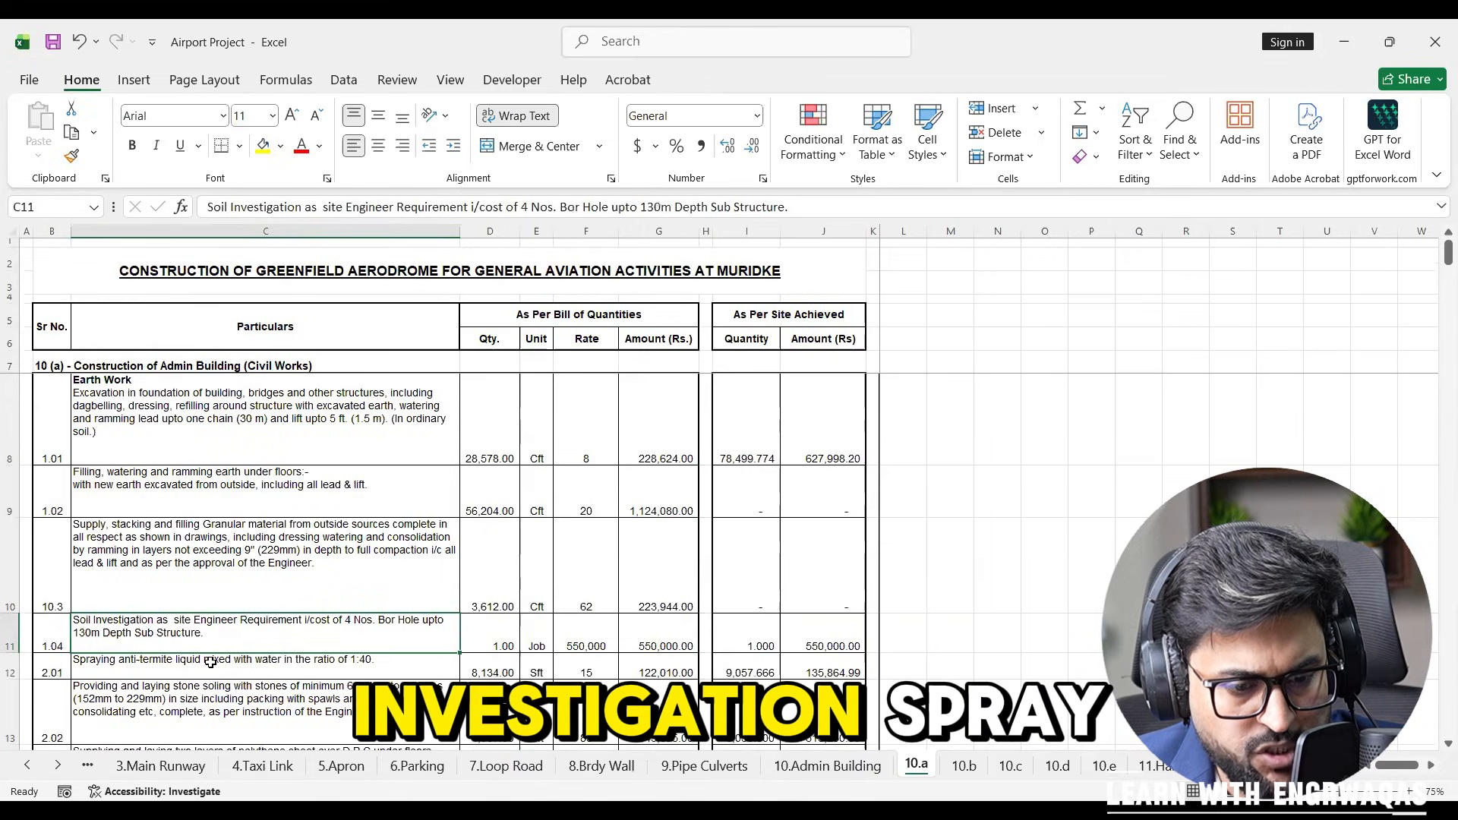
left_click(265, 659)
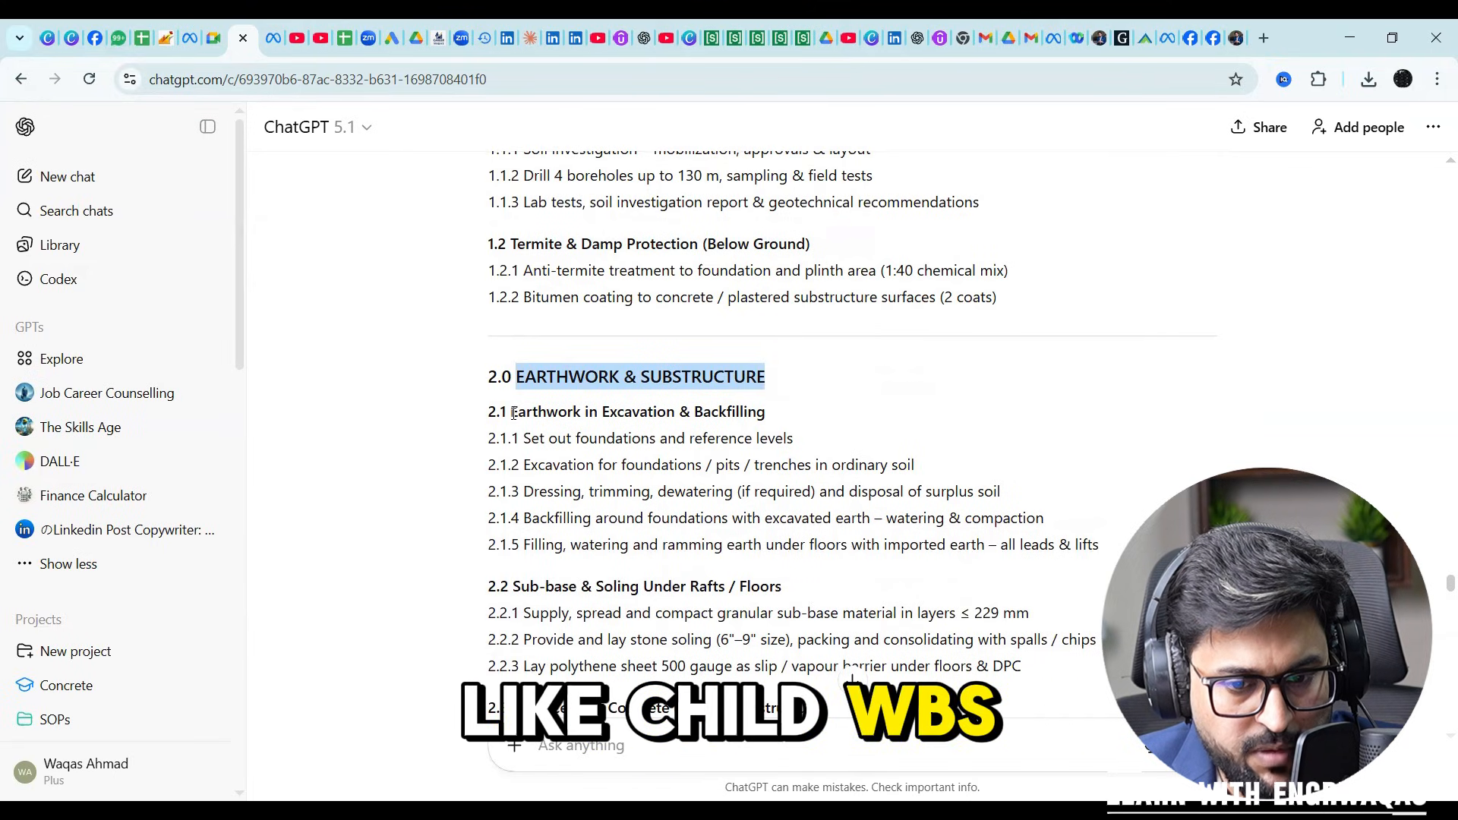
scroll("down", 3)
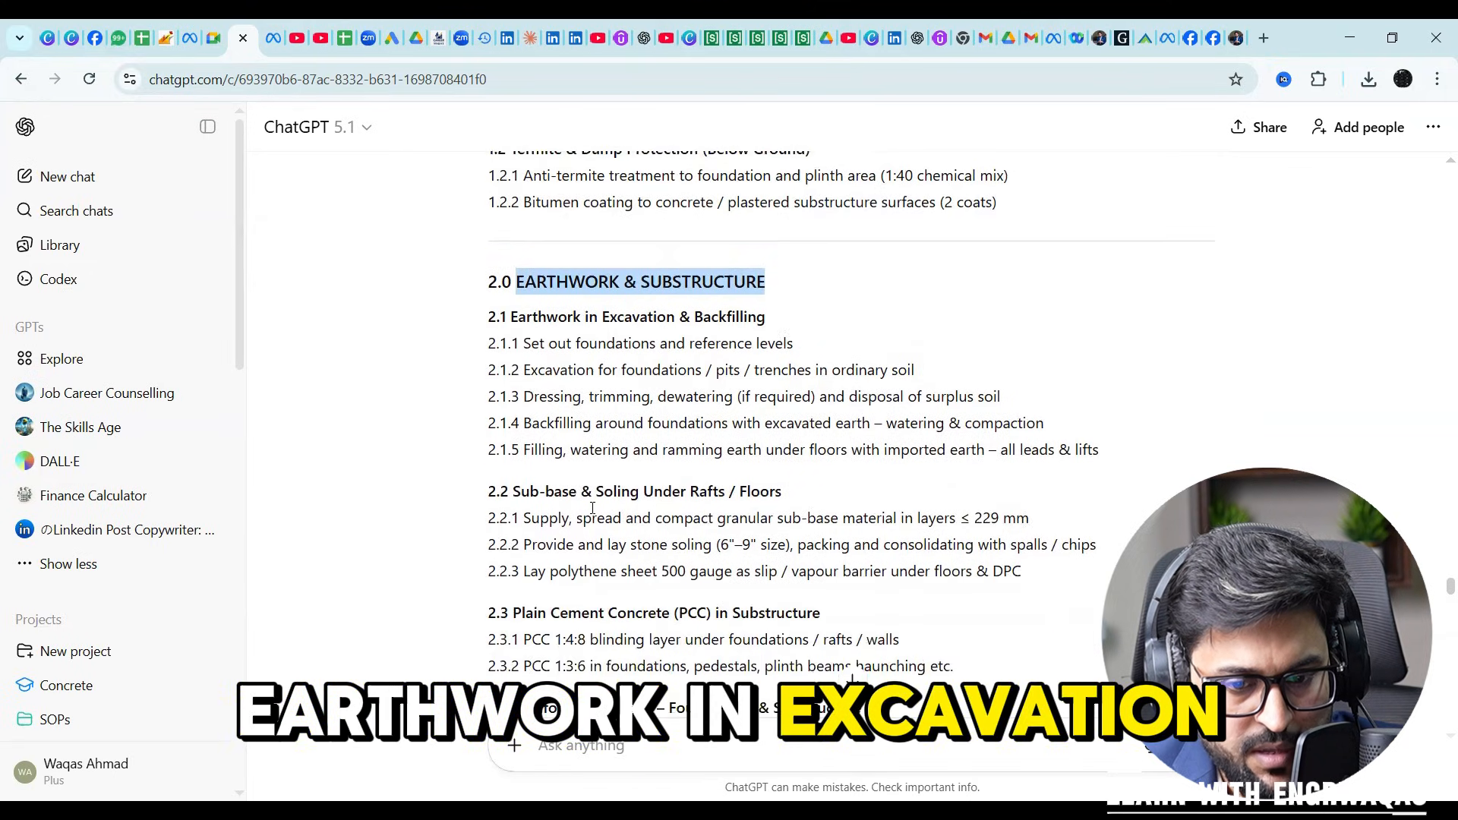
scroll("down", 3)
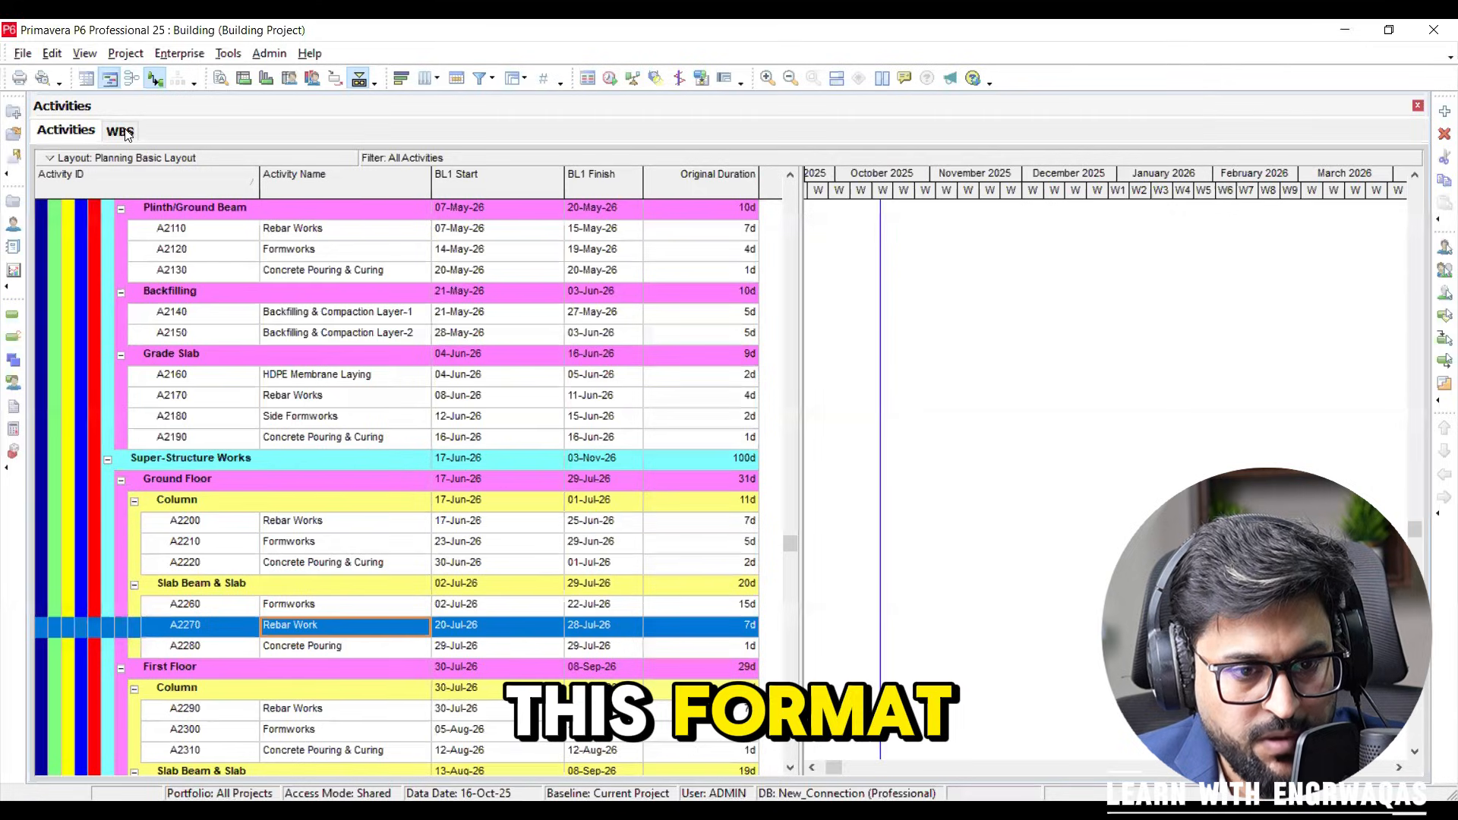
Step: Switch the Activities window back to the WBS tree expanded to Site Preparation's children
left_click(119, 130)
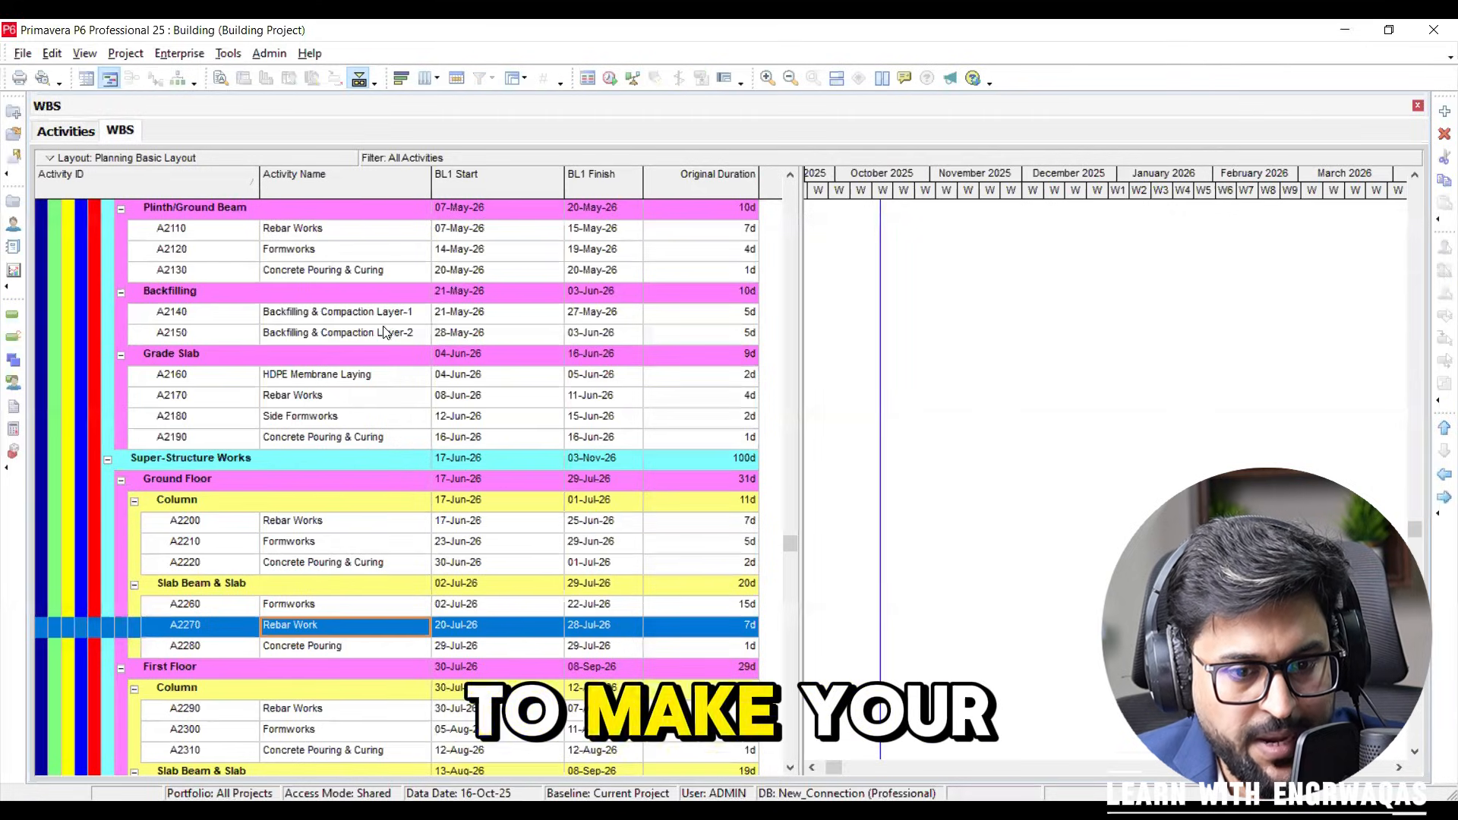
left_click(119, 130)
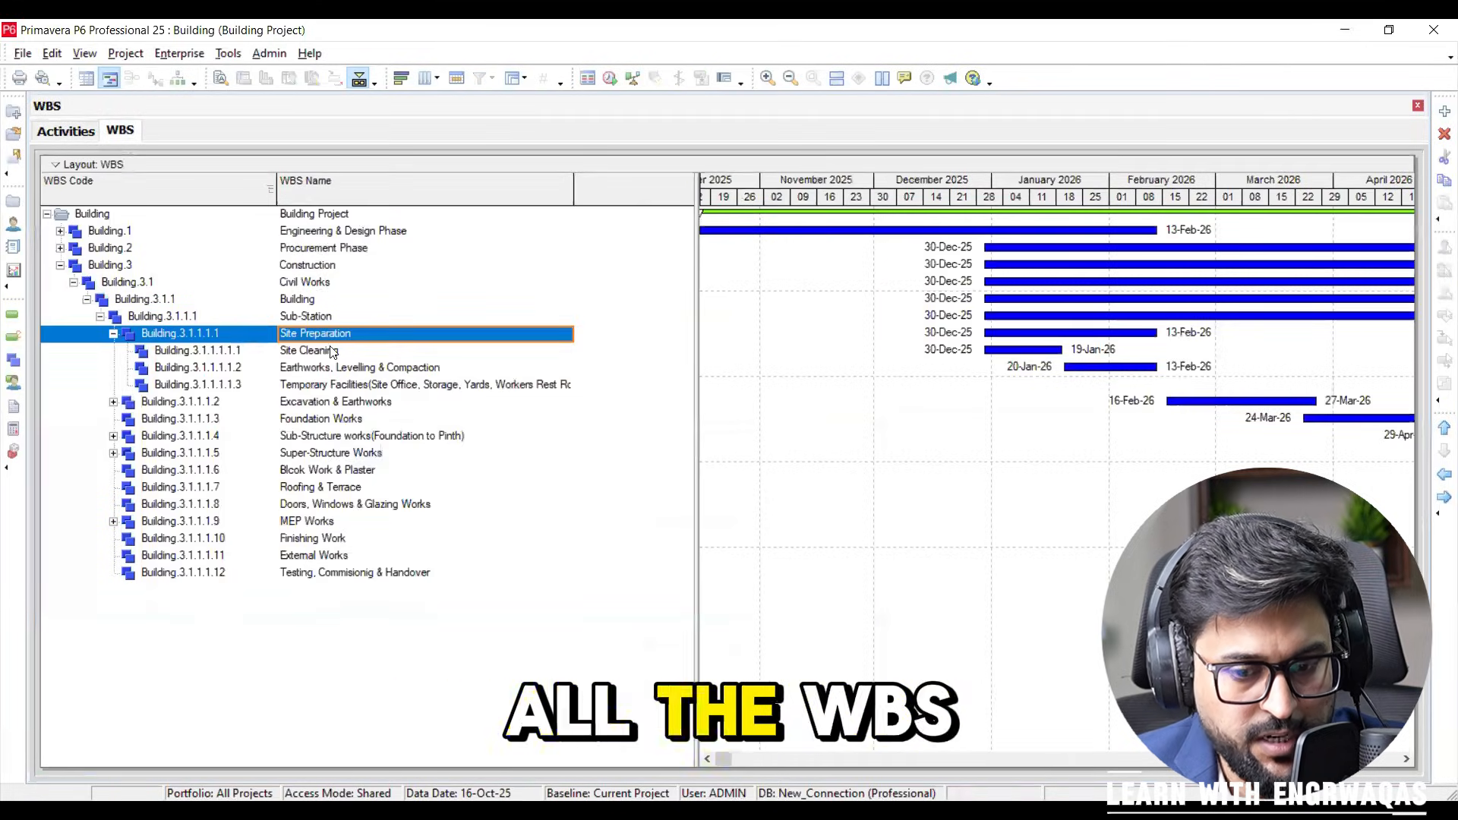